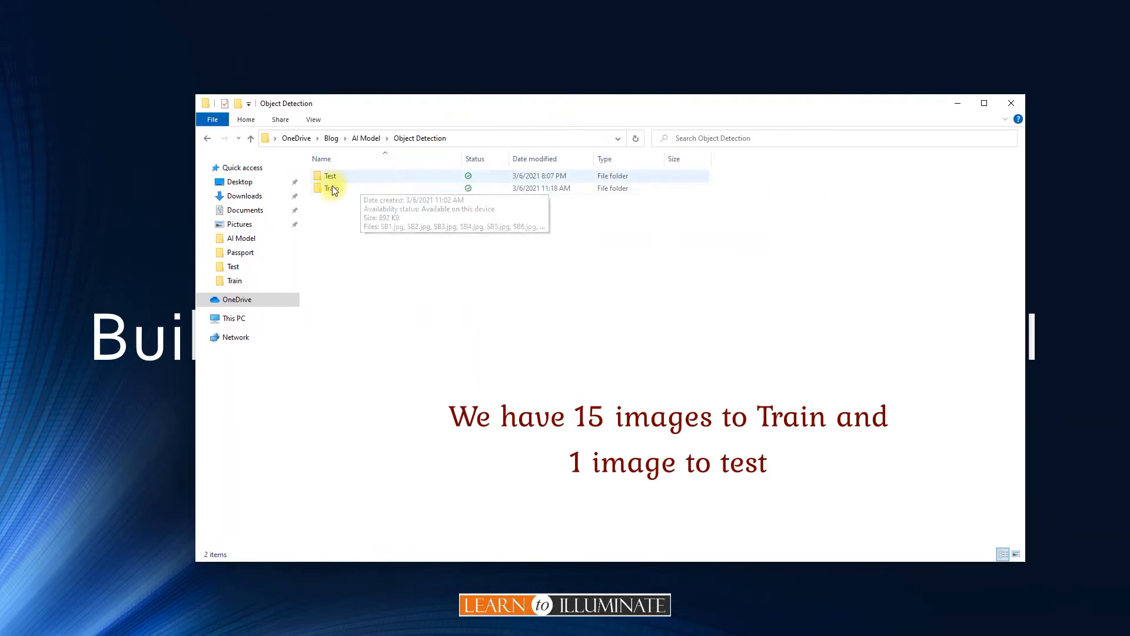
Look through the Train and Test image folders, then return to the Object Detection folder
double_click(330, 188)
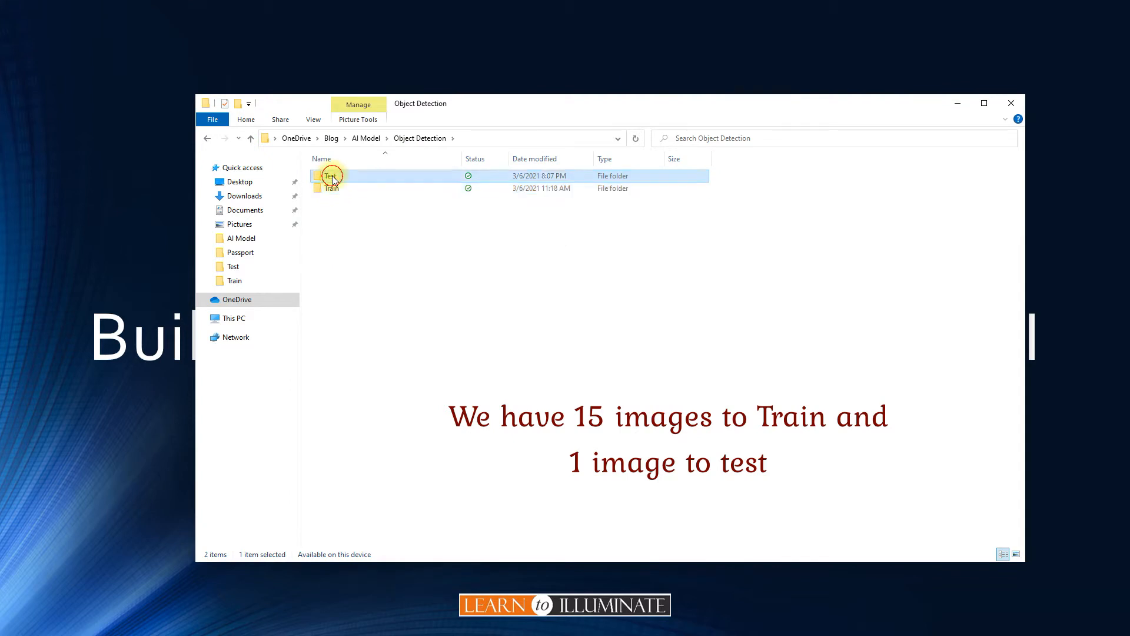
double_click(330, 176)
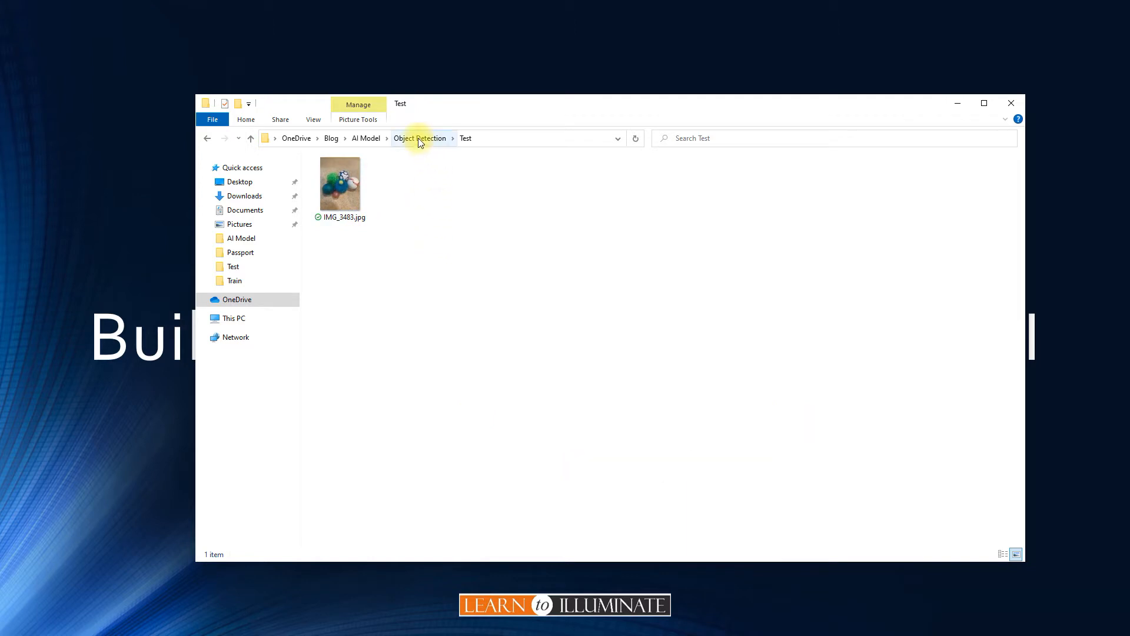
left_click(419, 137)
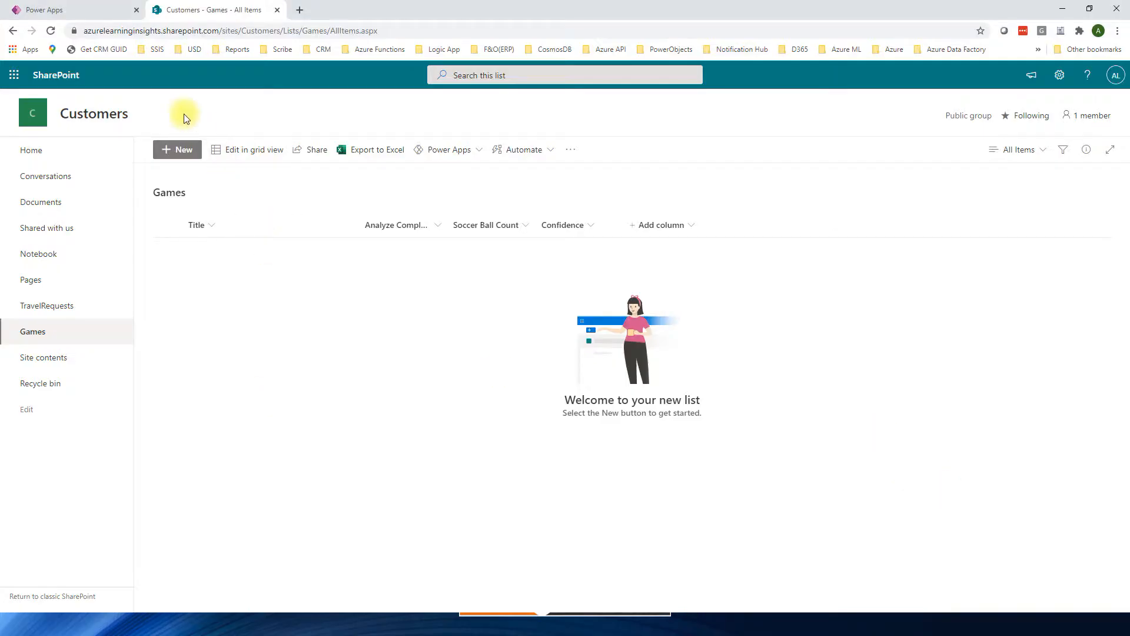
Switch Power Apps to the Azure Learning environment and go to AI Builder's Build page
left_click(68, 10)
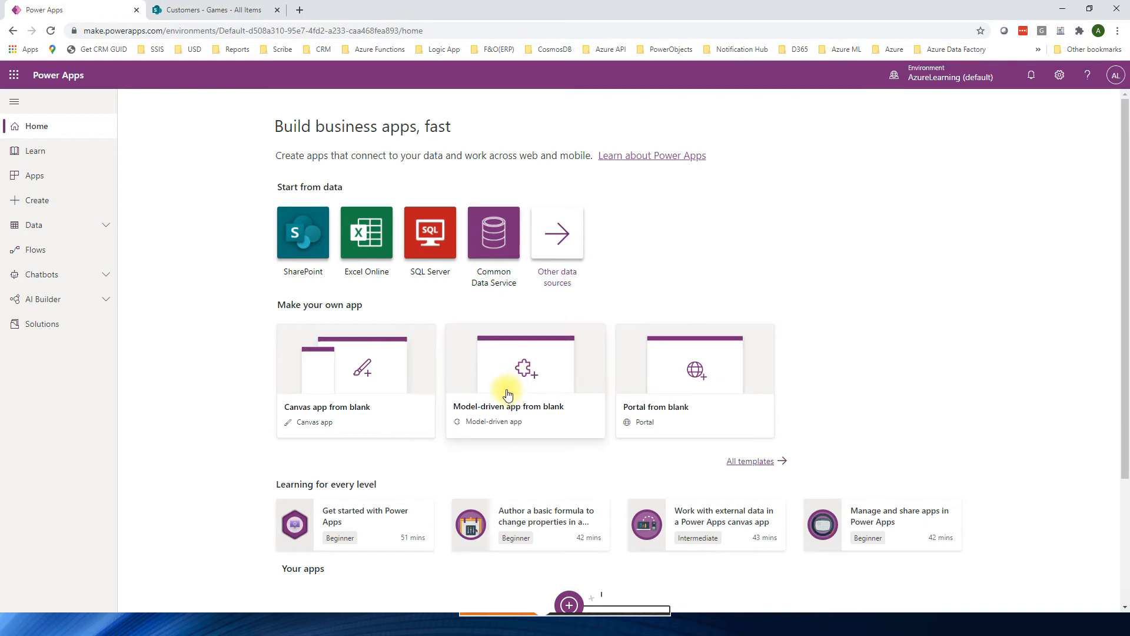
left_click(895, 74)
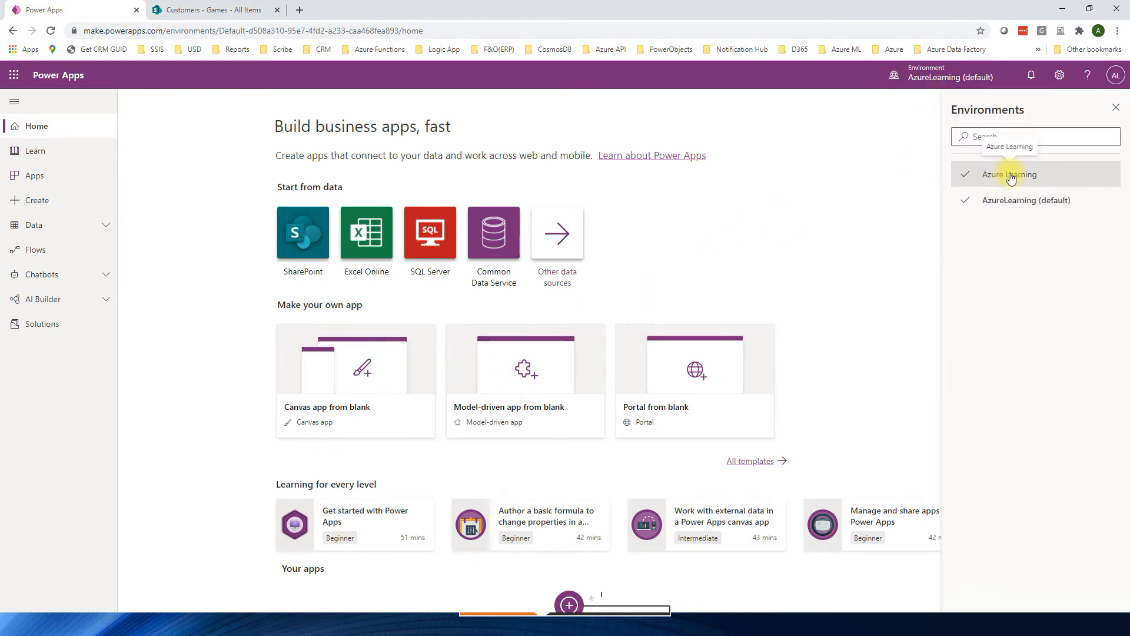
left_click(1009, 174)
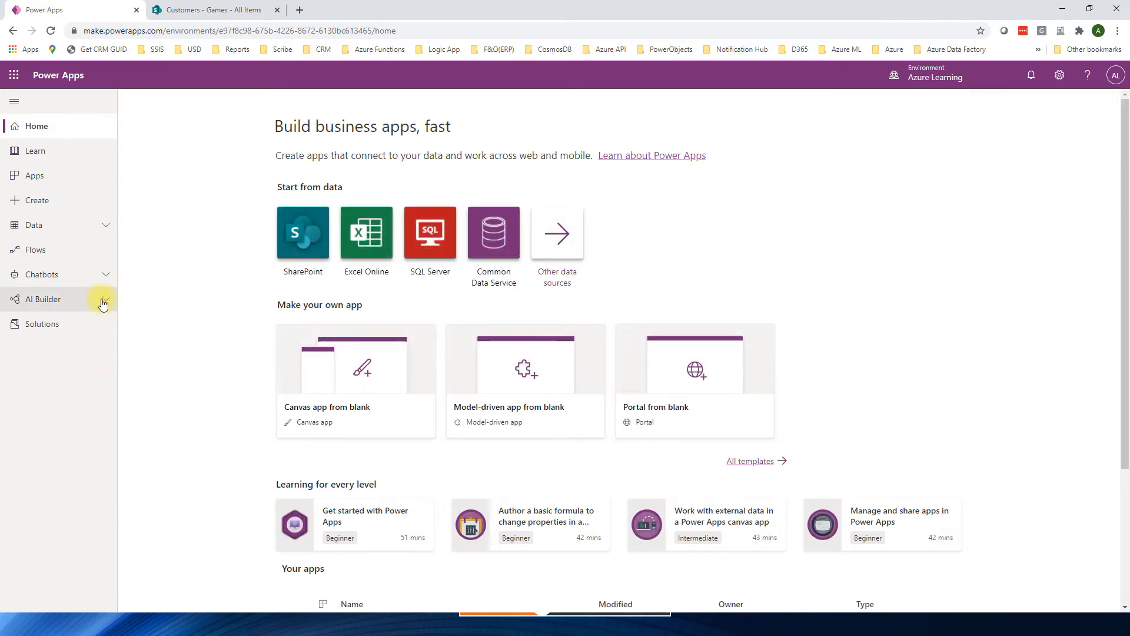
left_click(44, 297)
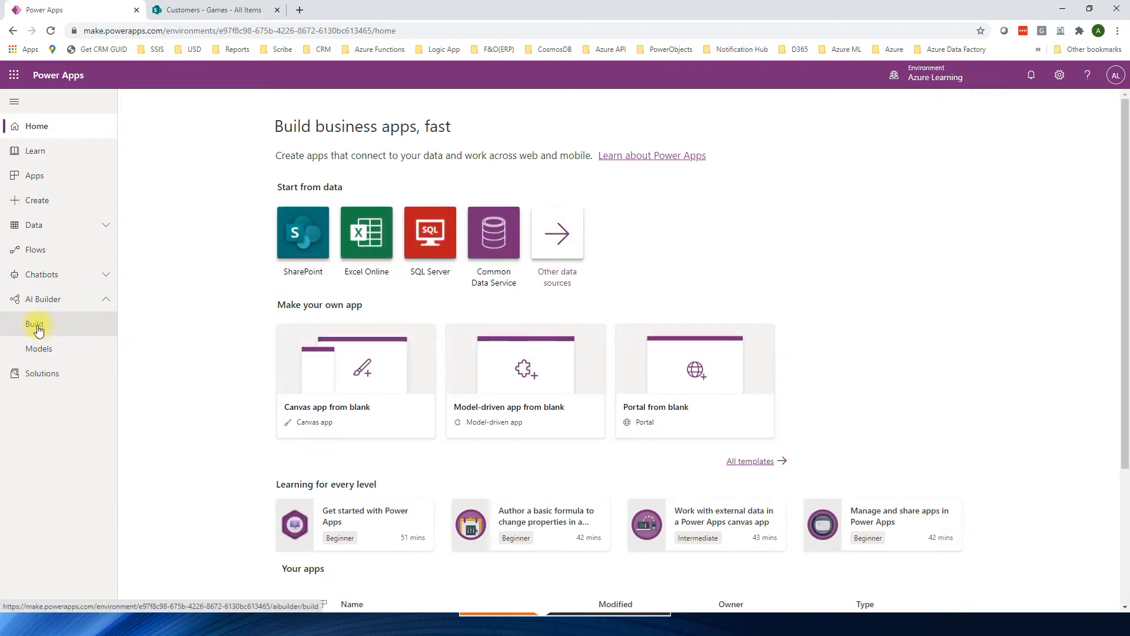
left_click(34, 323)
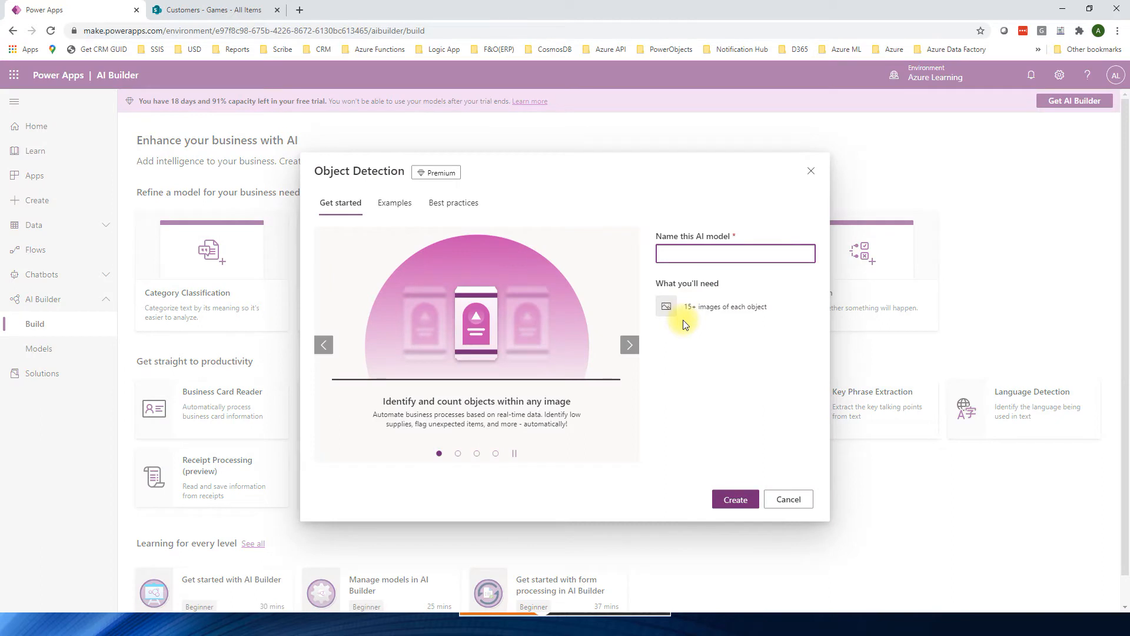
mouse_move(715, 301)
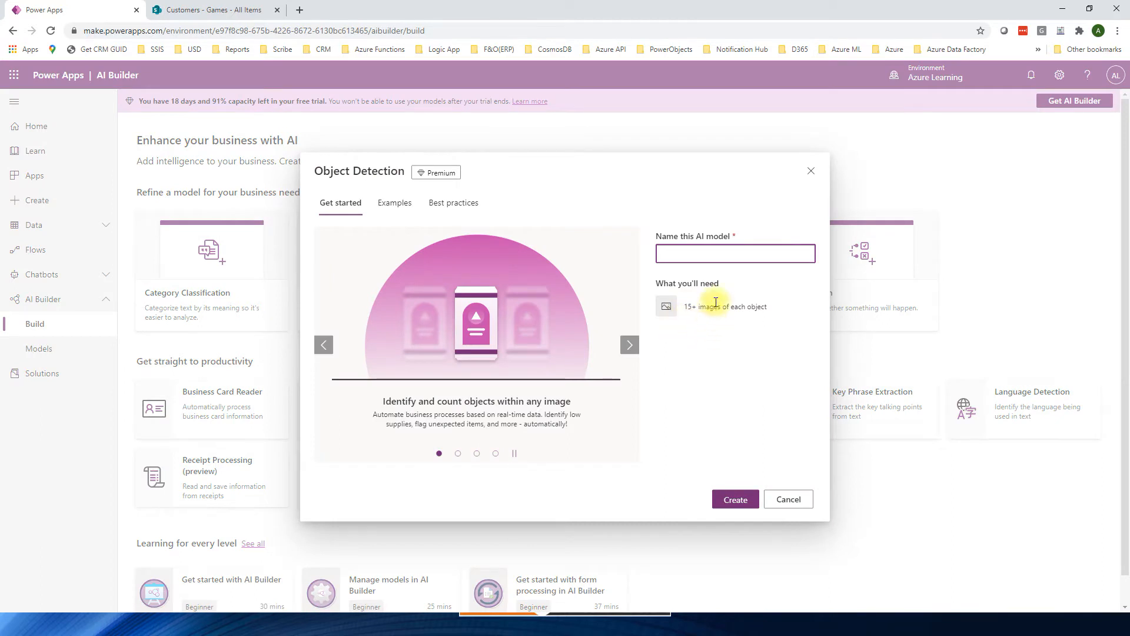
Name the new object detection model 'Scan Images' and create it
type("Sc")
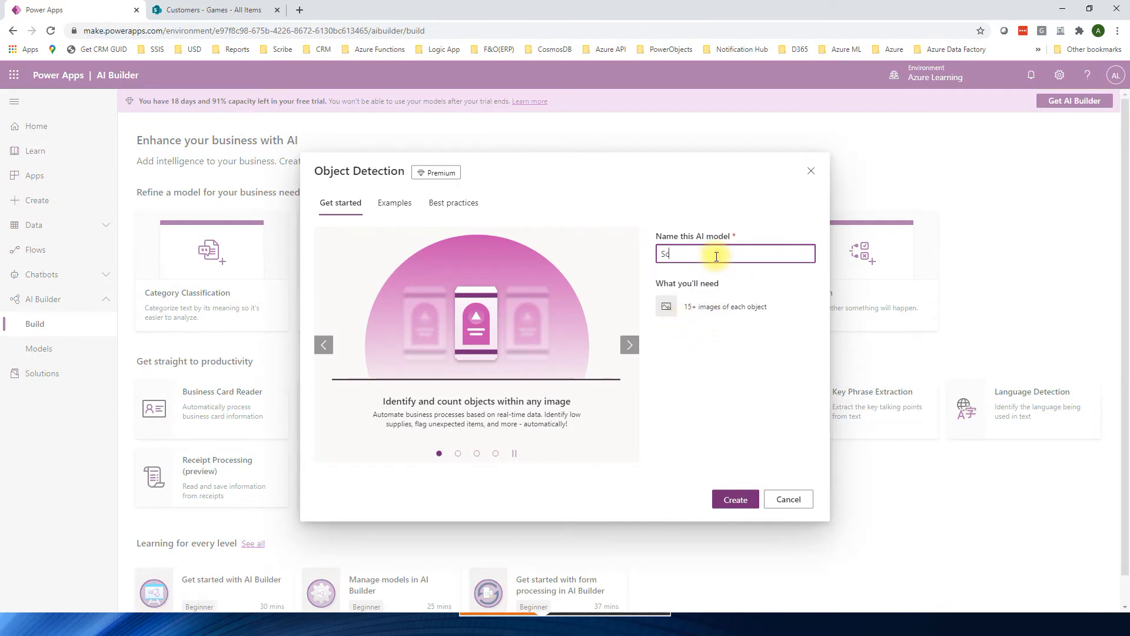
type("Scan Images")
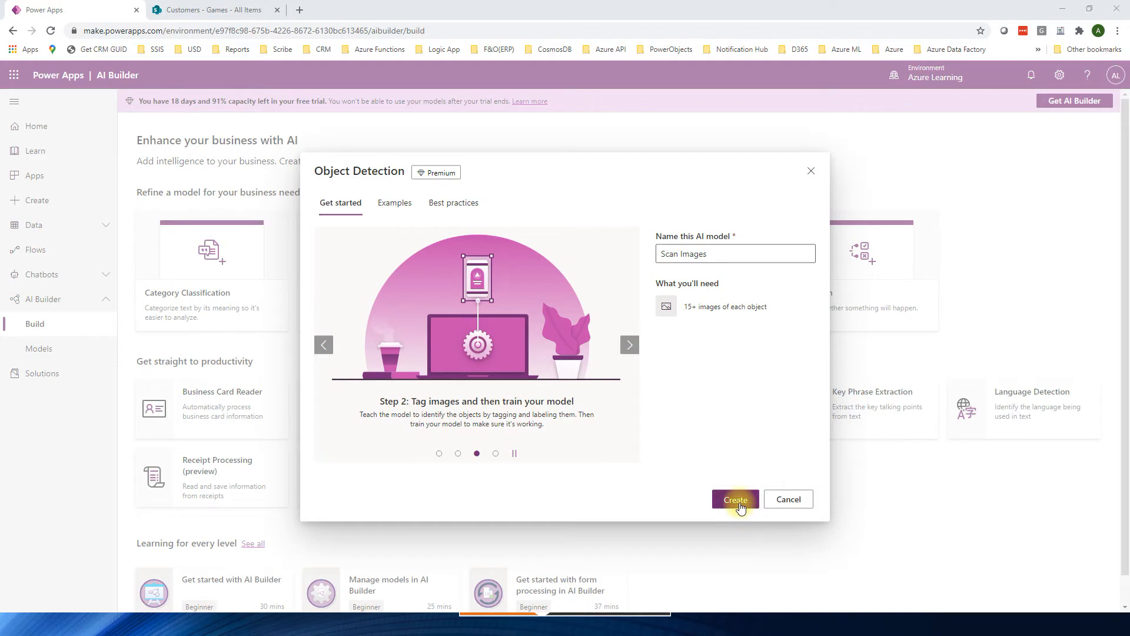
left_click(735, 499)
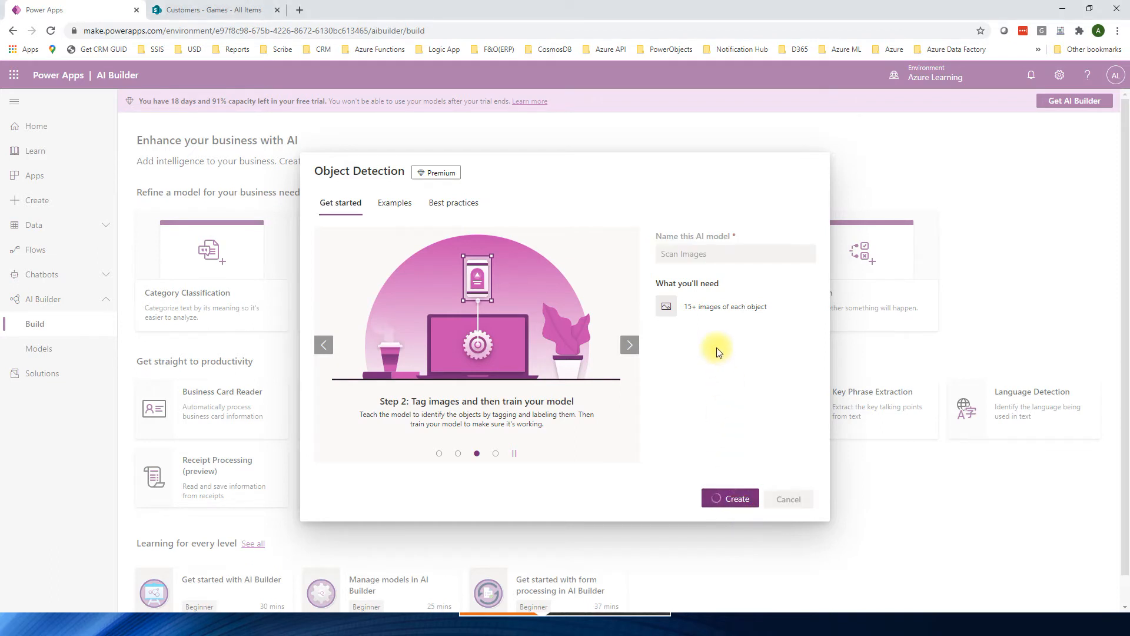
left_click(730, 498)
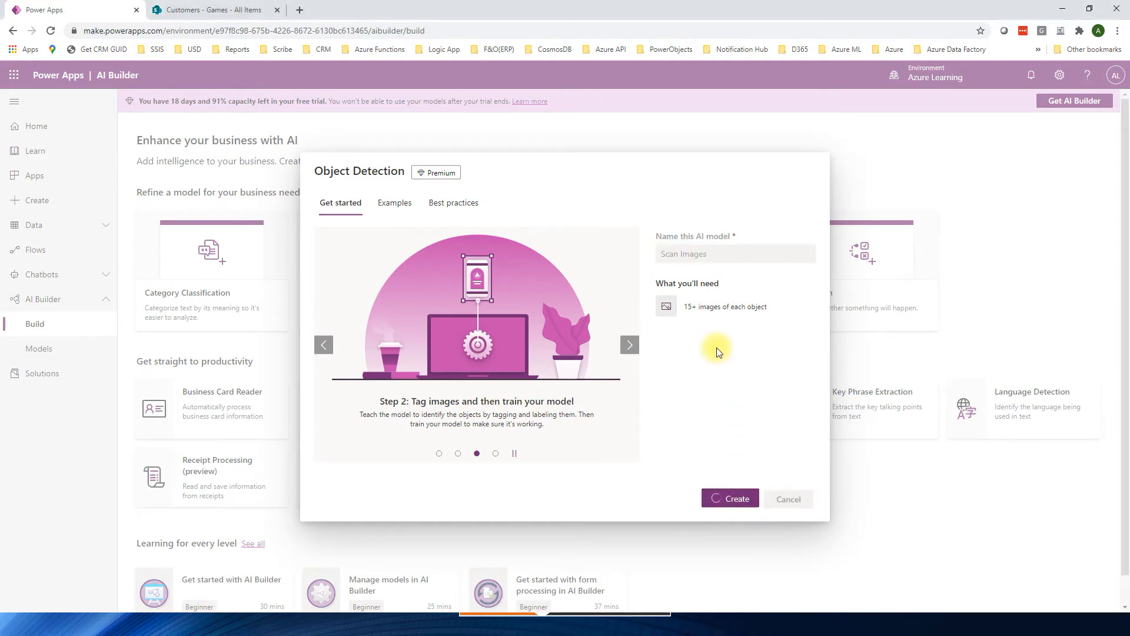
left_click(730, 498)
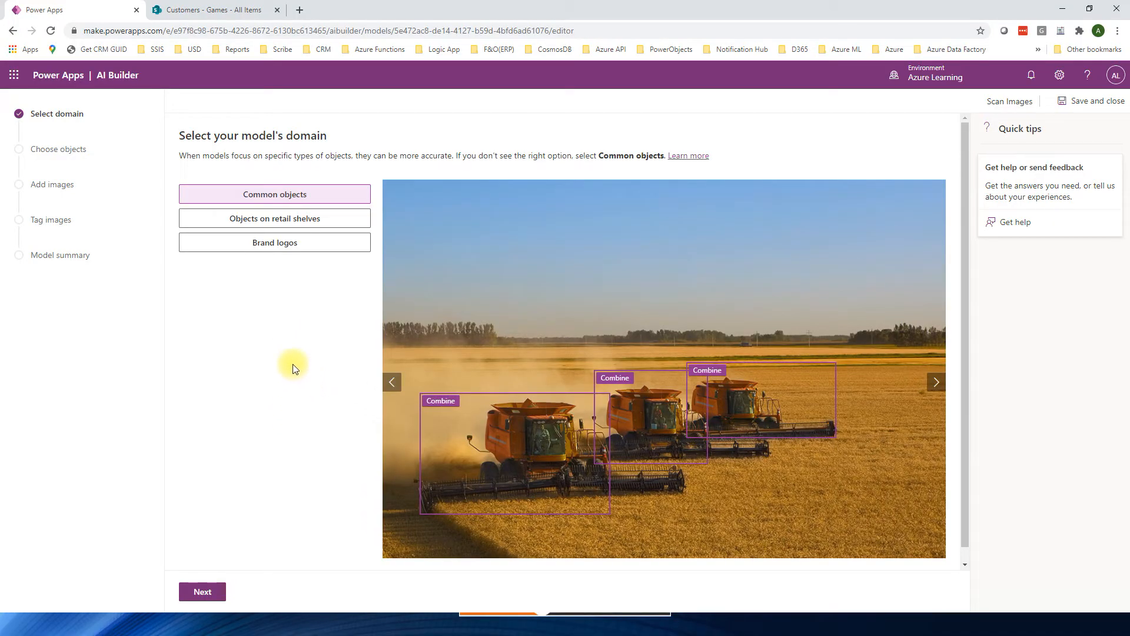
mouse_move(272, 332)
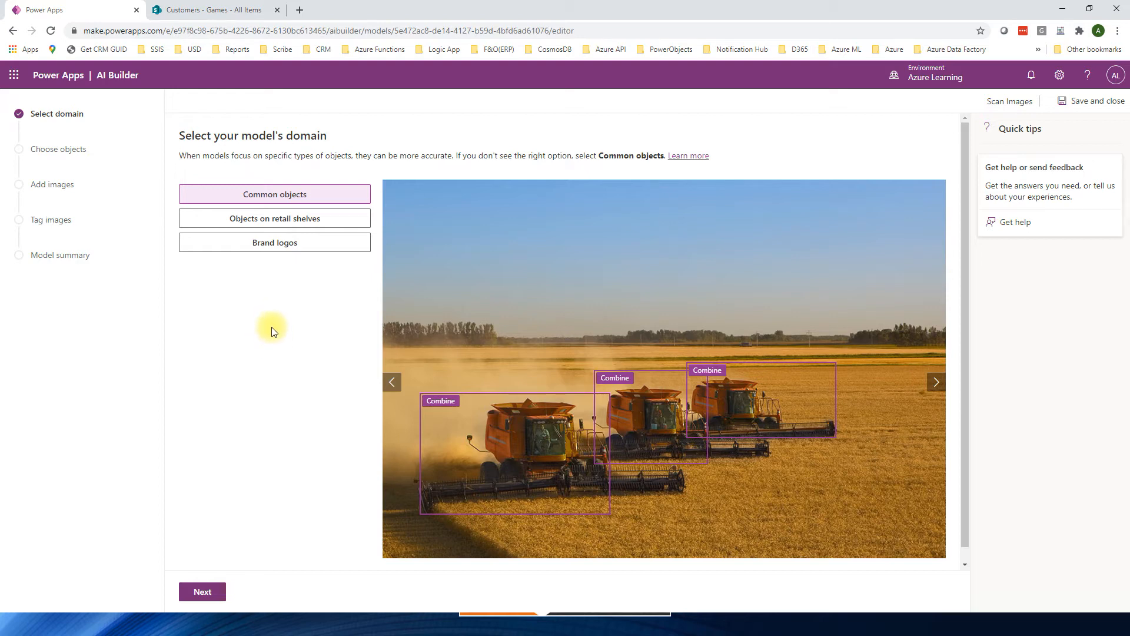
mouse_move(274, 198)
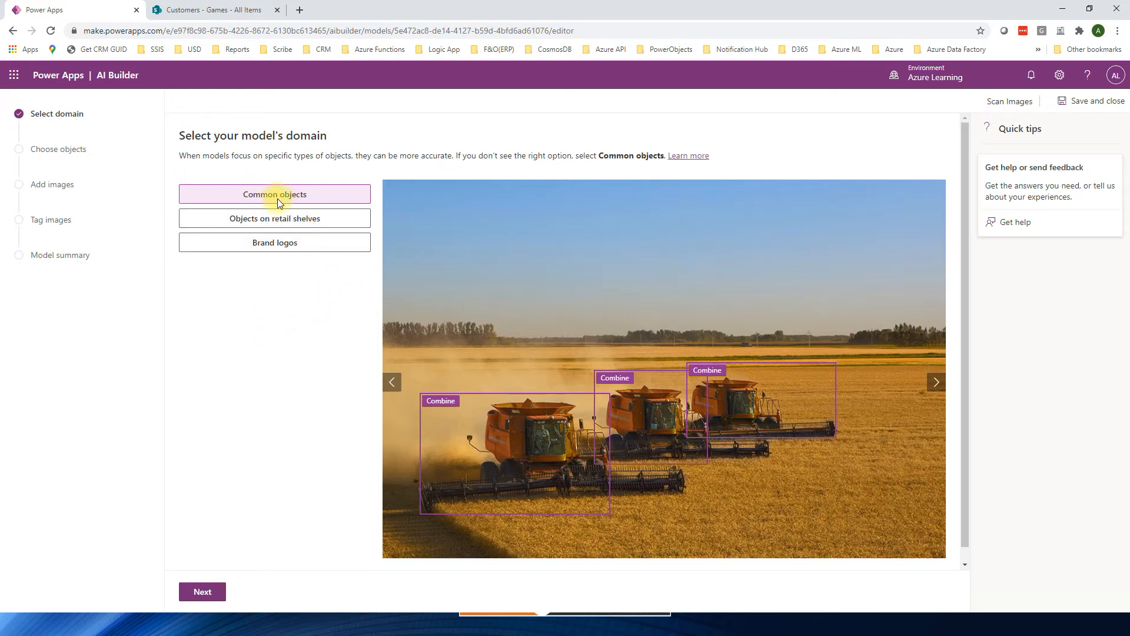
Choose Common objects as the model's domain and continue to the object-naming step
left_click(275, 219)
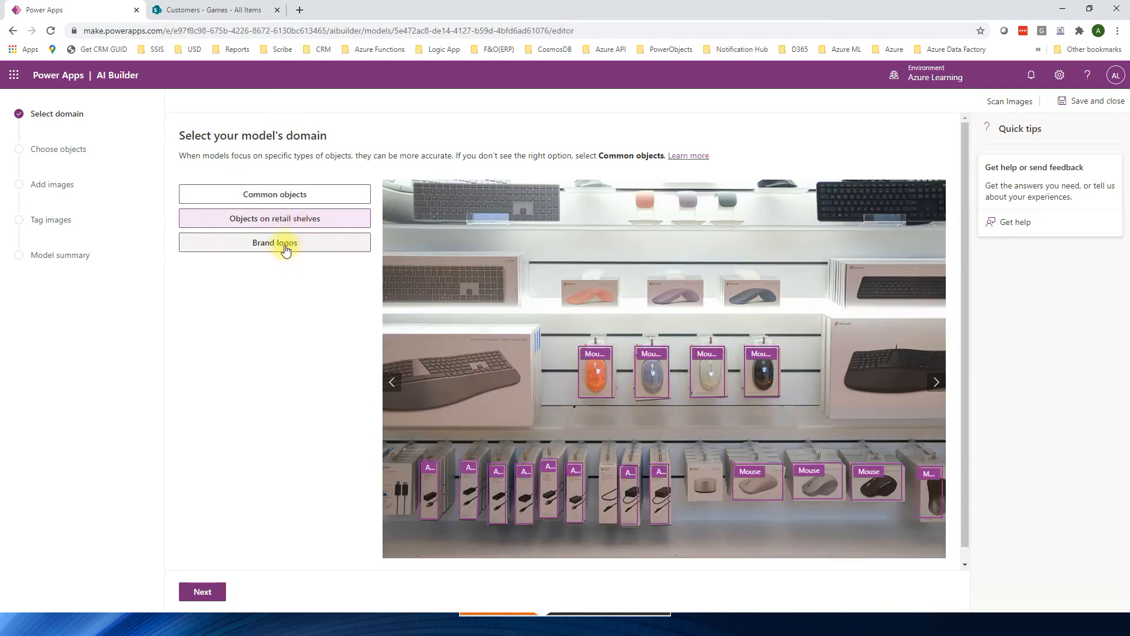
left_click(275, 242)
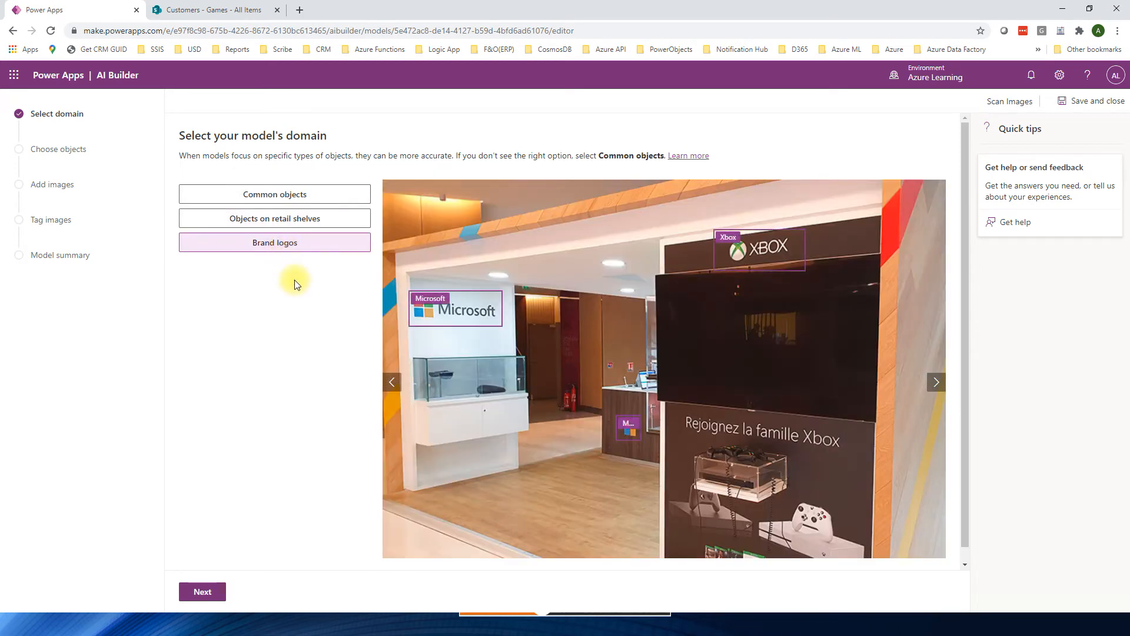
left_click(274, 193)
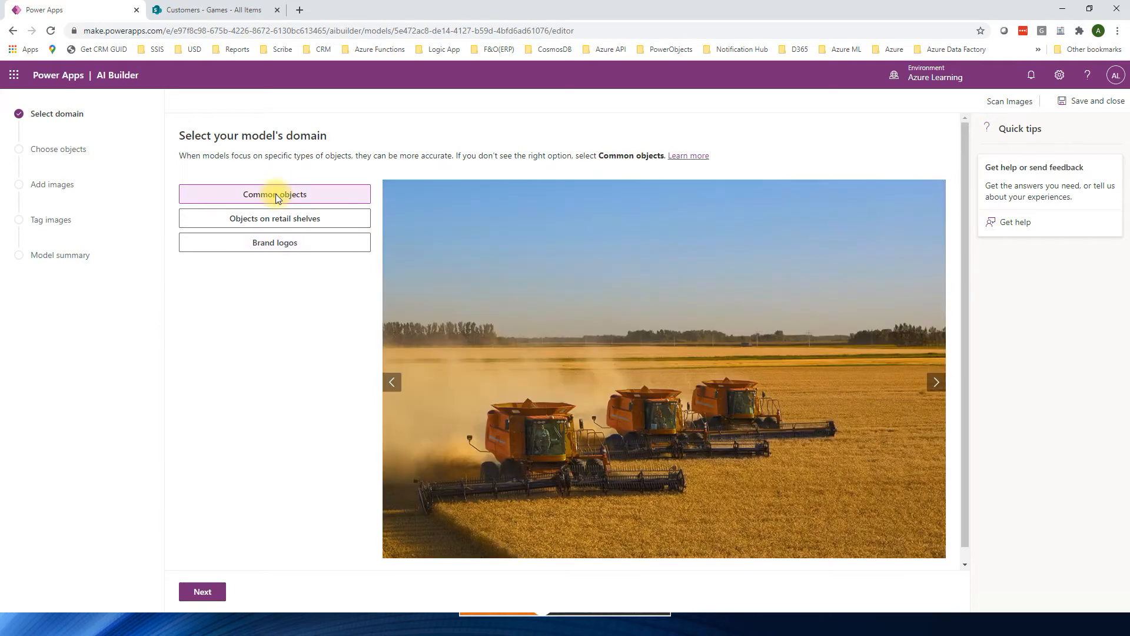
left_click(274, 194)
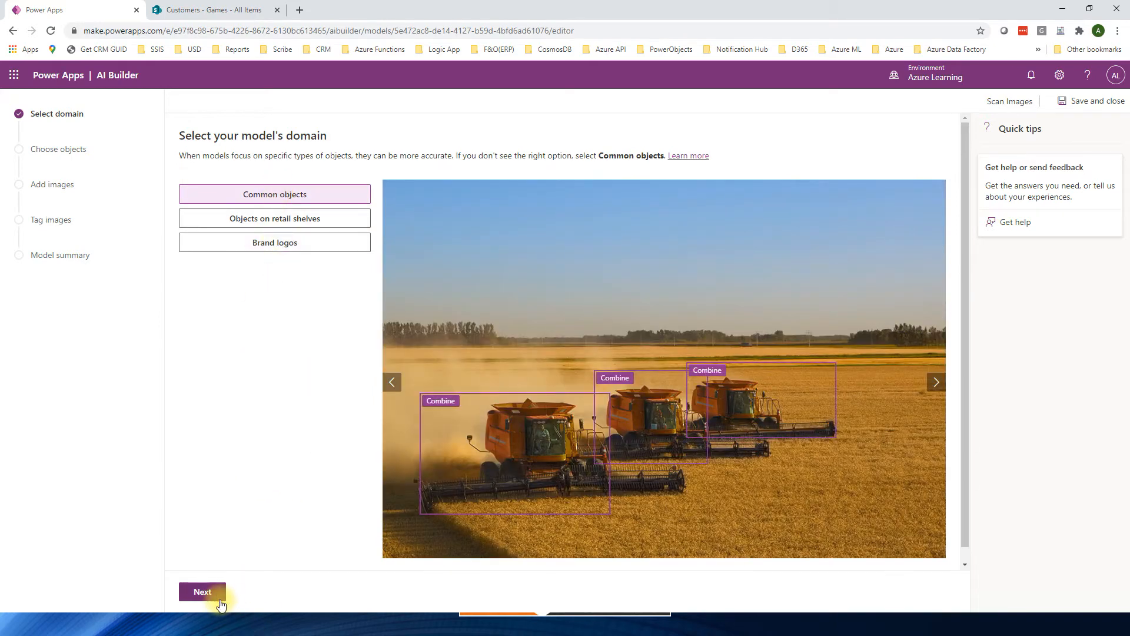
left_click(201, 591)
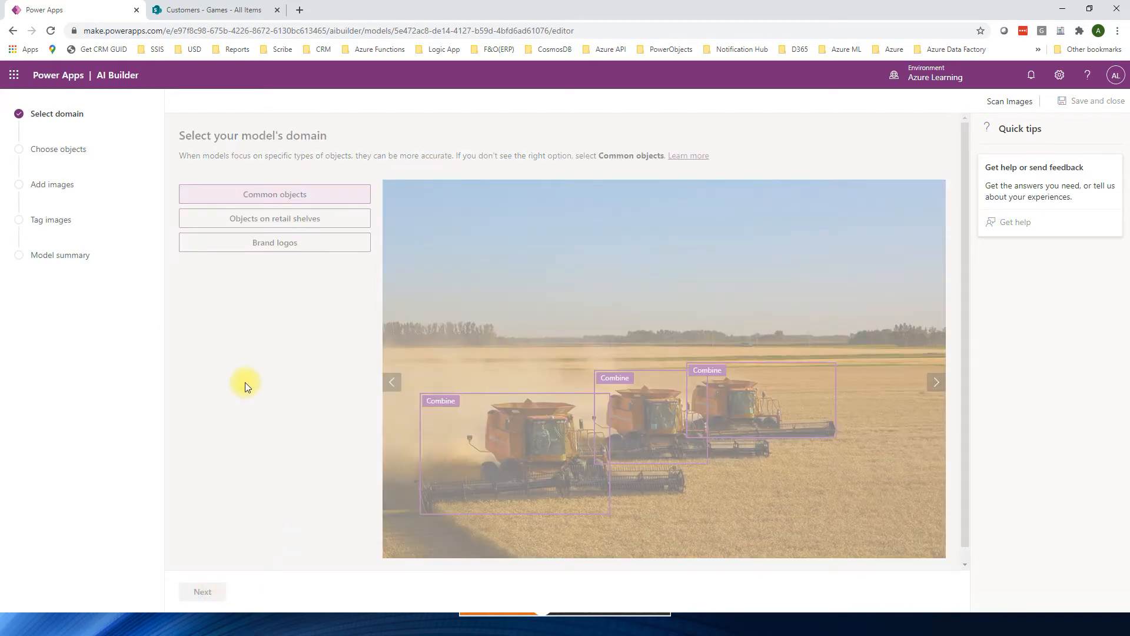
left_click(201, 591)
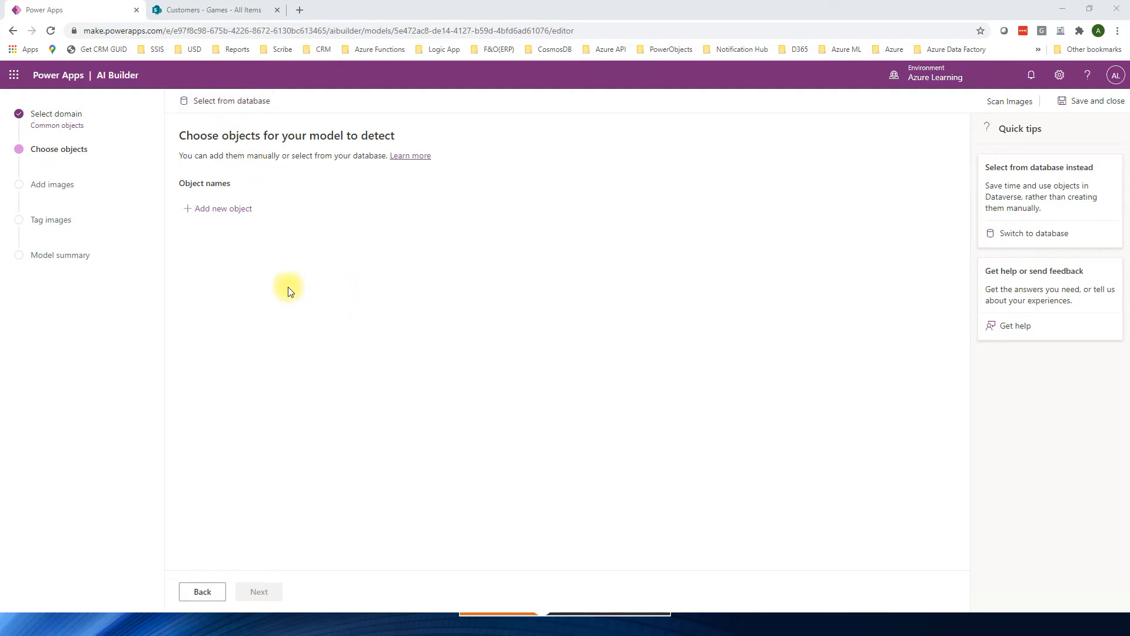
mouse_move(278, 276)
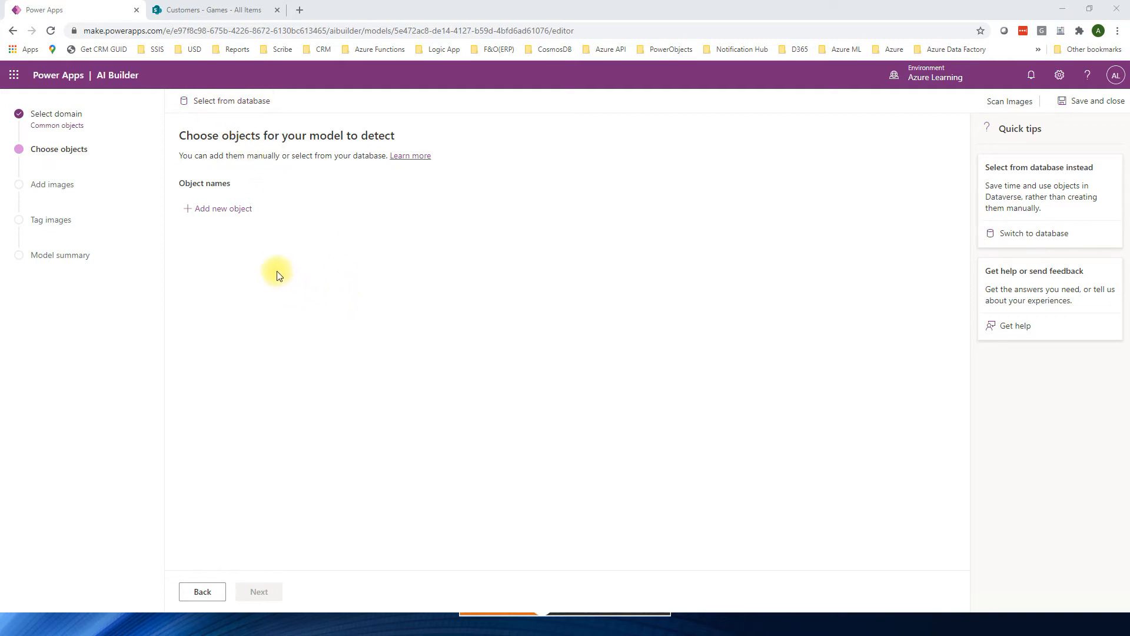
Add 'Soccer Ball' as the object to detect and continue to adding images
left_click(222, 209)
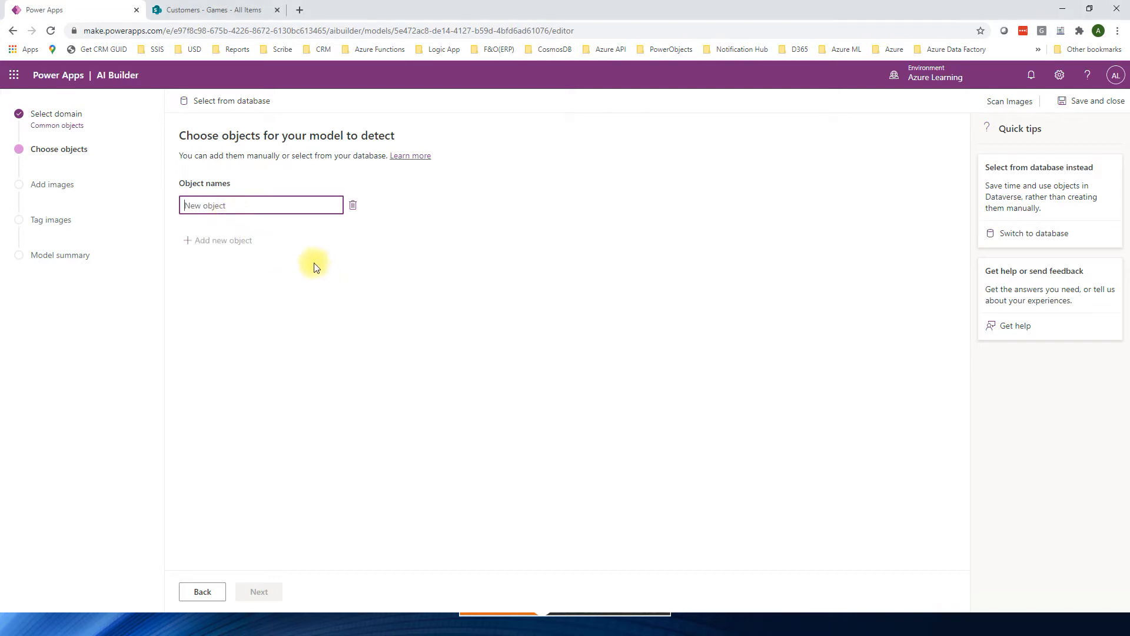
type("Soccer Ball")
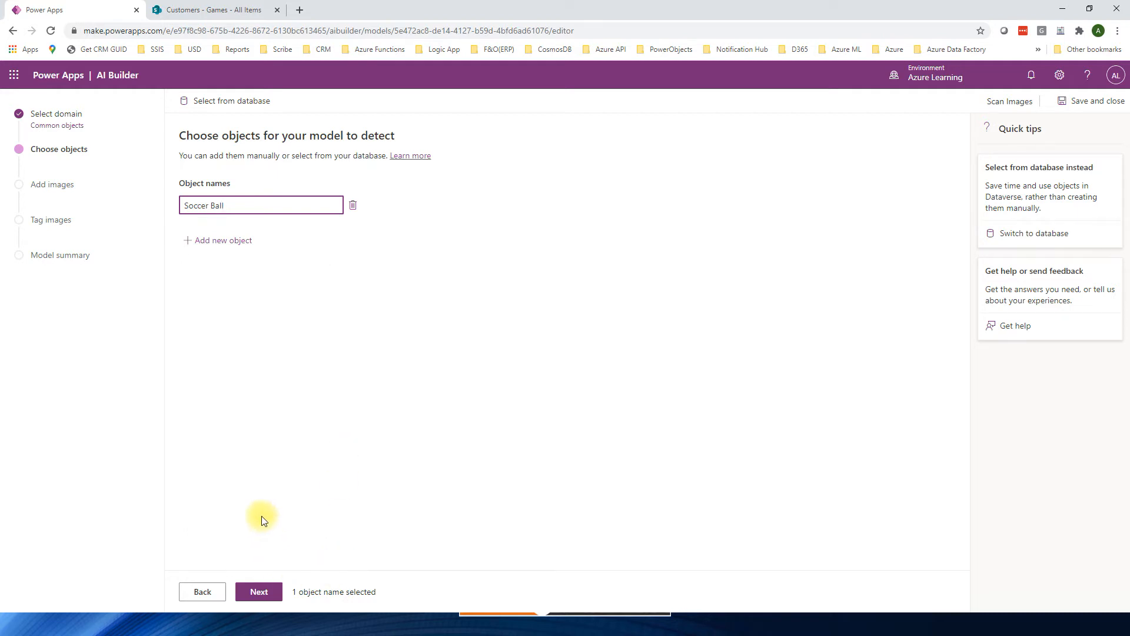
left_click(258, 591)
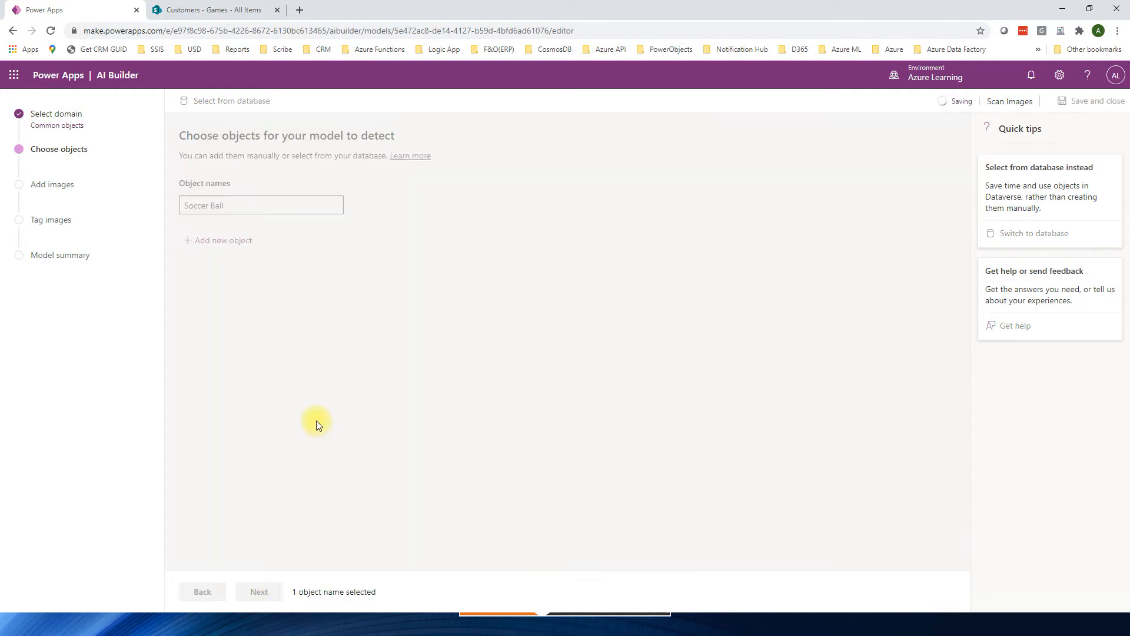
left_click(258, 591)
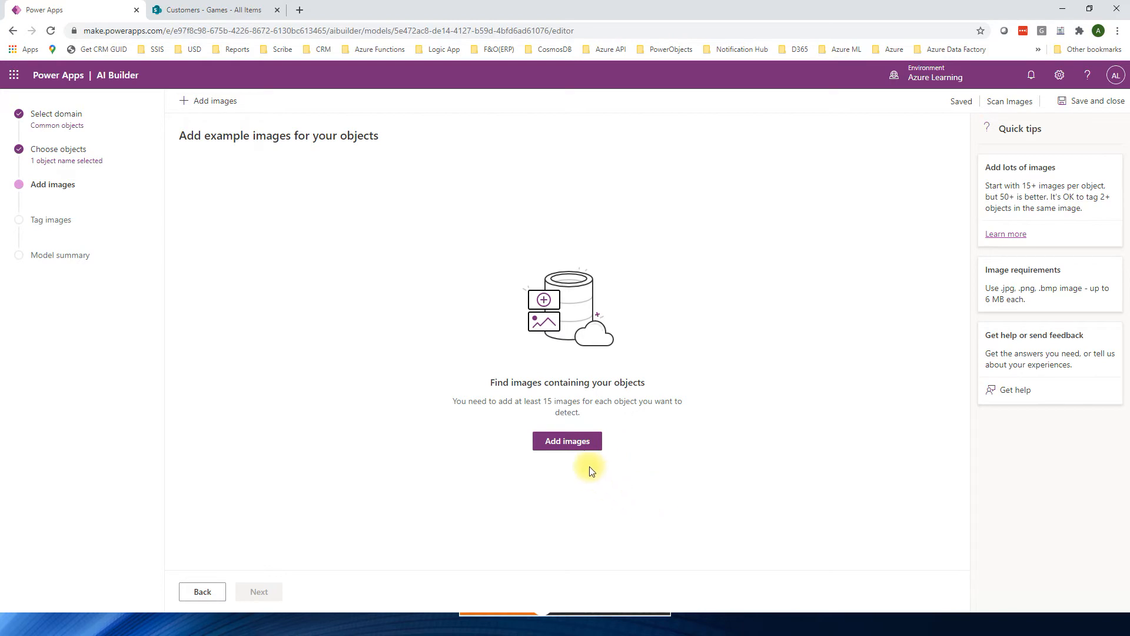
Select all 15 images in the Train folder, upload them to the model and continue to tagging
left_click(566, 440)
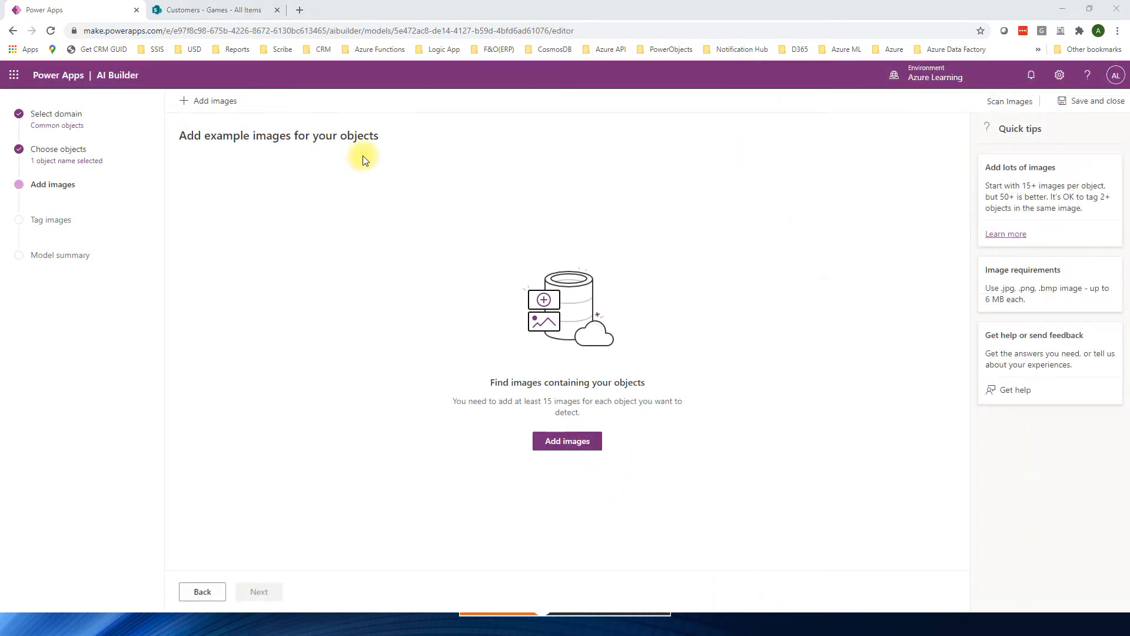
left_click(566, 440)
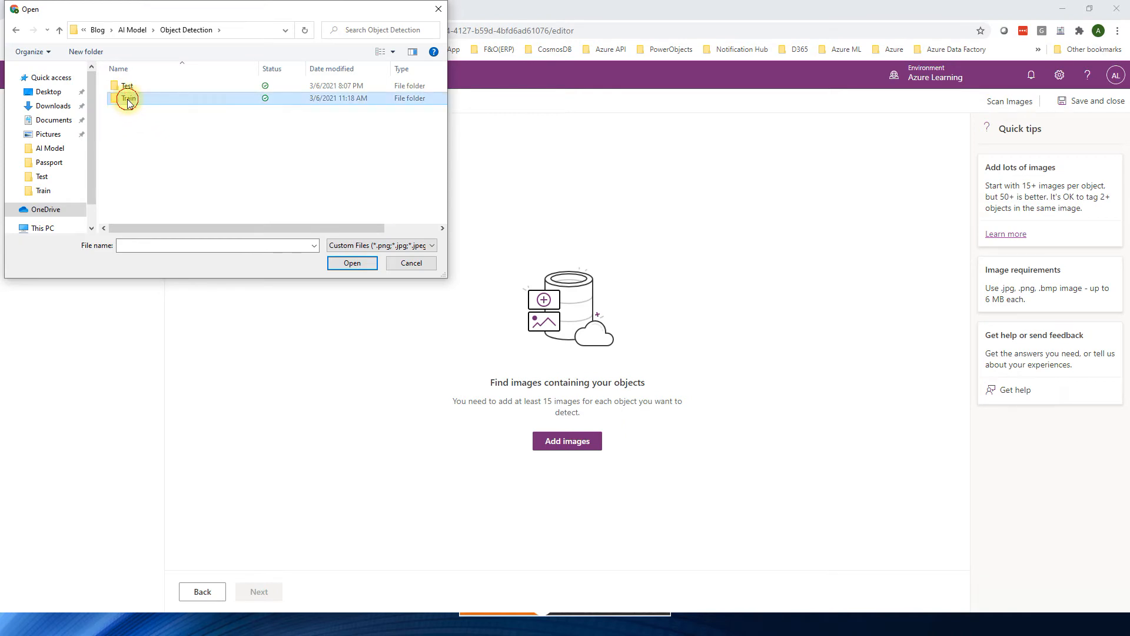
double_click(127, 98)
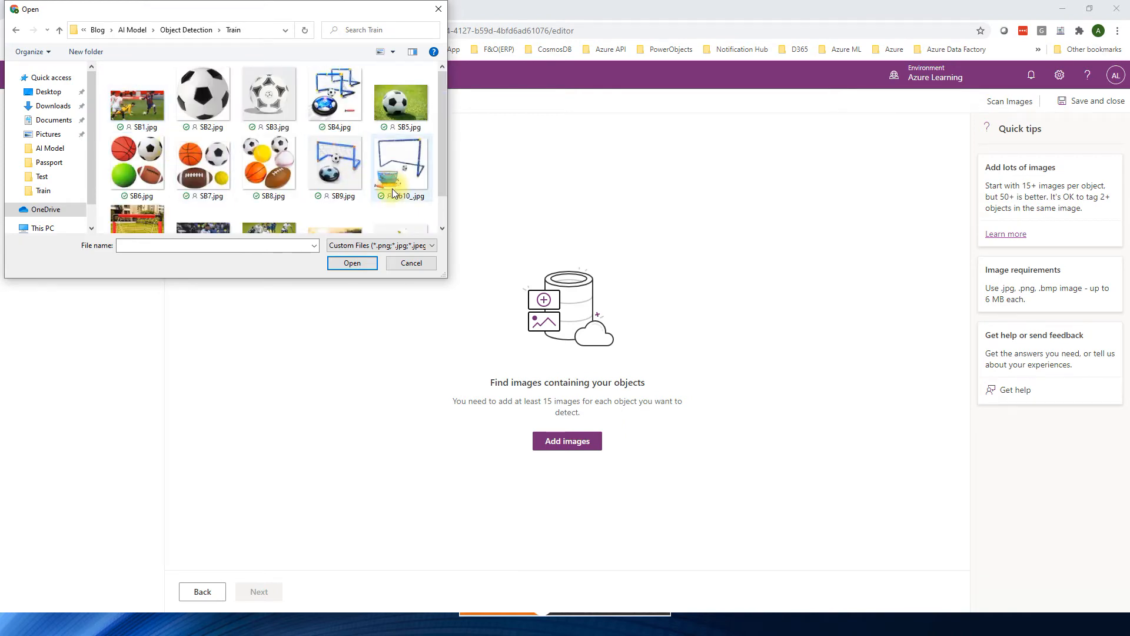
left_click(352, 263)
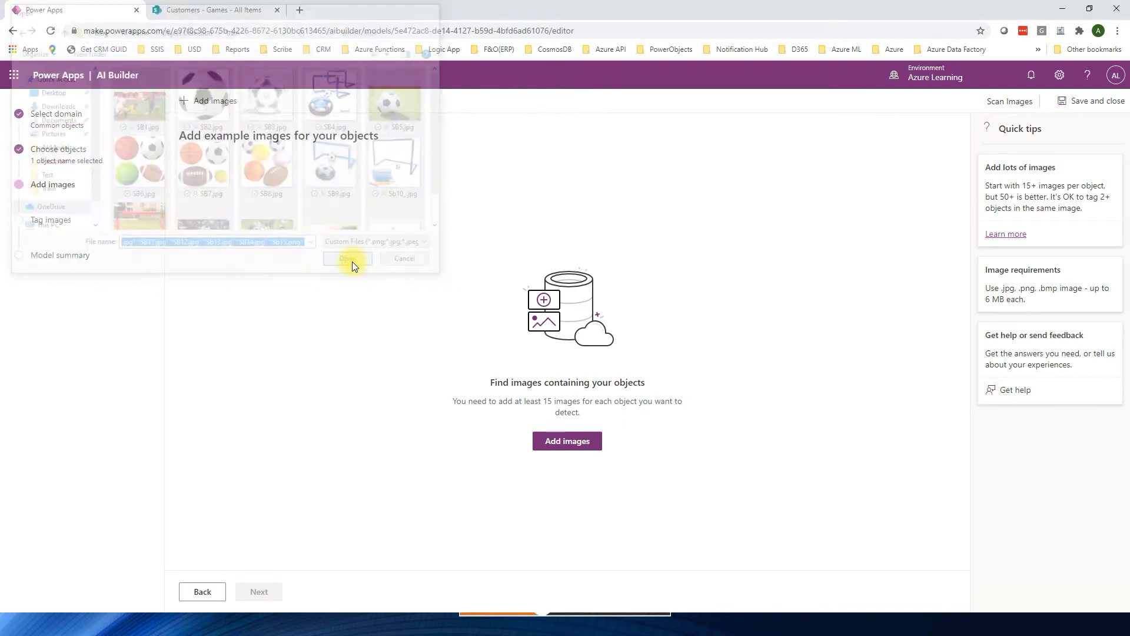
left_click(349, 258)
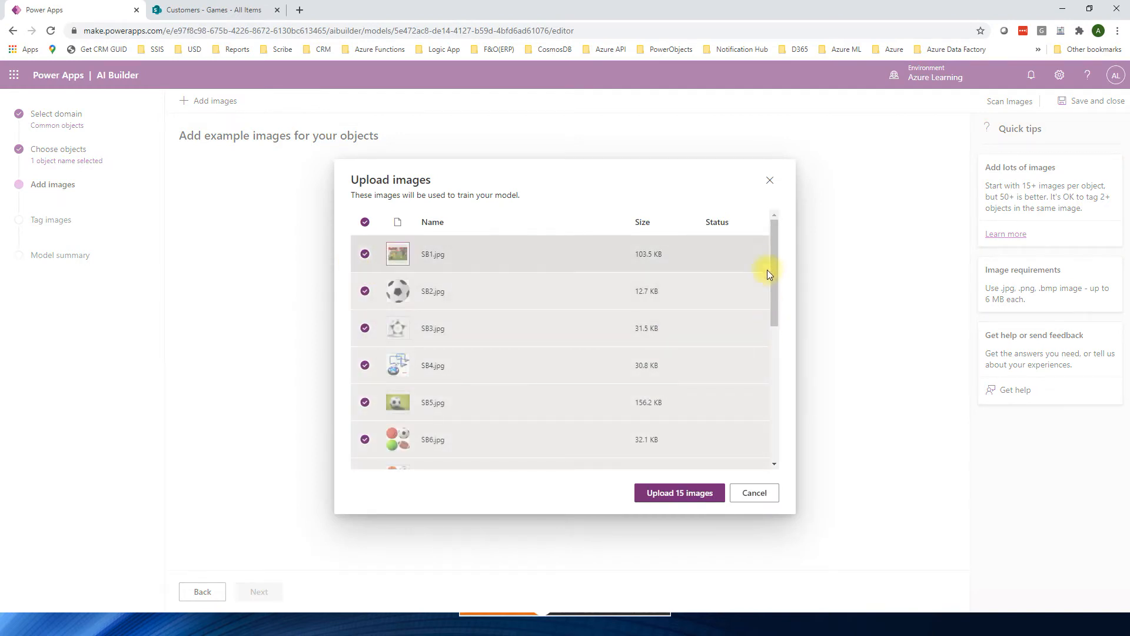
left_click(678, 492)
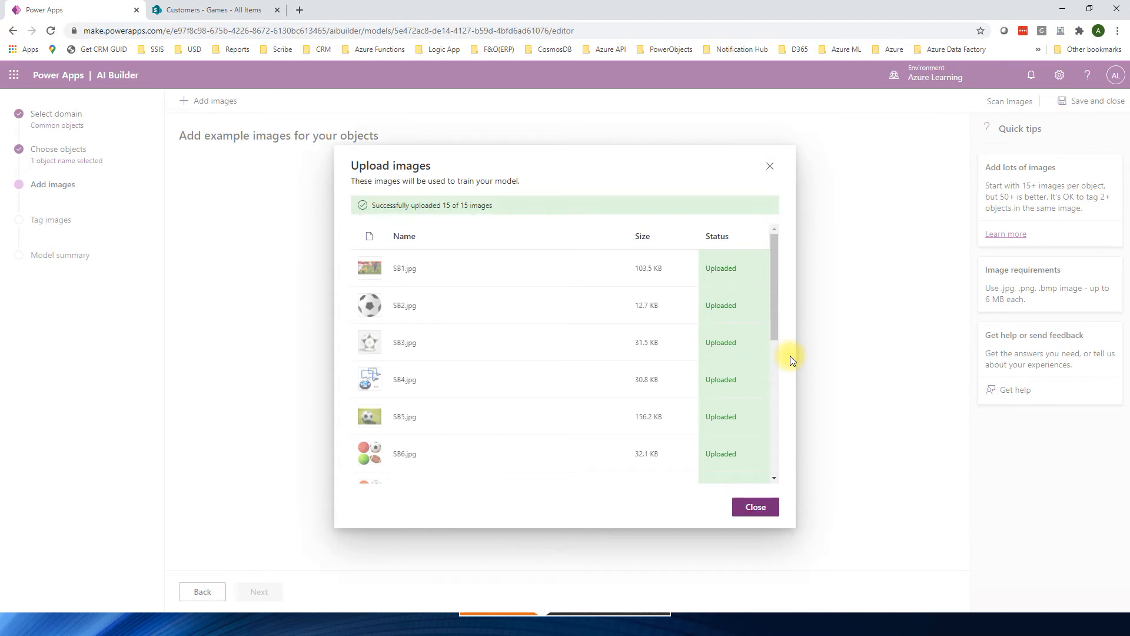
left_click(754, 506)
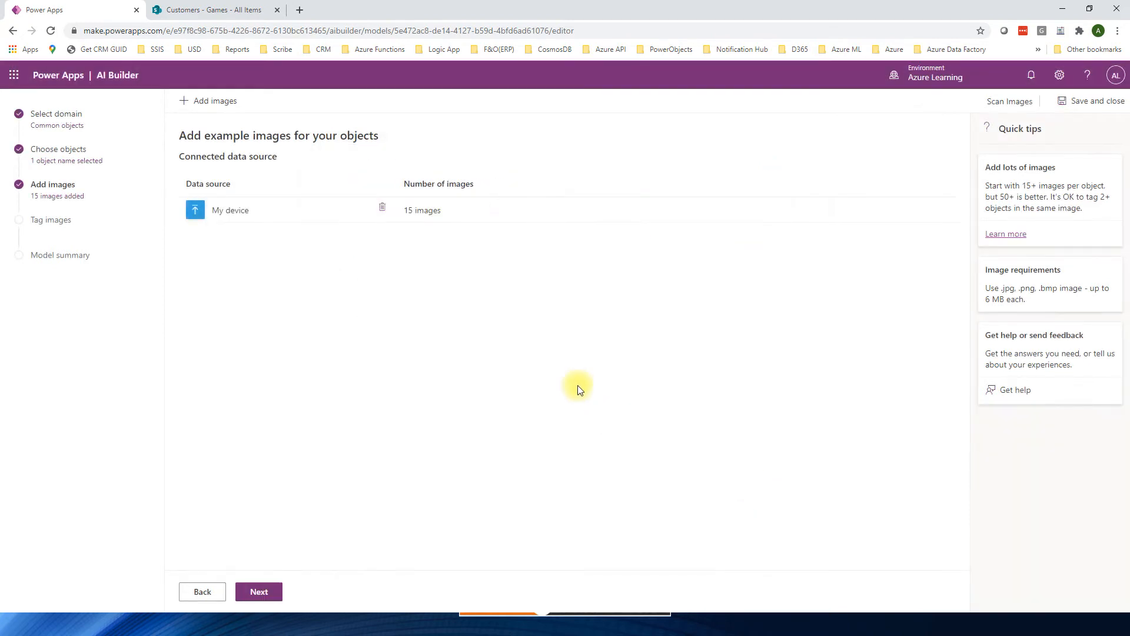
left_click(258, 591)
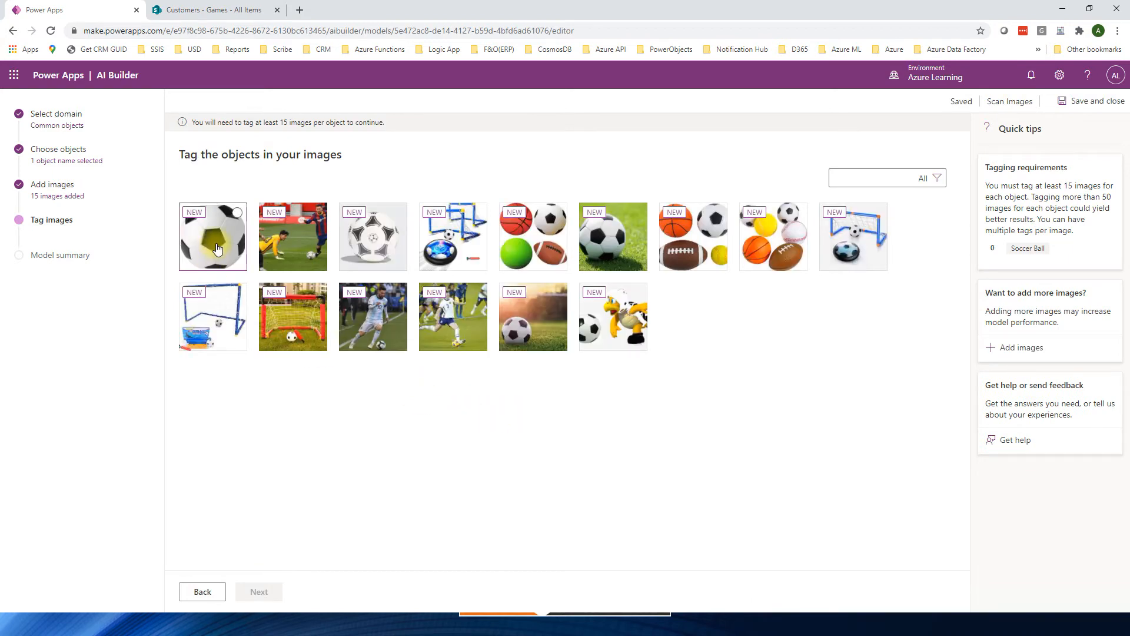
Tag the ball as Soccer Ball in the first two training images
left_click(213, 236)
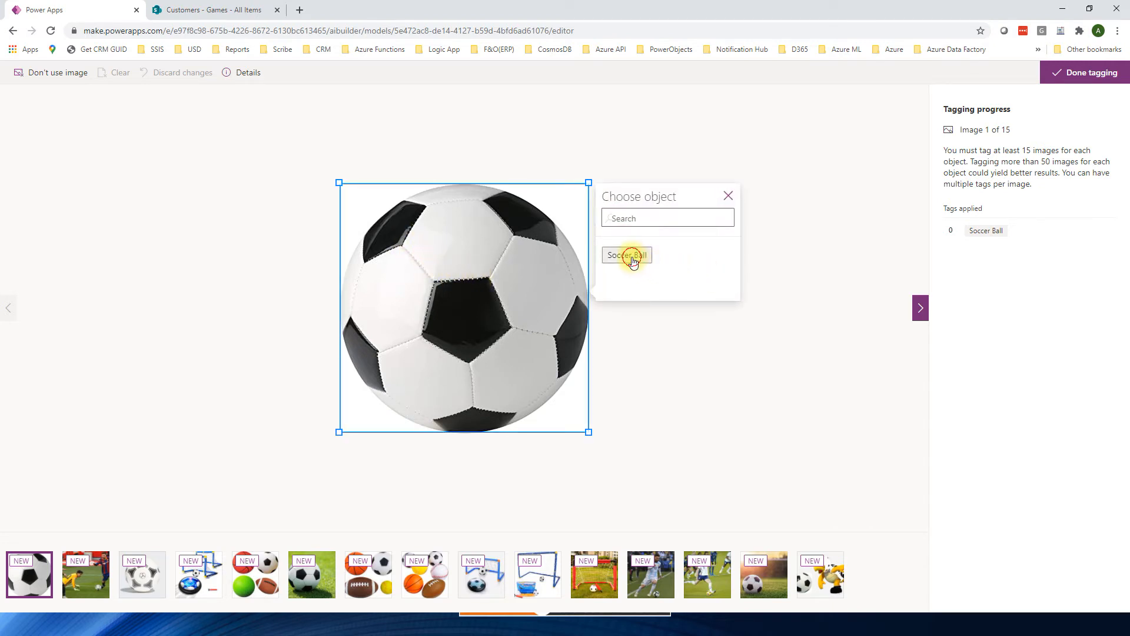
left_click(627, 254)
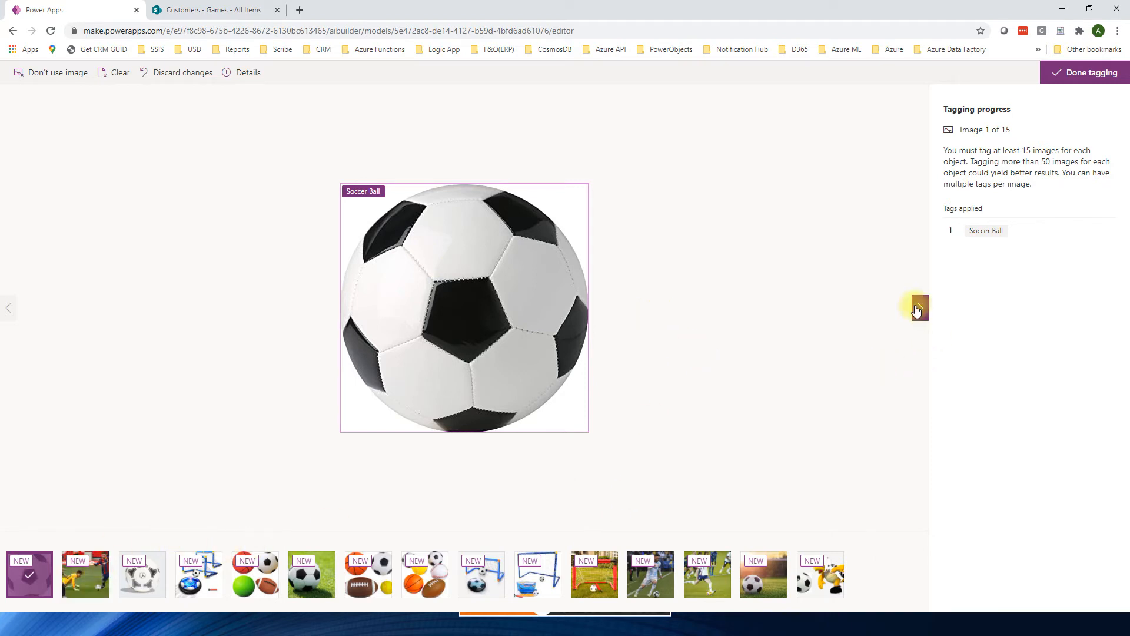
left_click(920, 307)
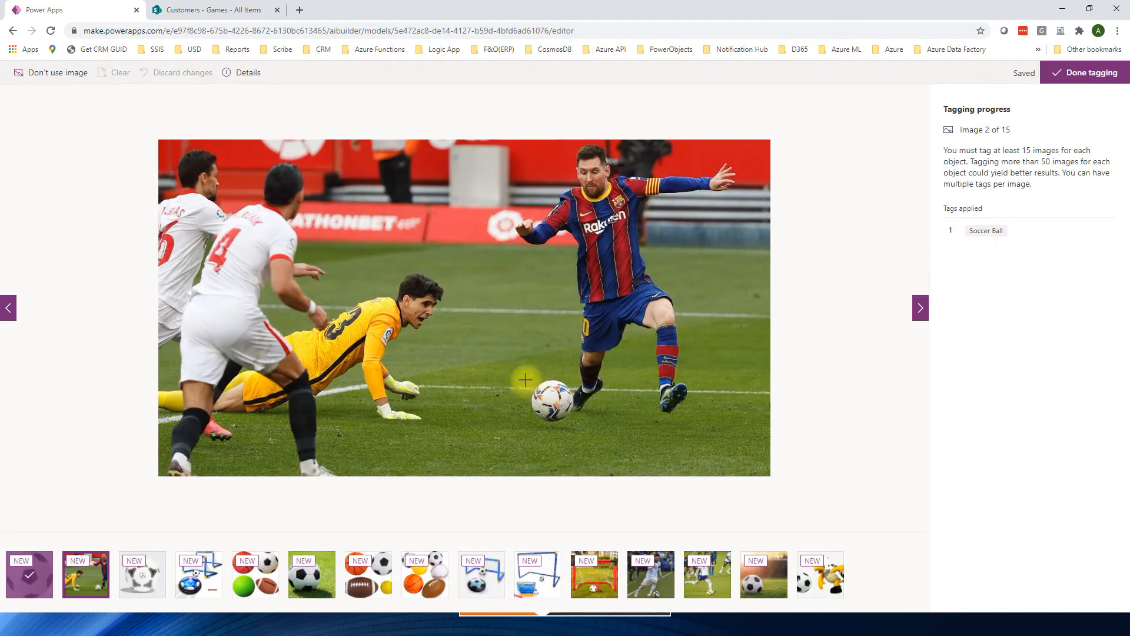
left_click_drag(525, 380, 574, 421)
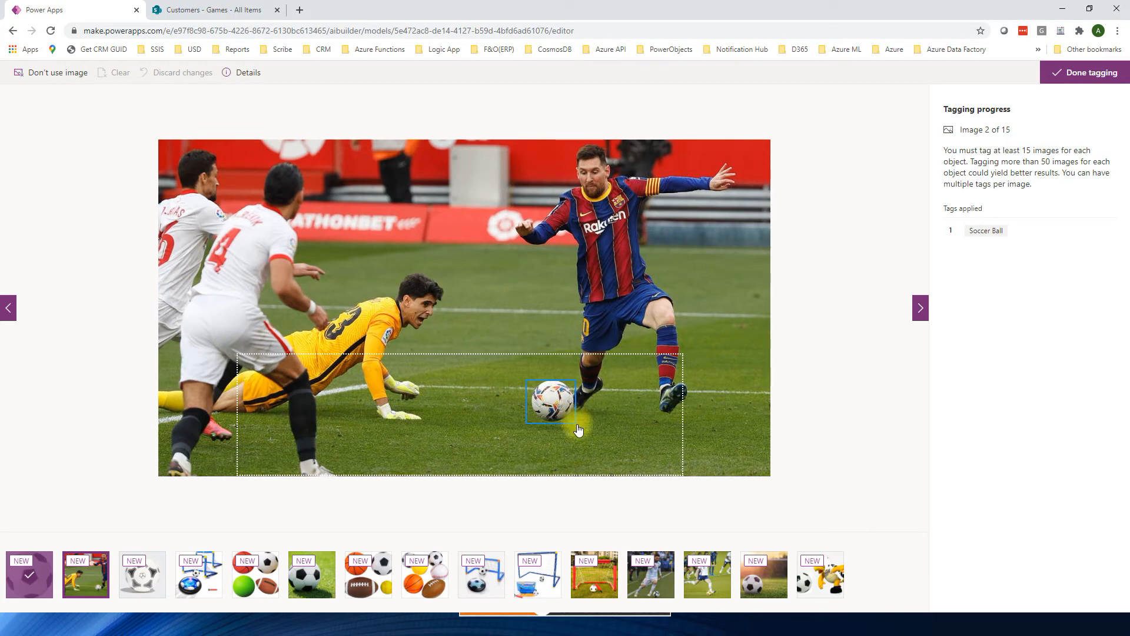
left_click(551, 402)
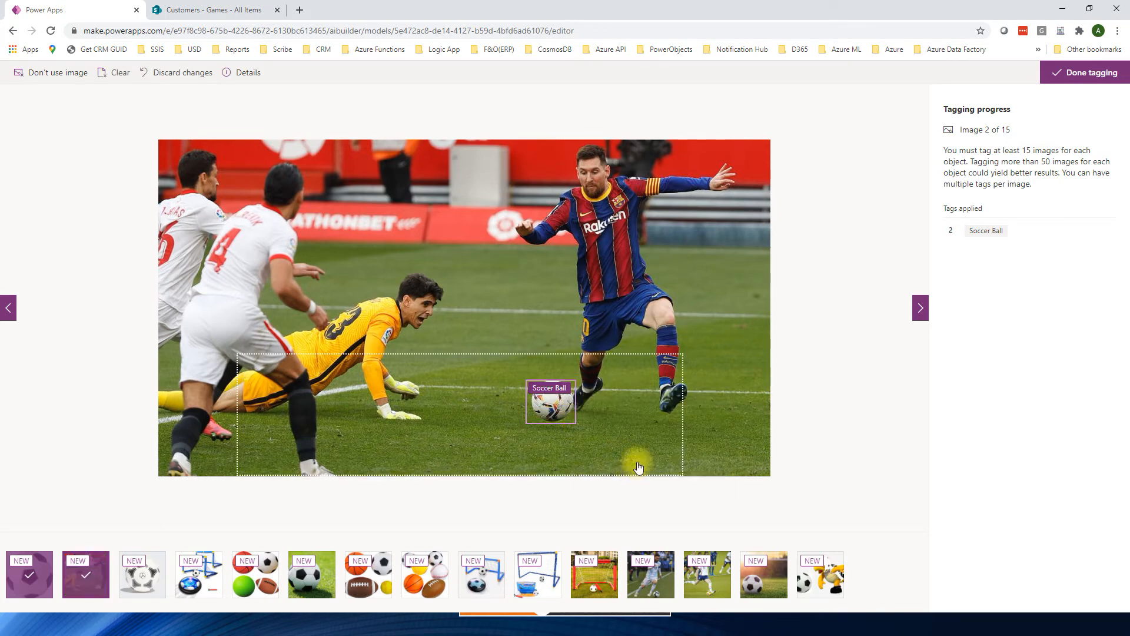
left_click(921, 307)
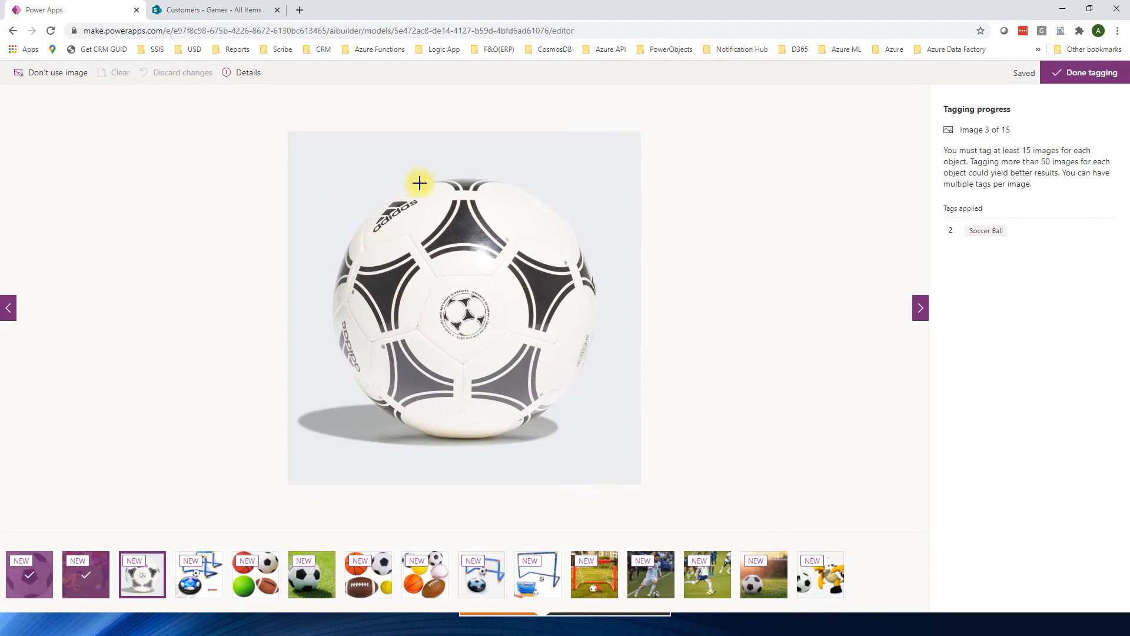
Outline and tag the white ball as Soccer Ball in the third image
left_click_drag(419, 184, 376, 243)
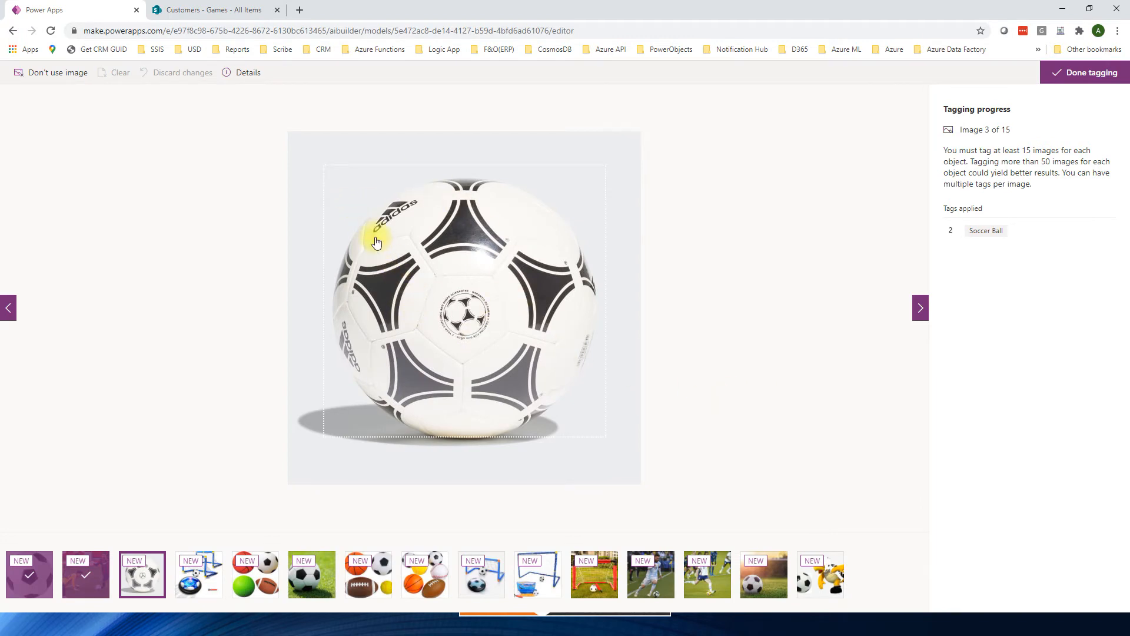
left_click_drag(375, 241, 606, 437)
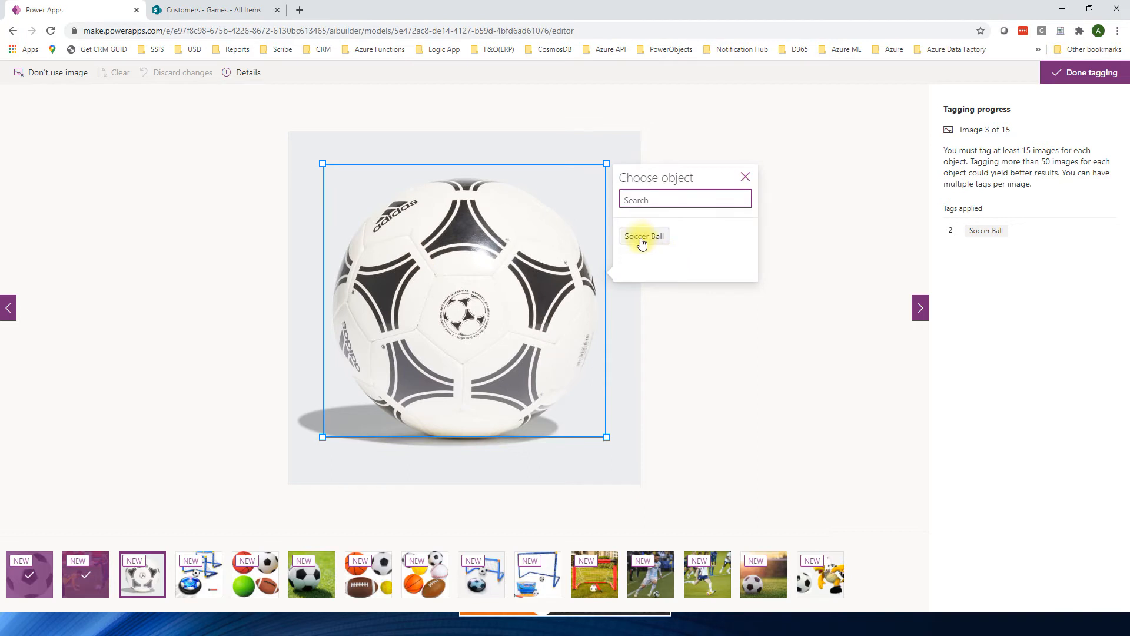
left_click(642, 235)
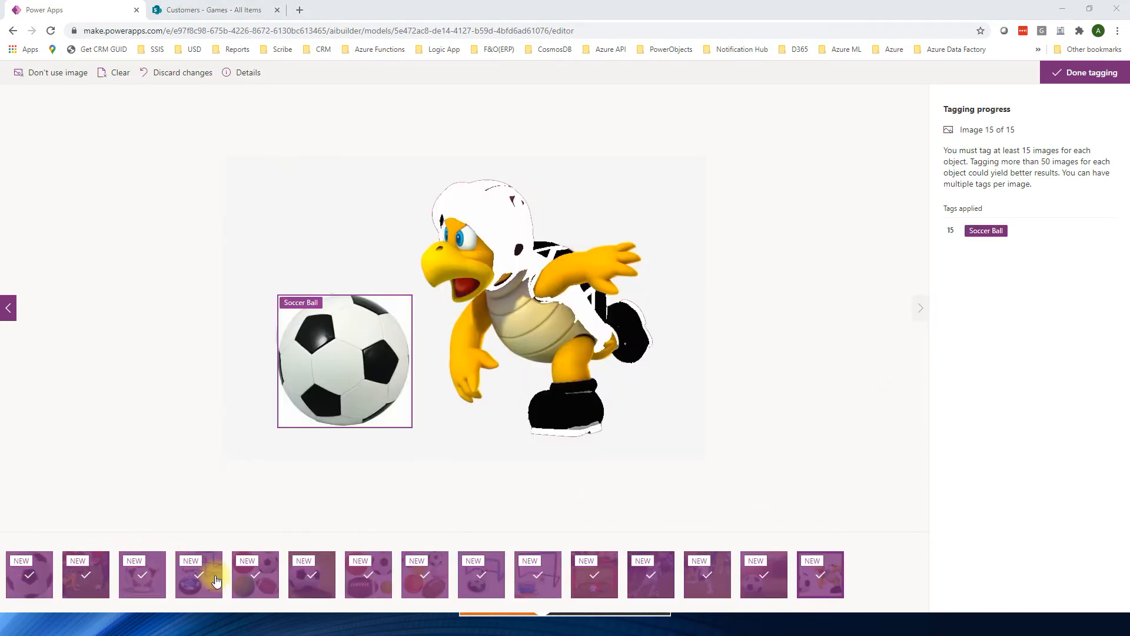
mouse_move(1053, 139)
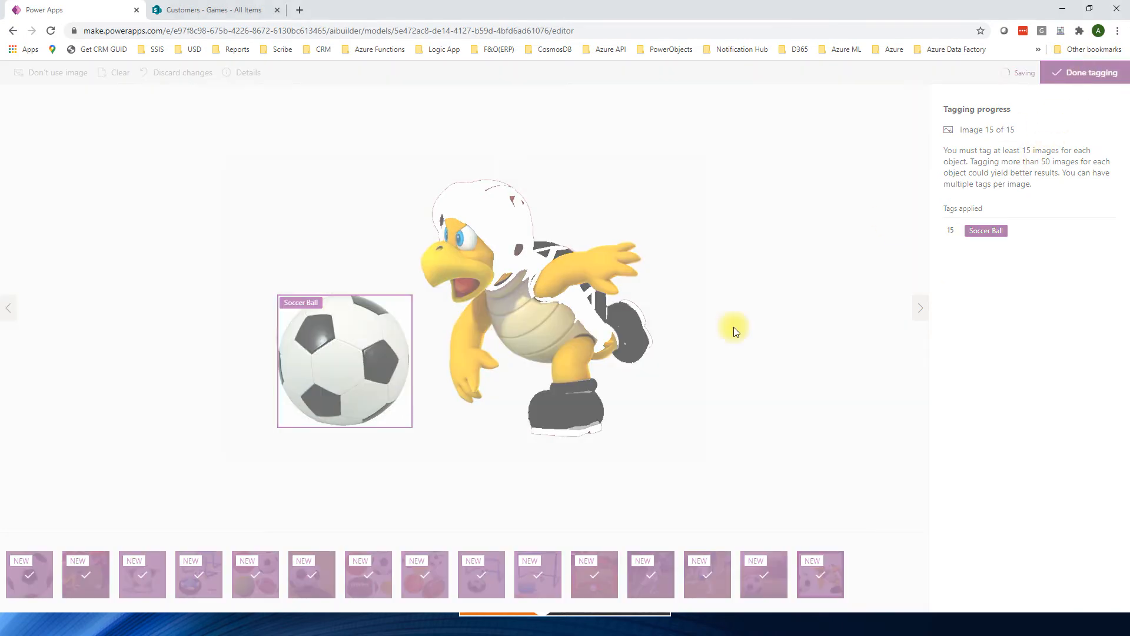
Finish tagging, start training the Scan Images model and head to the models list
left_click(1090, 72)
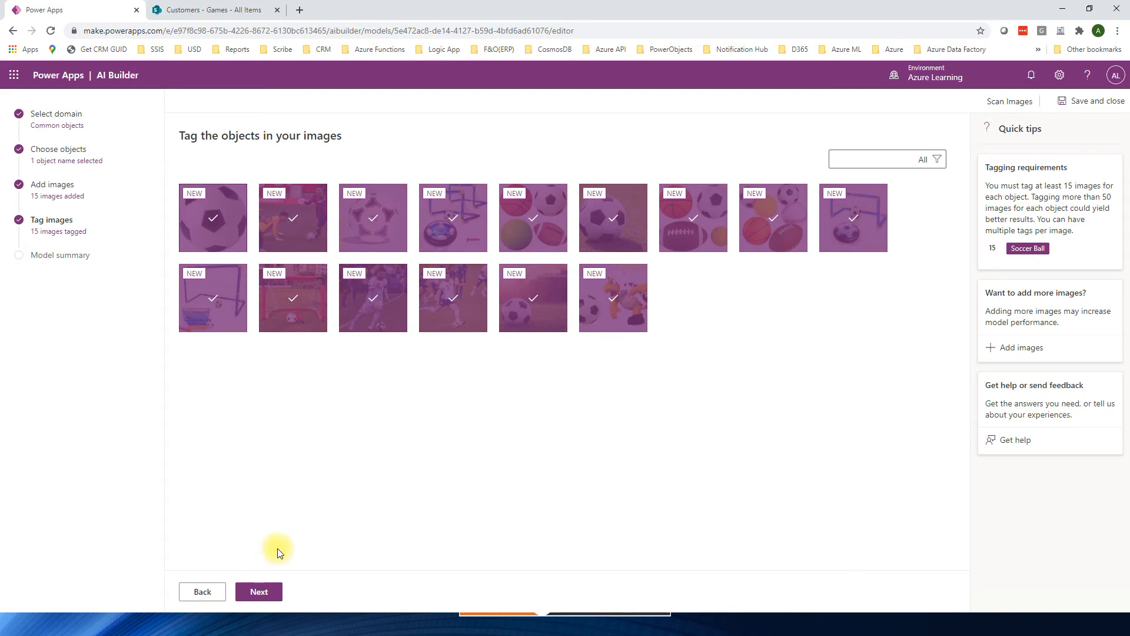
left_click(258, 591)
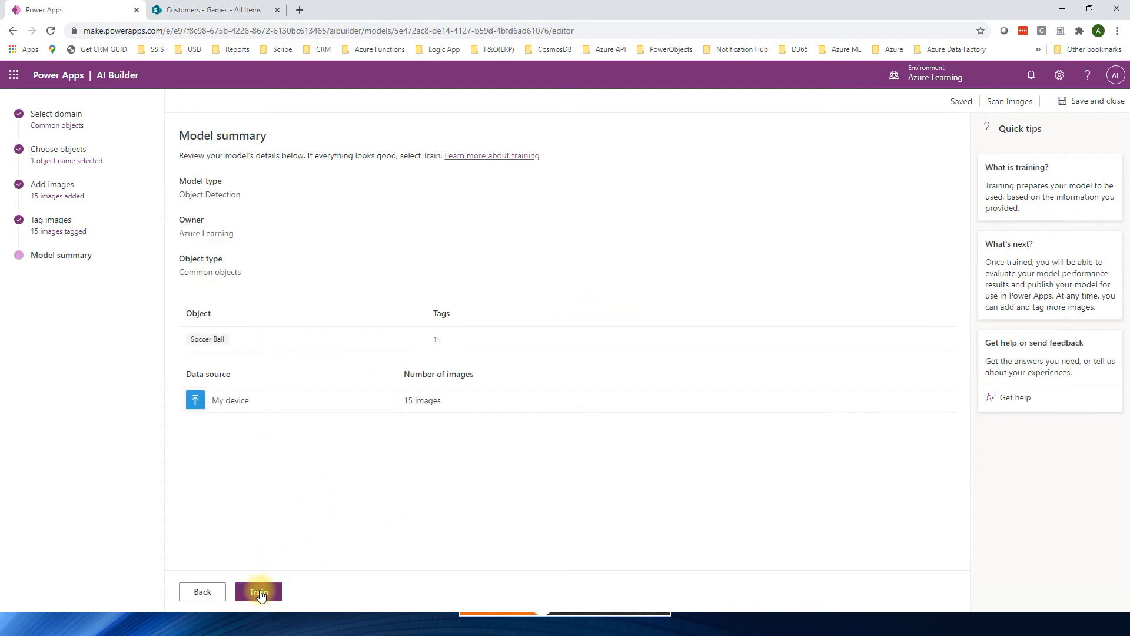
left_click(259, 591)
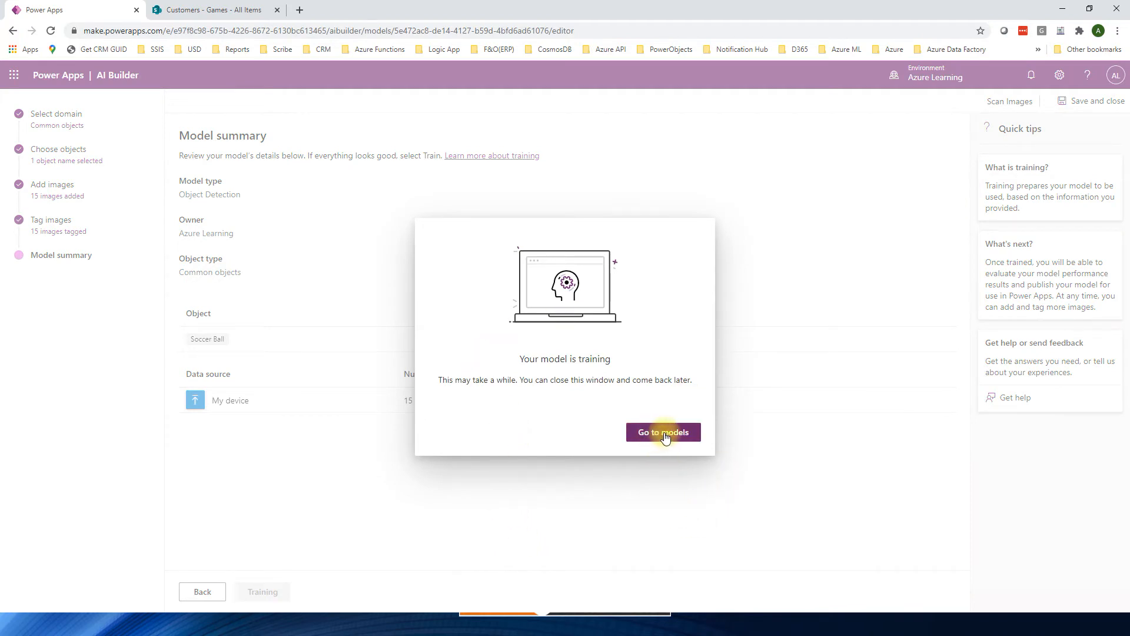
left_click(662, 432)
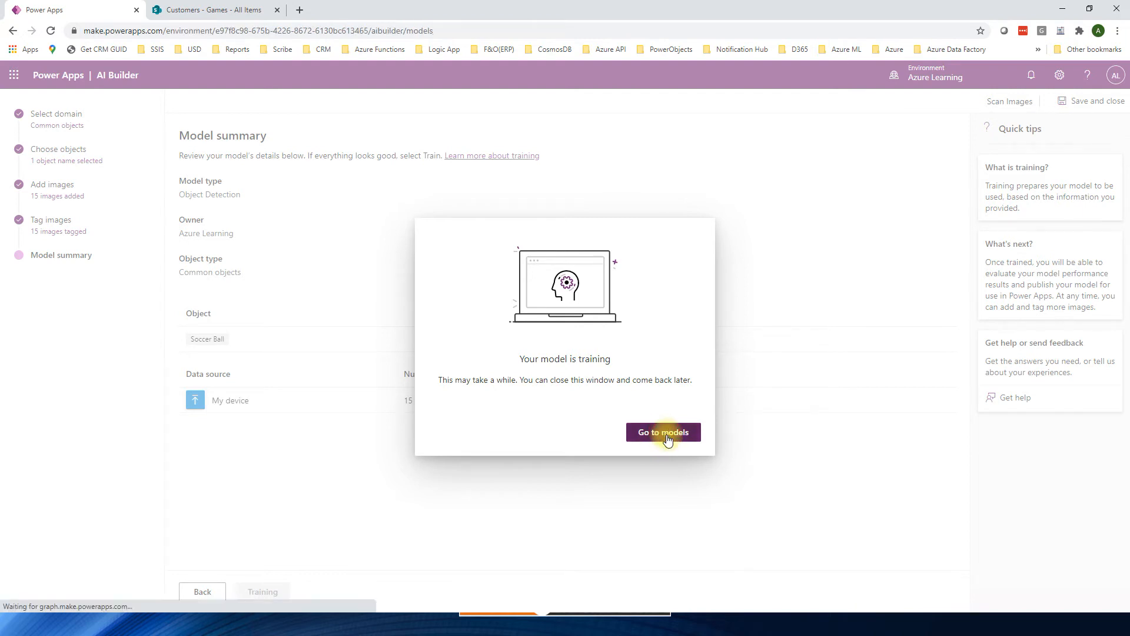
From the models list, go to the Flows page showing the environment's cloud flows
left_click(662, 432)
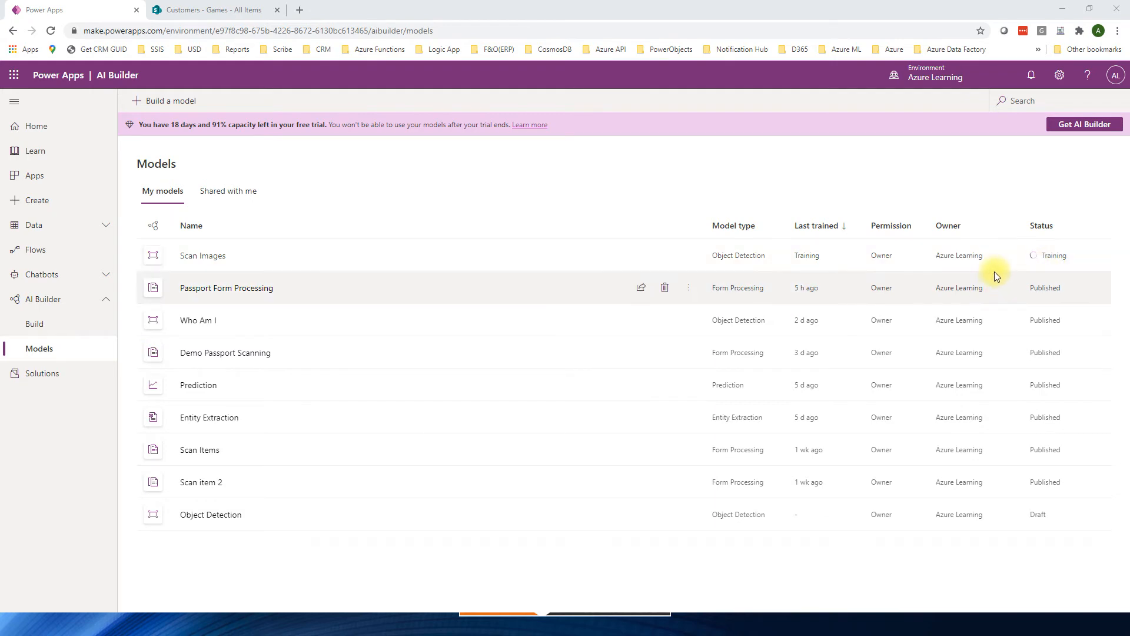
mouse_move(319, 321)
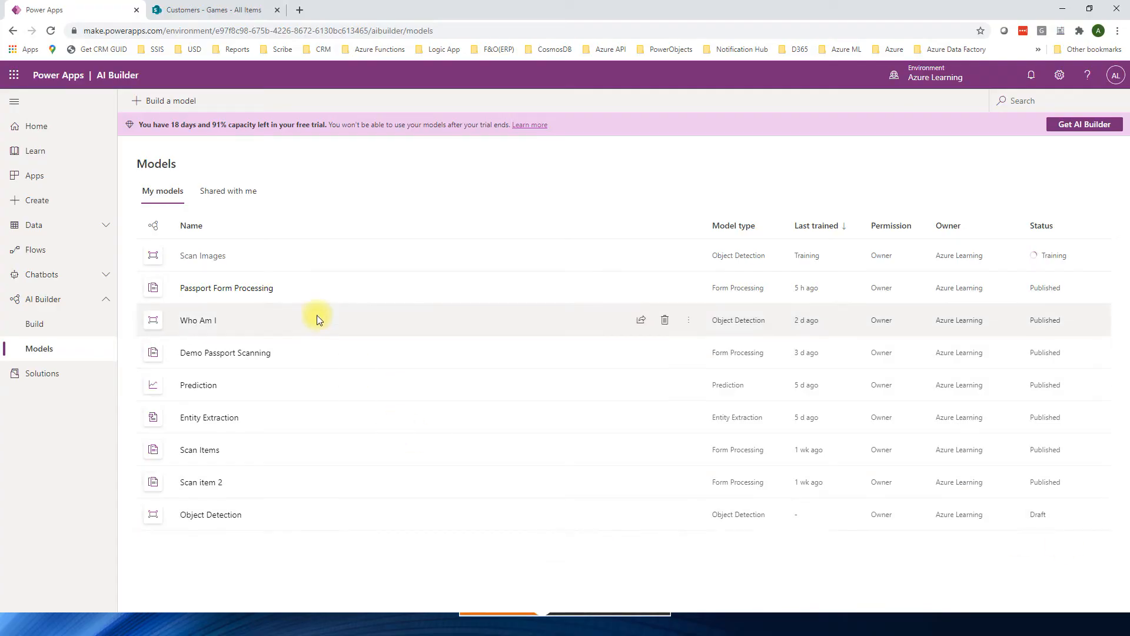
mouse_move(61, 209)
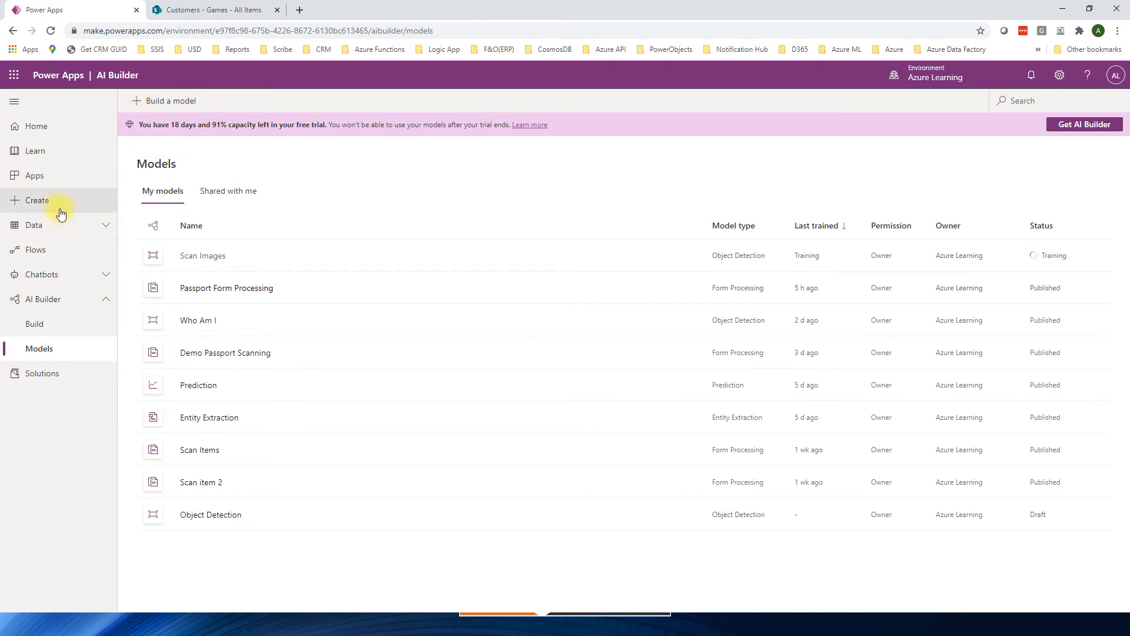
left_click(34, 250)
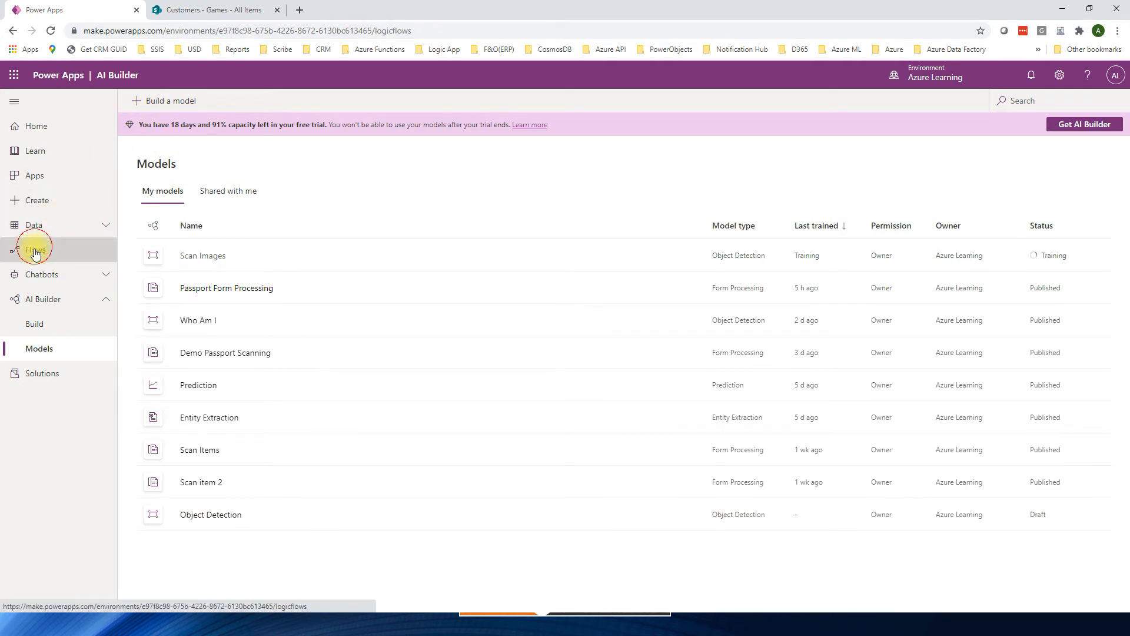
left_click(36, 250)
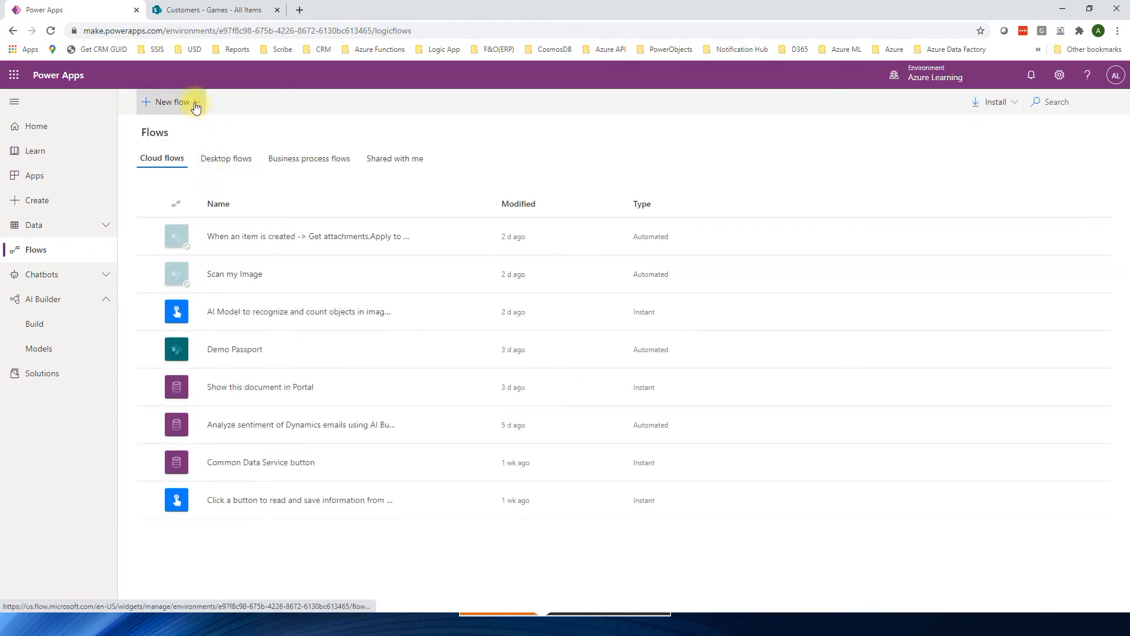
Create an automated cloud flow 'Find Soccer Ball when Item Added' with the SharePoint item-created trigger
left_click(171, 101)
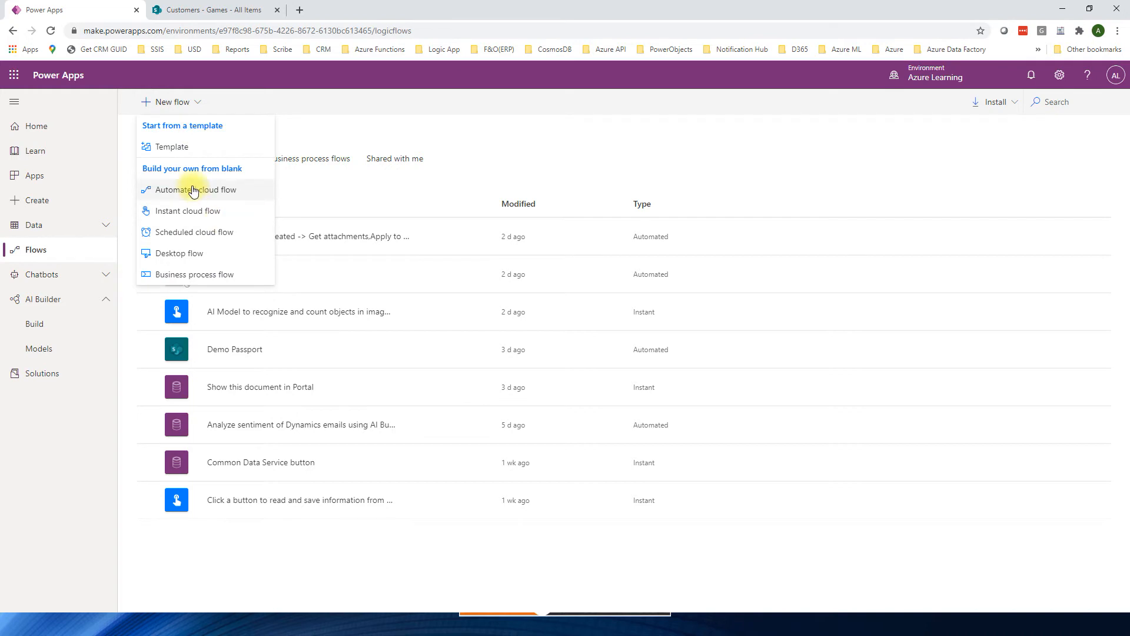
left_click(196, 188)
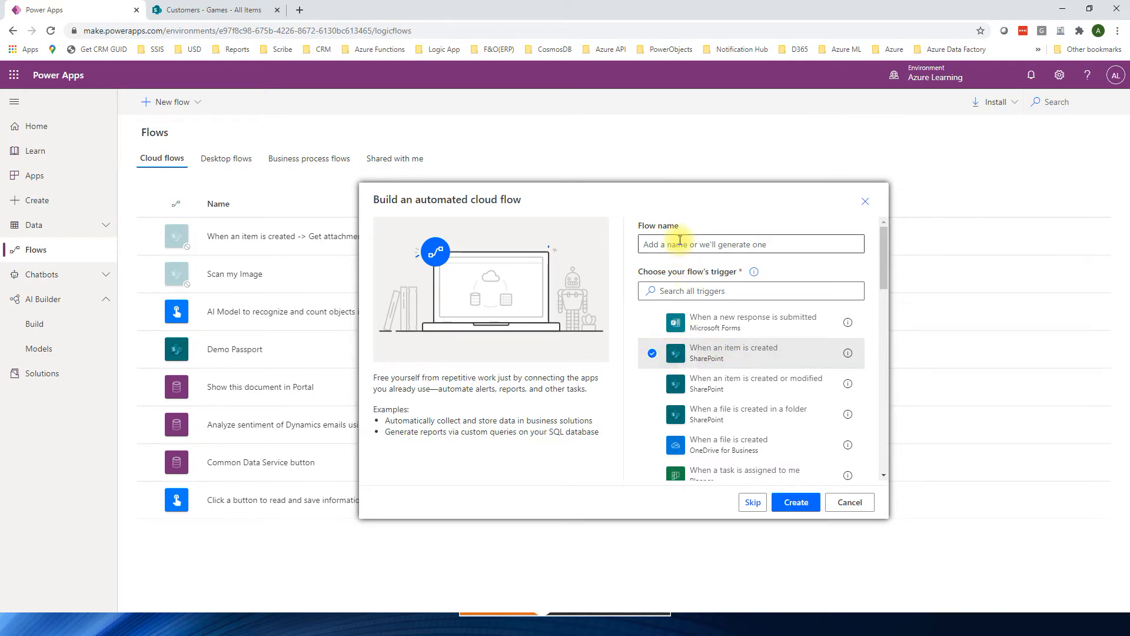
left_click(750, 244)
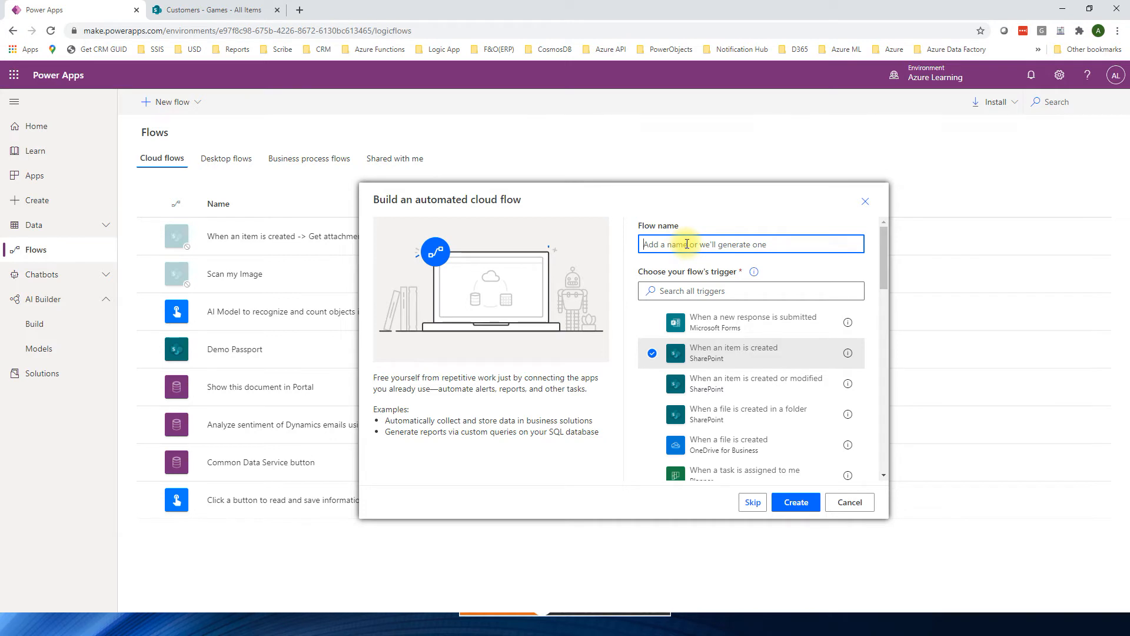
type("Fin")
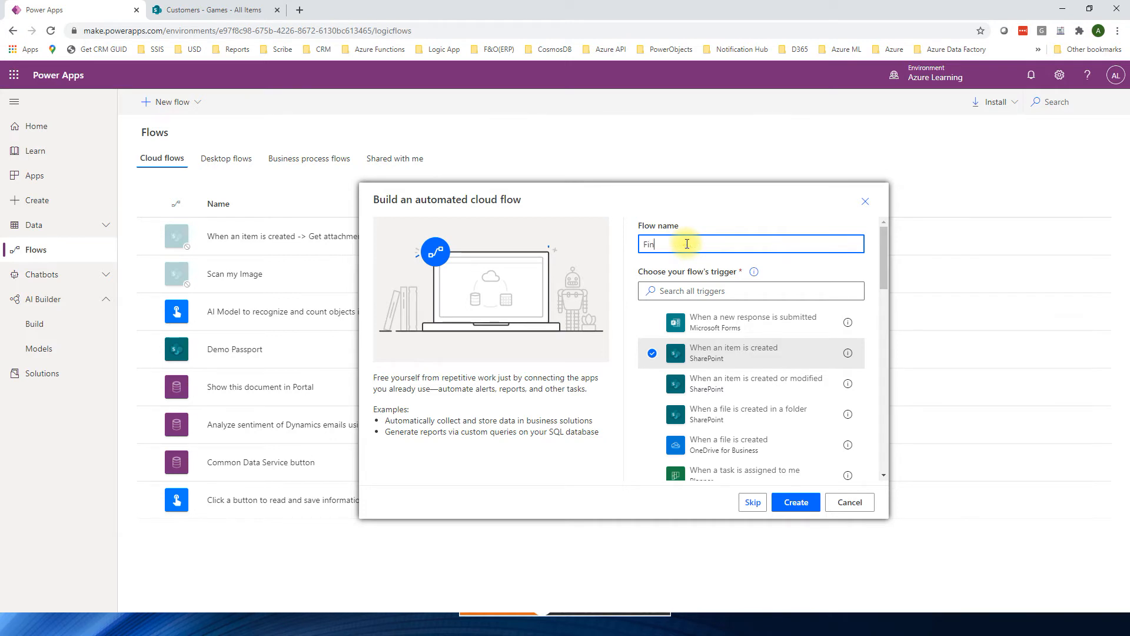
type("Find Soccer")
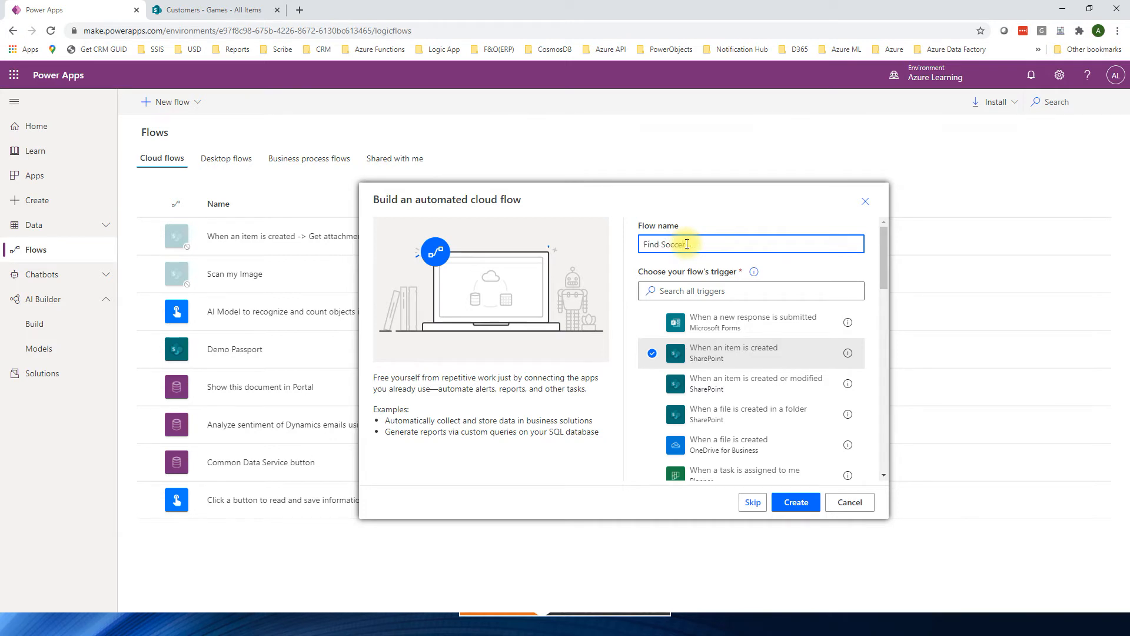
type("Ball when Item")
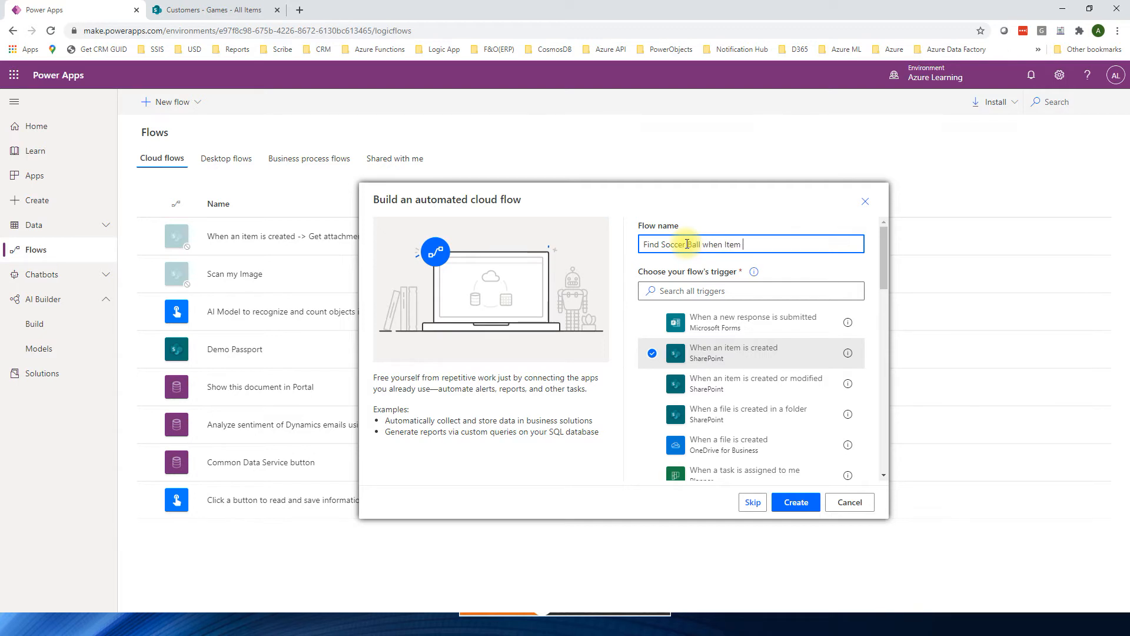
type("Added")
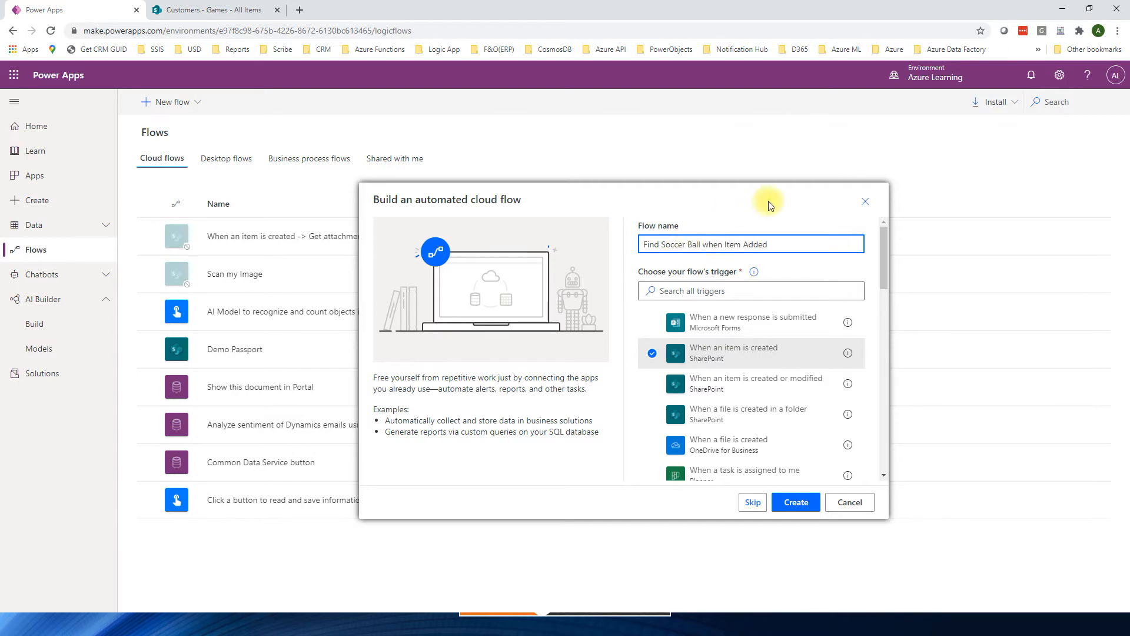
left_click(795, 502)
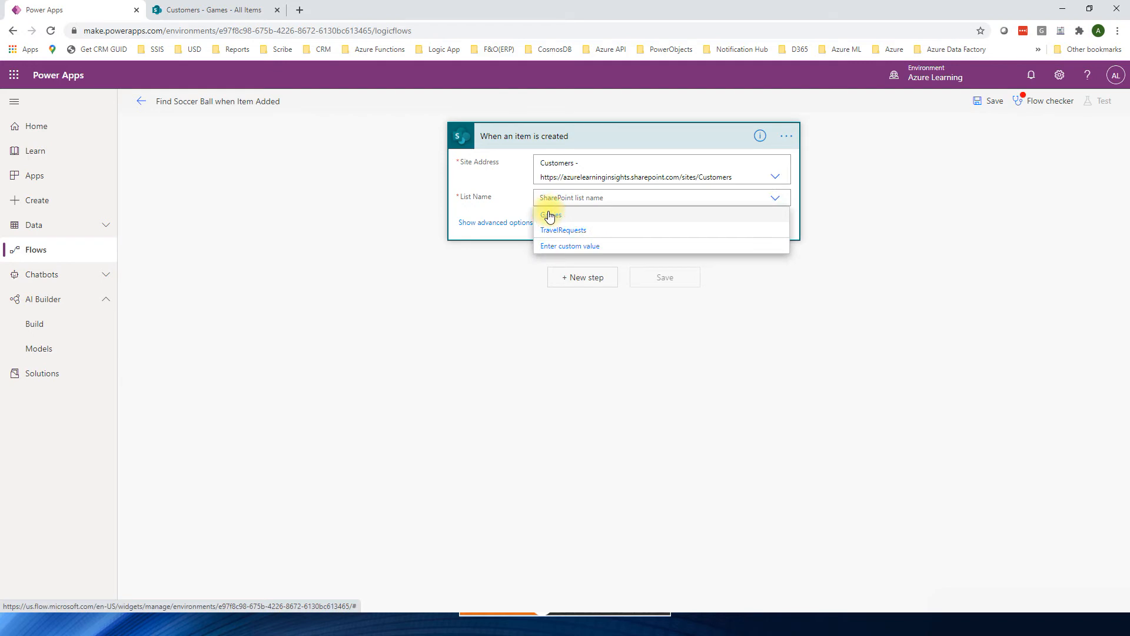
Point the SharePoint trigger at the Games list and add a new step after it
left_click(551, 215)
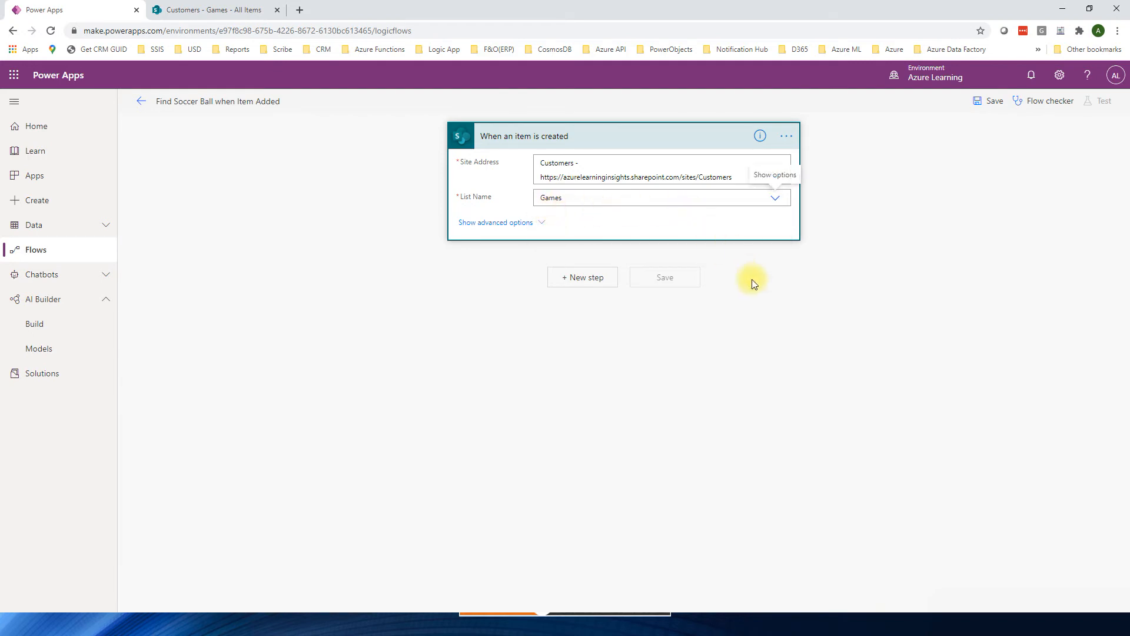
mouse_move(807, 401)
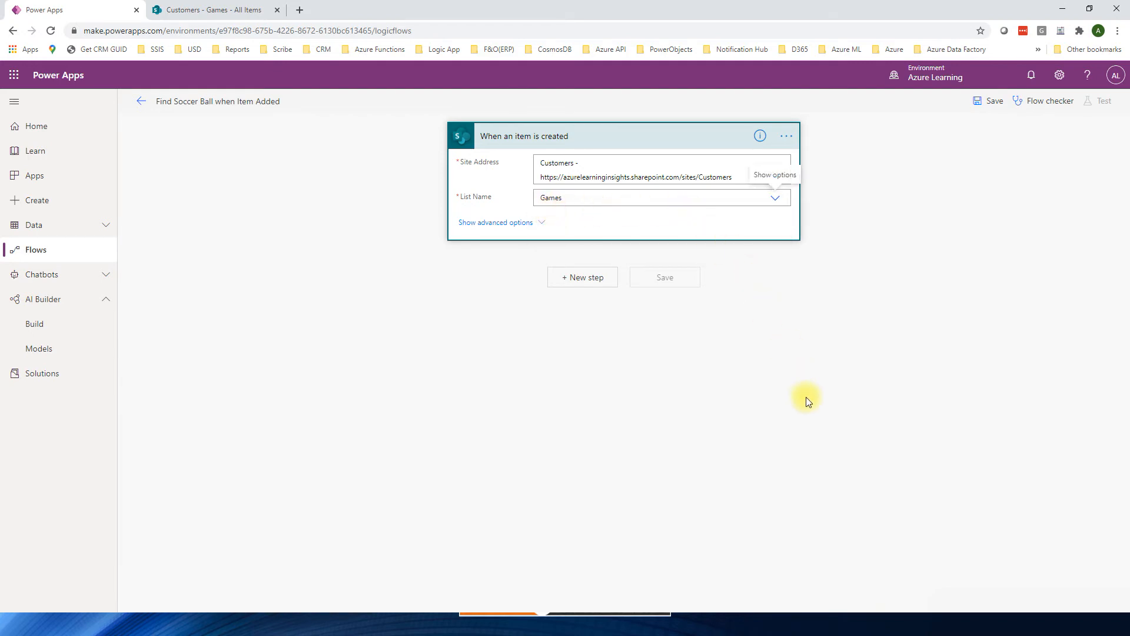
mouse_move(1038, 577)
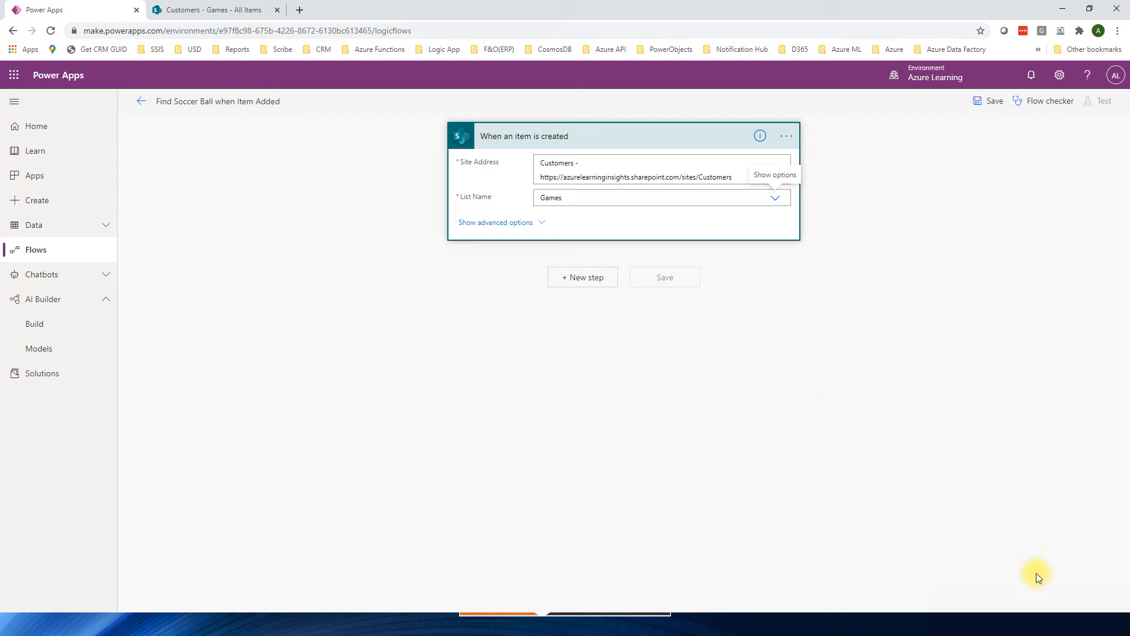
mouse_move(783, 248)
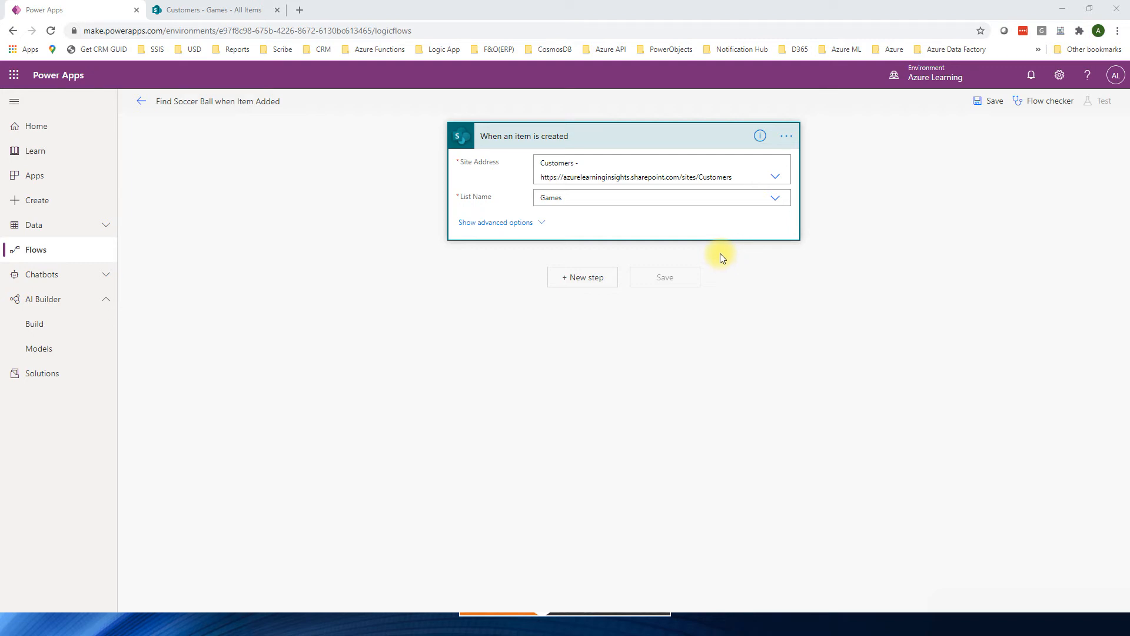
left_click(581, 277)
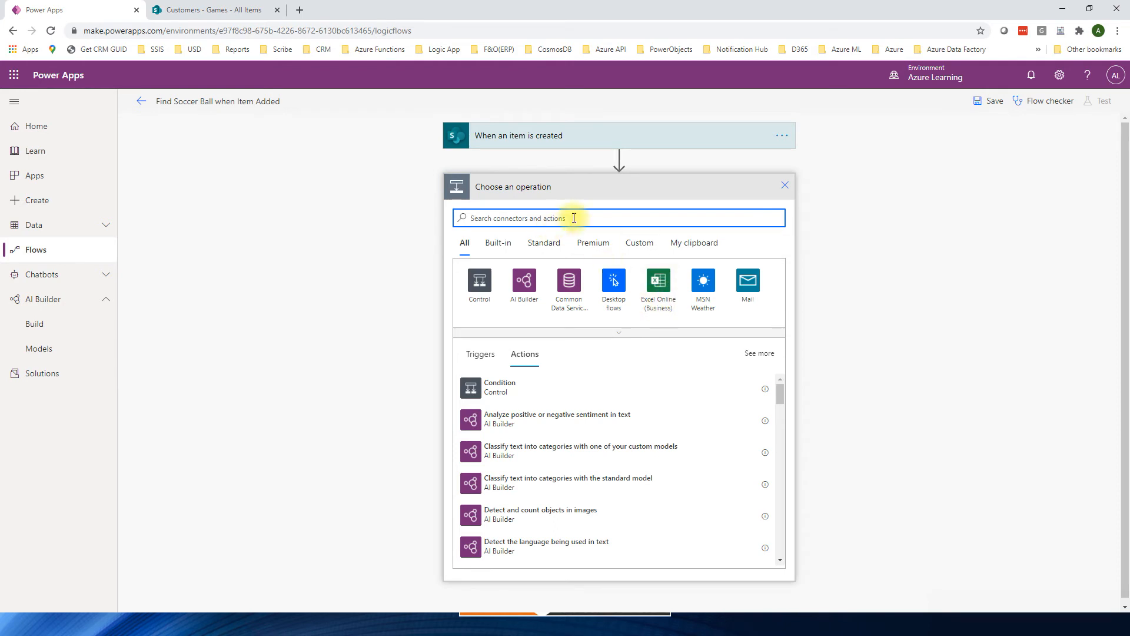
Add Get attachments on the Customers site's Games list using the new item's ID
type("Ge")
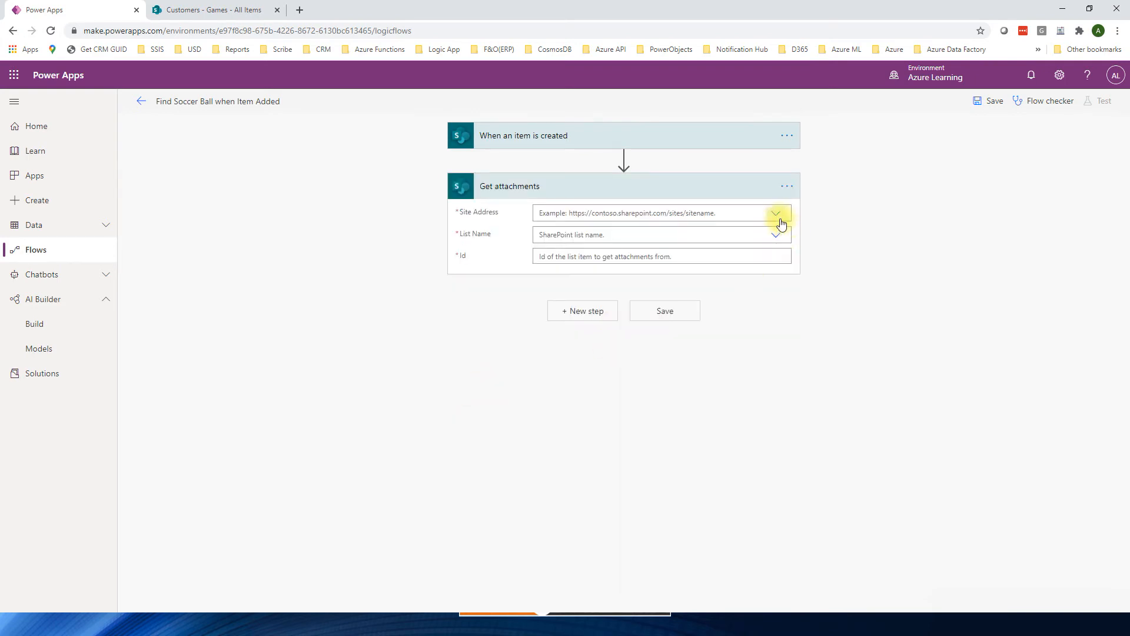
left_click(776, 213)
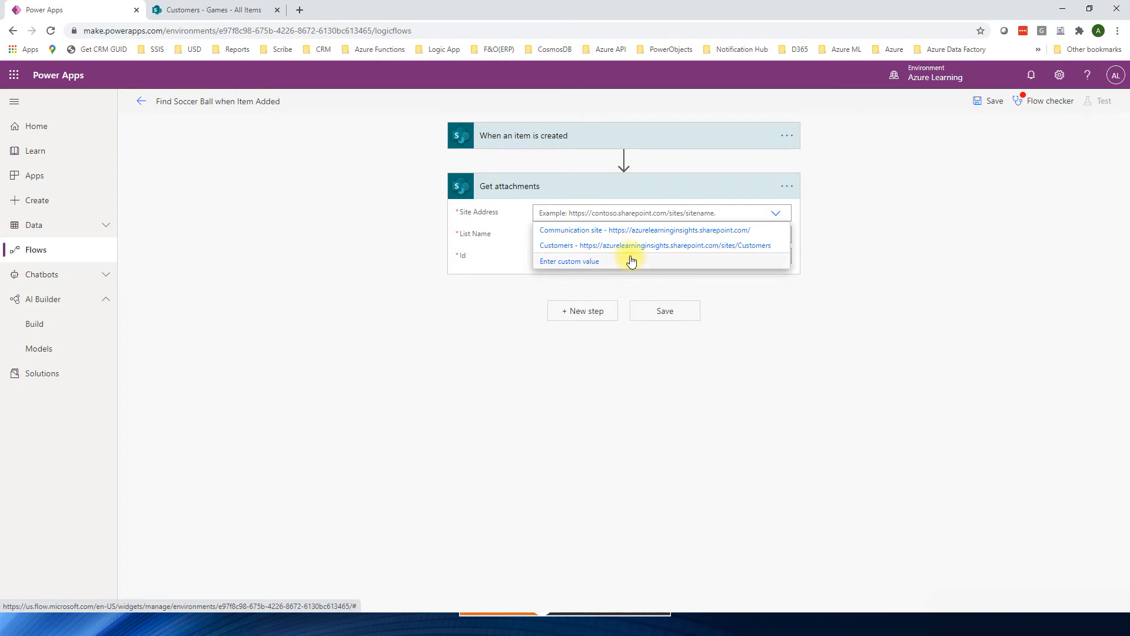
left_click(655, 245)
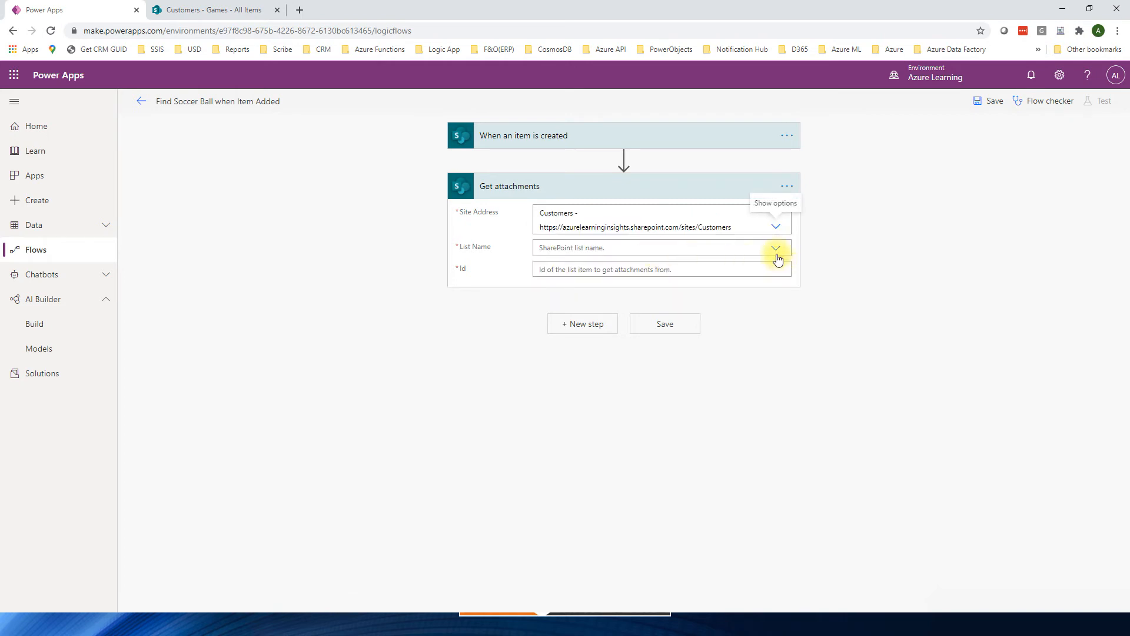
left_click(776, 247)
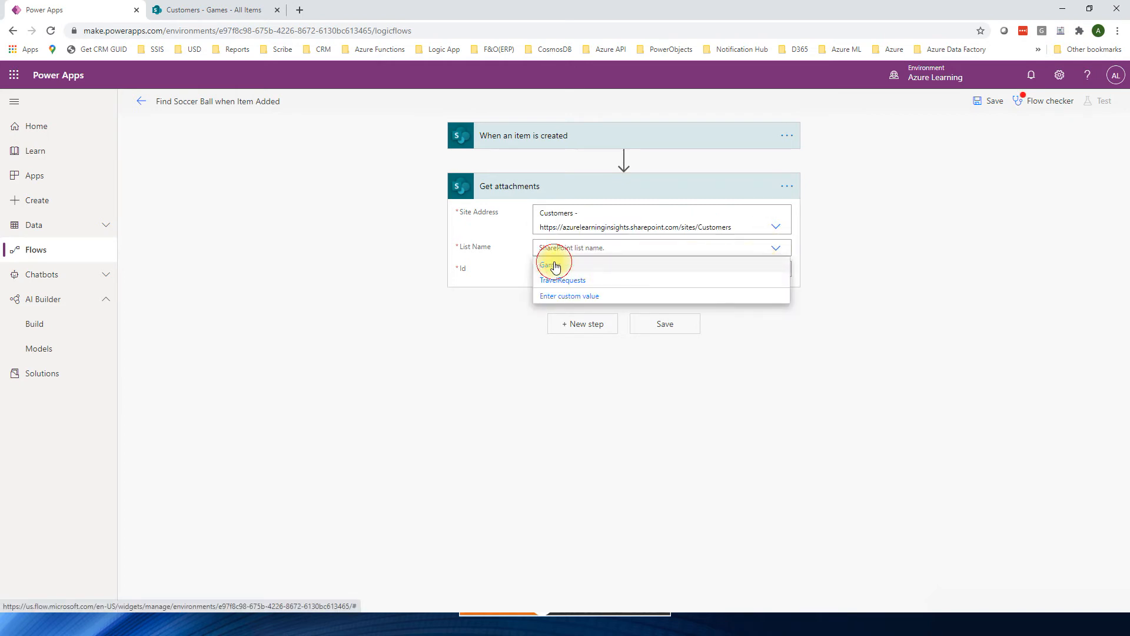
left_click(551, 265)
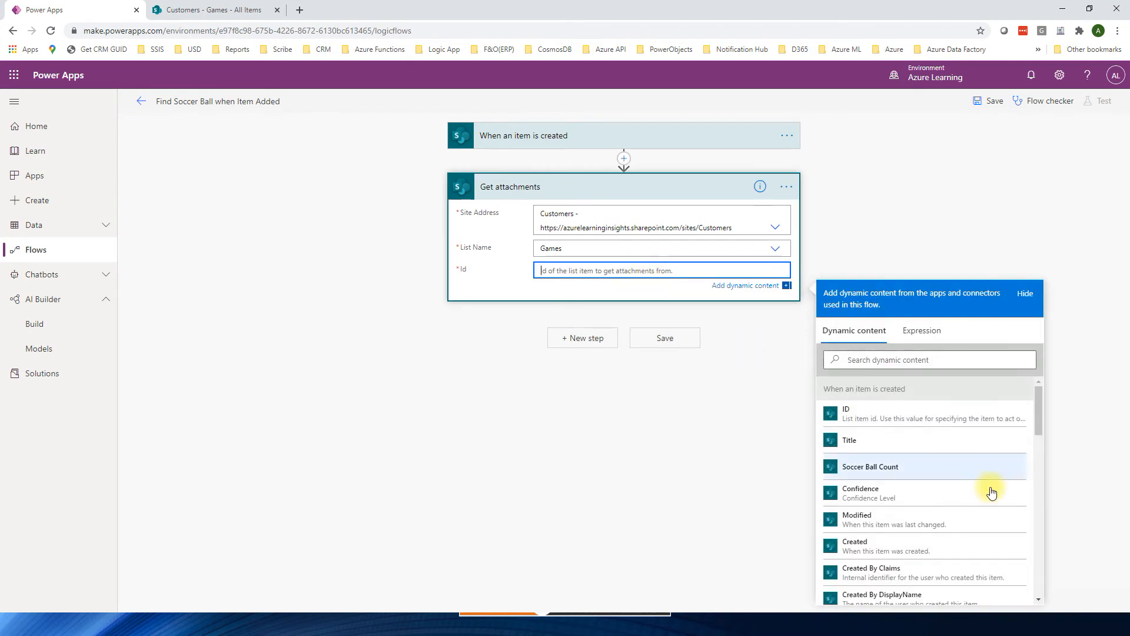
left_click(847, 413)
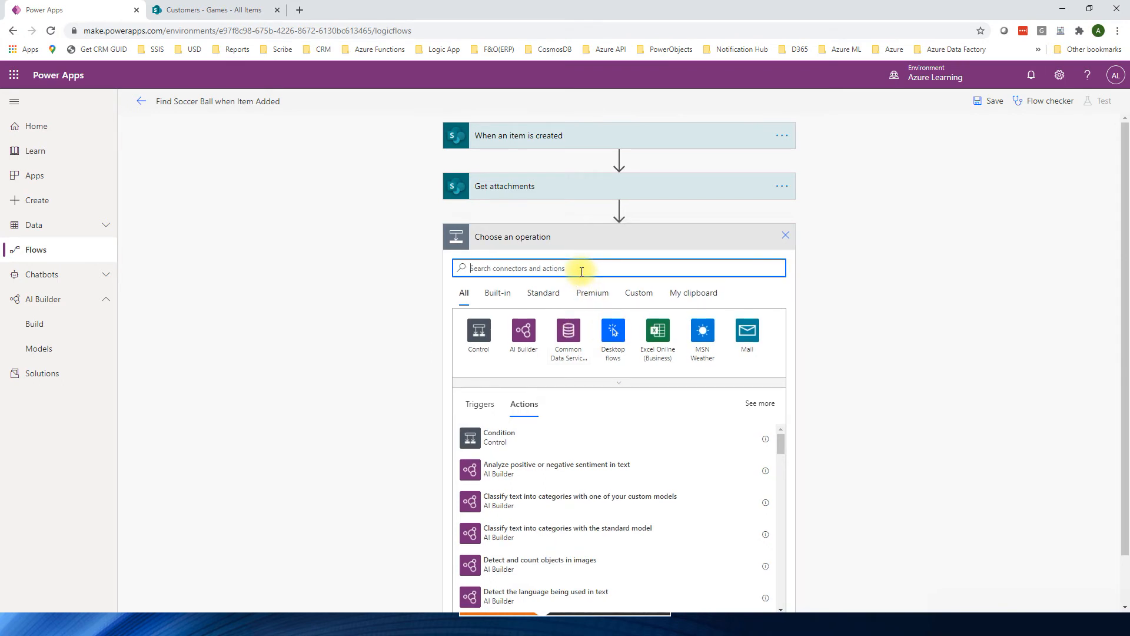
Add the SharePoint Get file content action, wrapped in Apply to each over the attachments
type("Get file content")
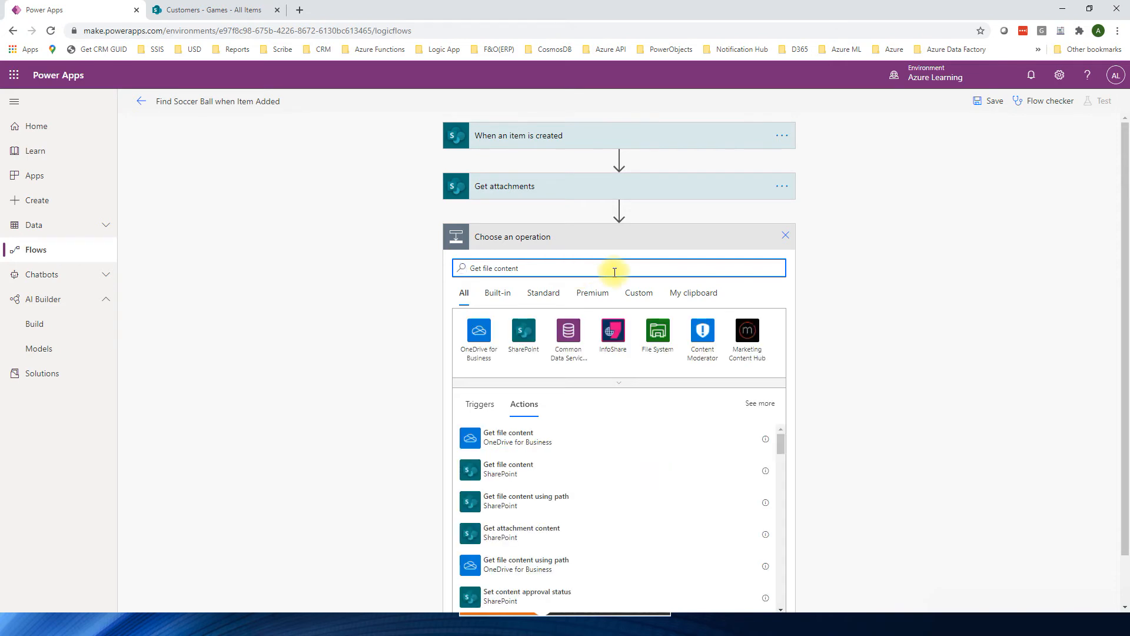
left_click(509, 468)
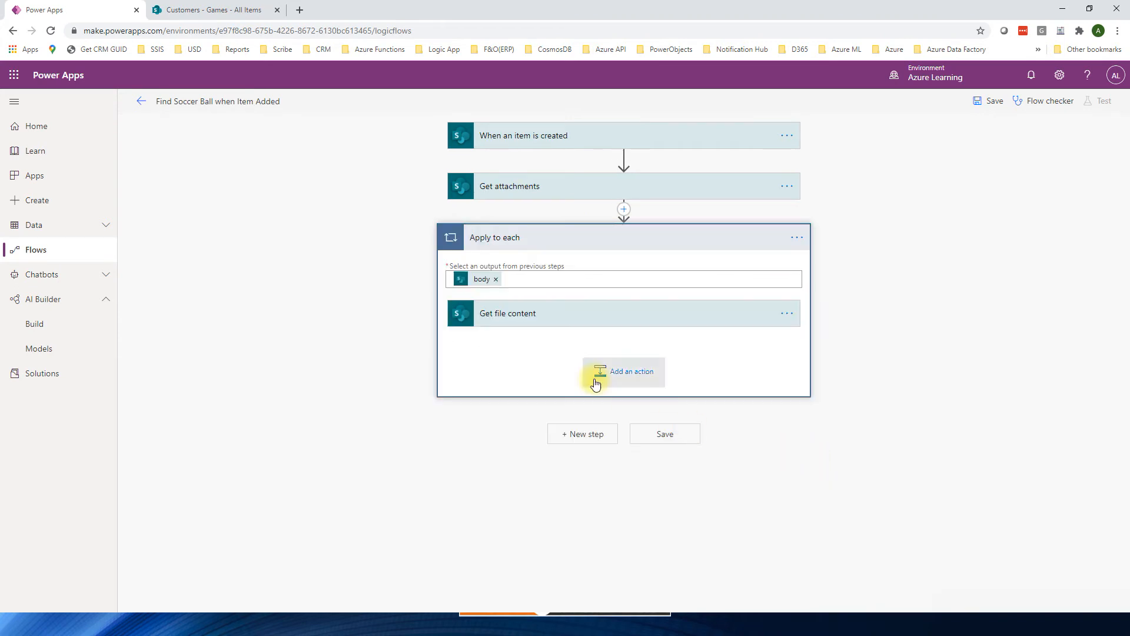
mouse_move(569, 209)
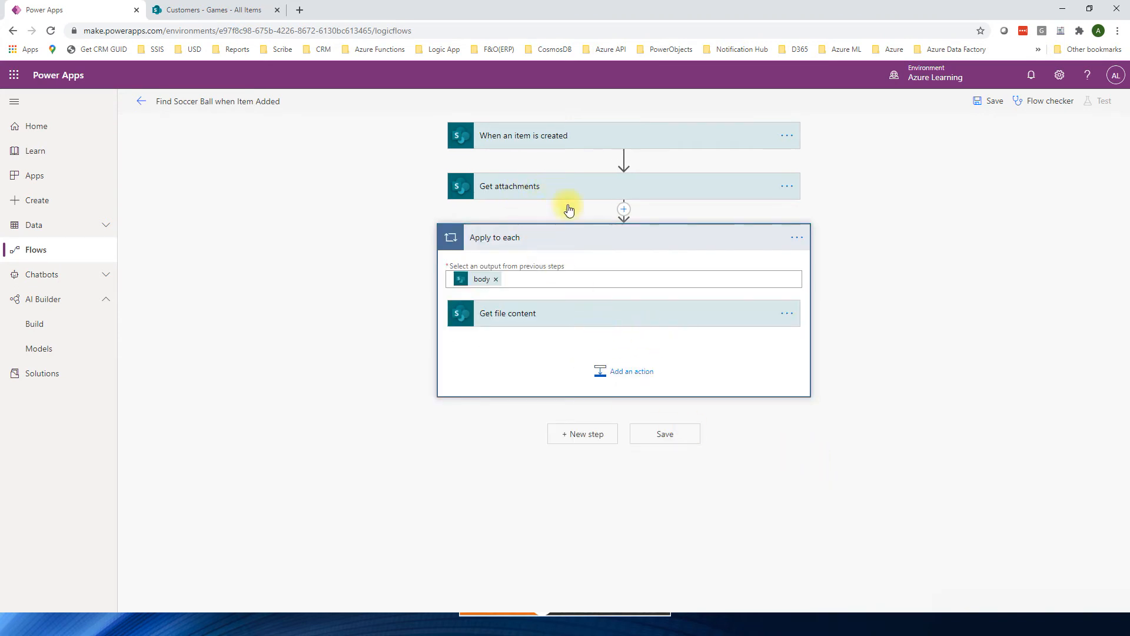
mouse_move(539, 195)
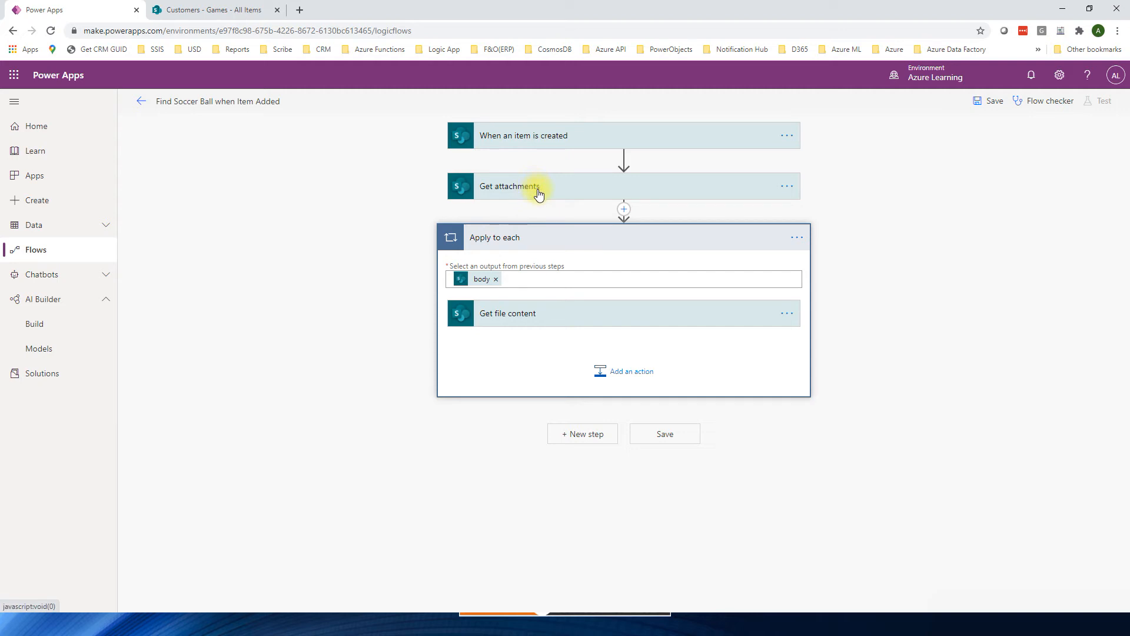
mouse_move(654, 323)
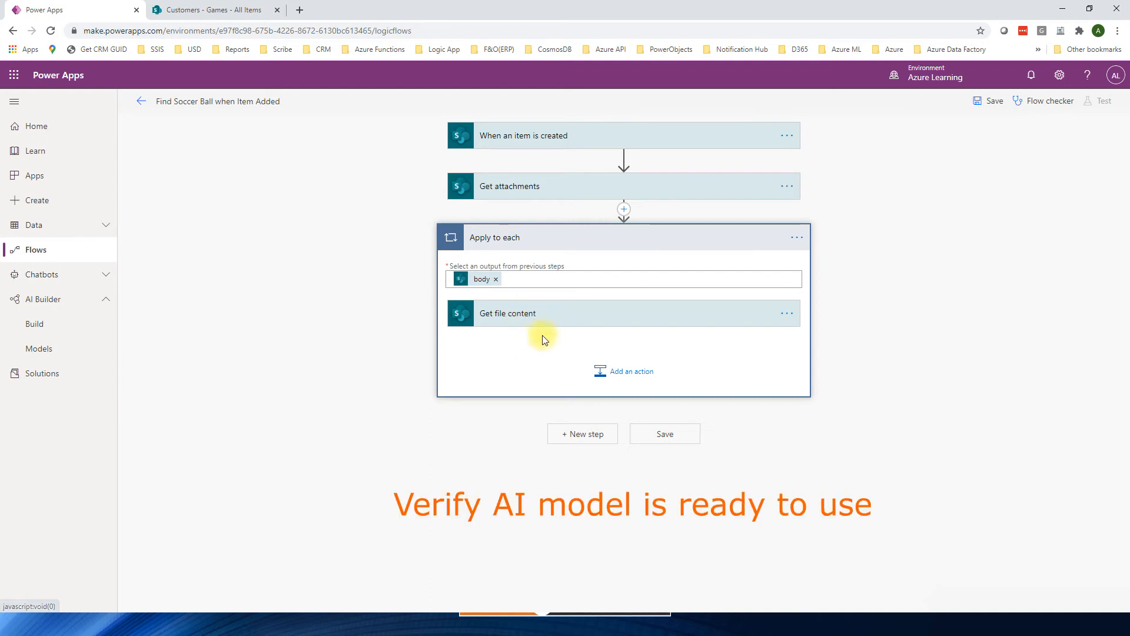
mouse_move(353, 261)
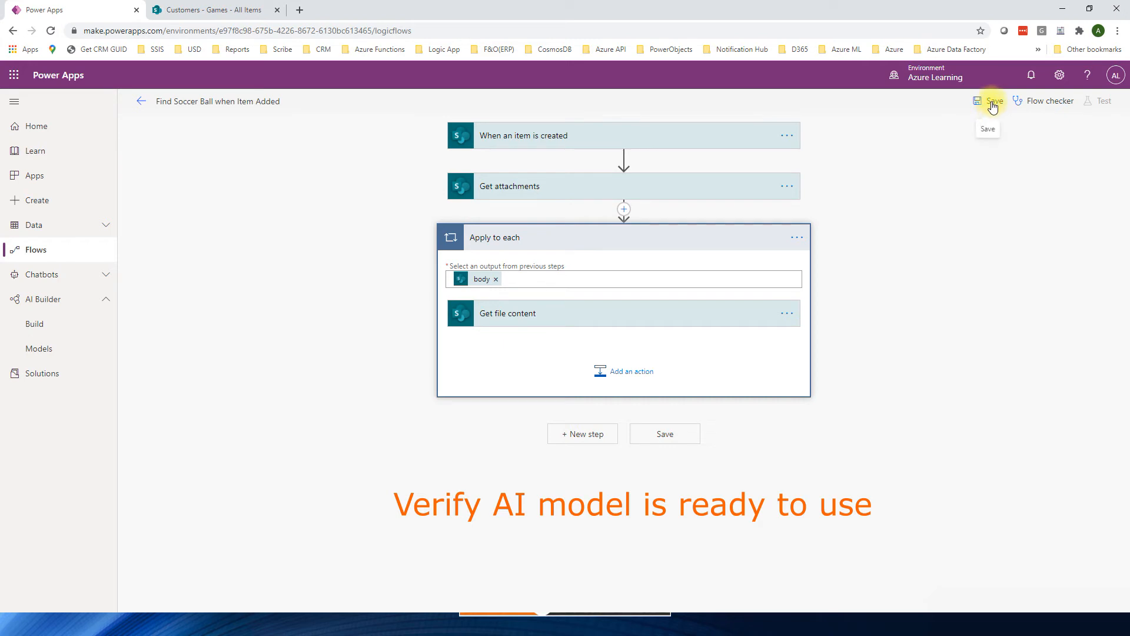
Save the flow and check the models list shows Scan Images as Trained
left_click(992, 101)
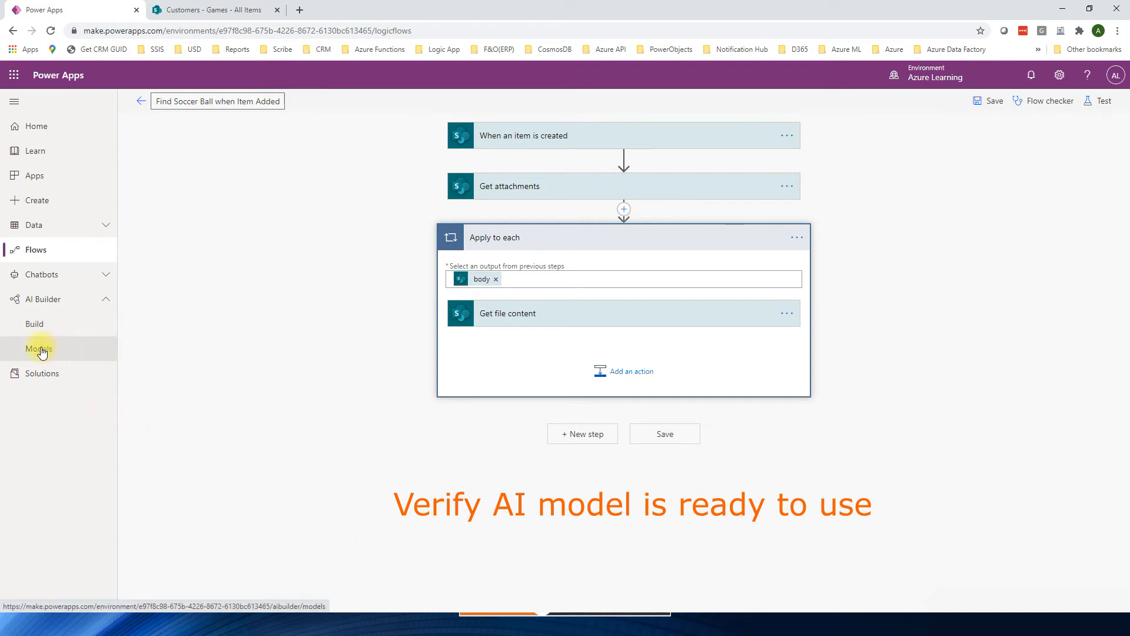
left_click(39, 348)
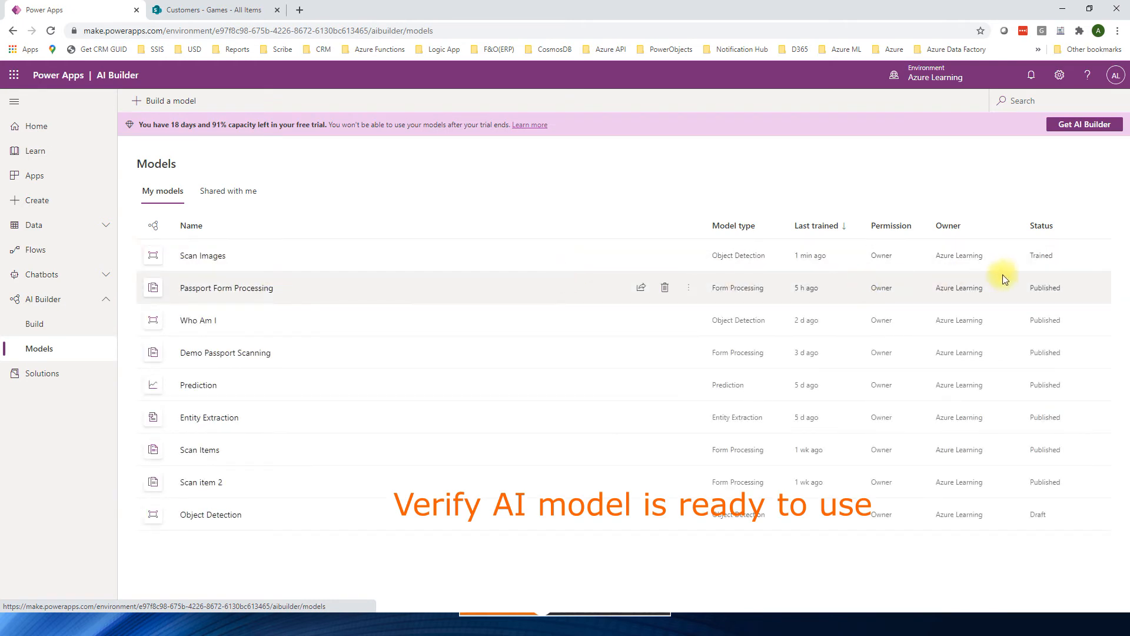
mouse_move(894, 301)
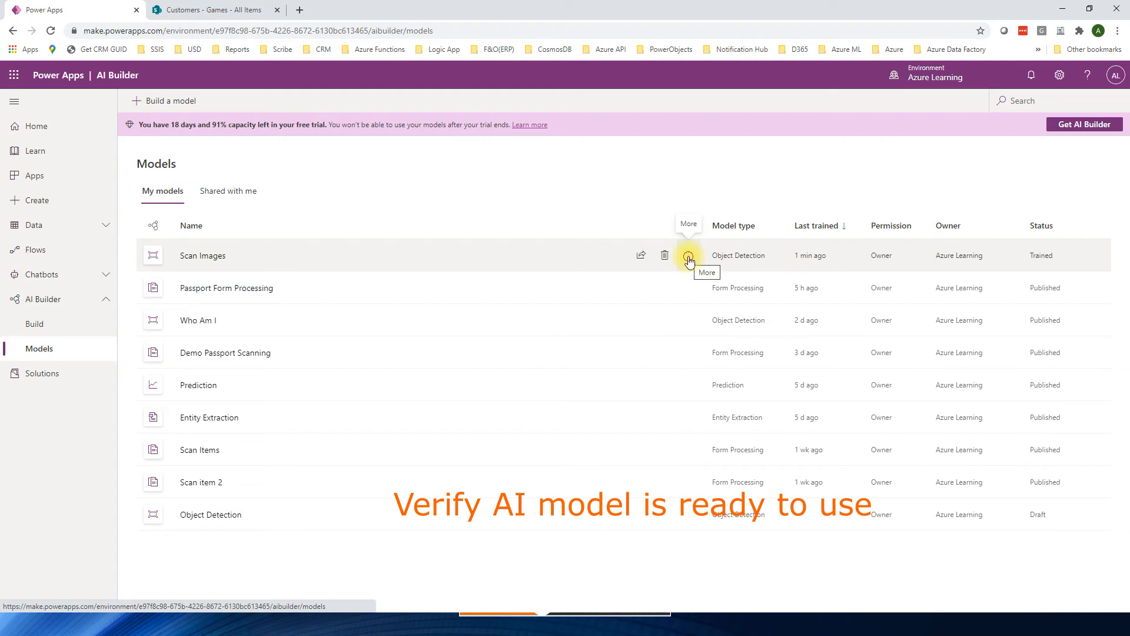
Publish the Scan Images model from its details page
left_click(688, 256)
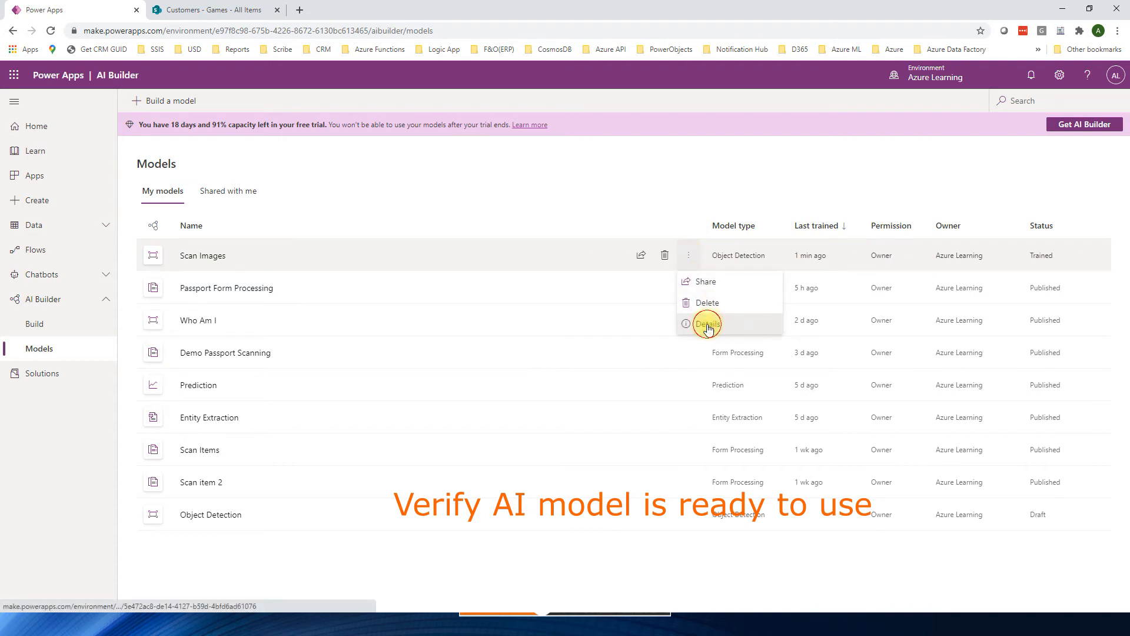
left_click(708, 322)
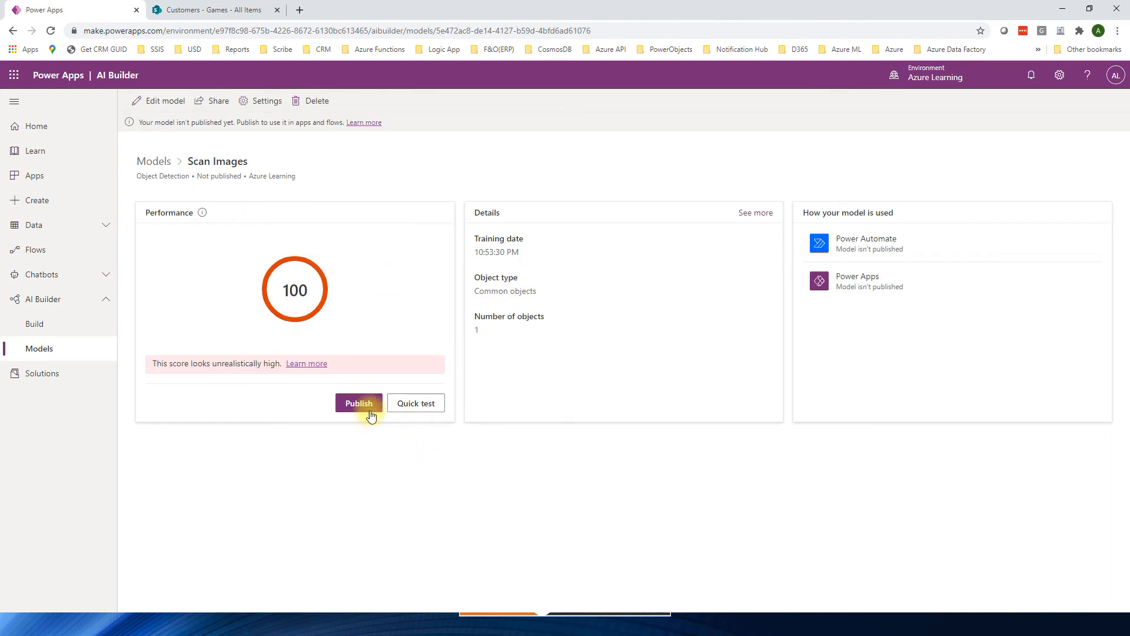
left_click(358, 403)
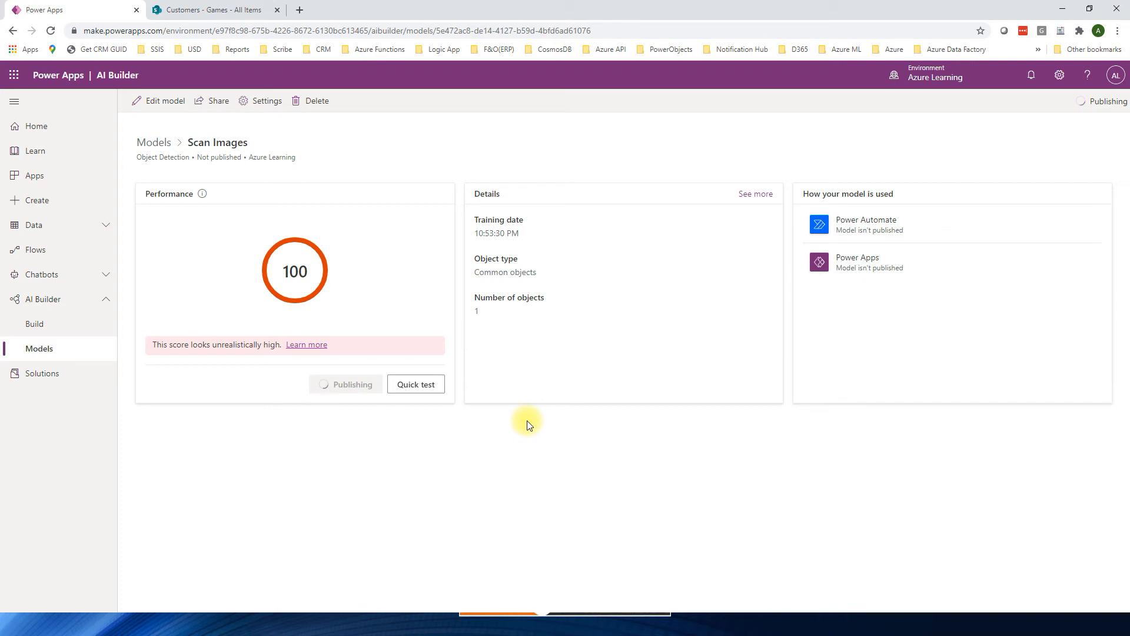
mouse_move(345, 414)
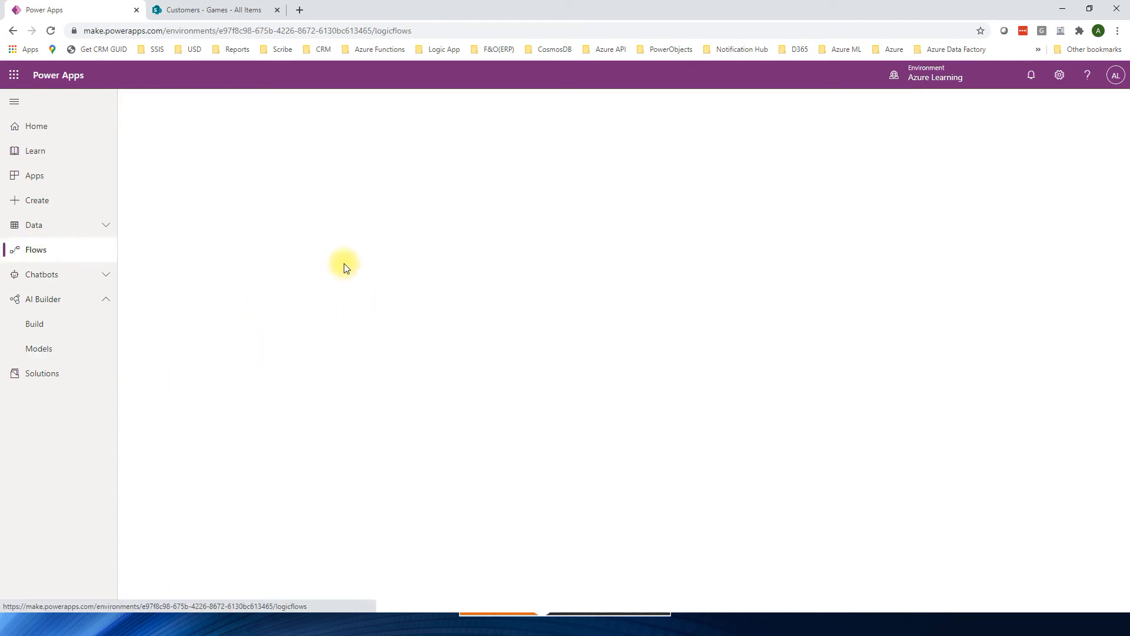
Reopen the Find Soccer Ball when Item Added flow and add an action inside Apply to each
left_click(35, 249)
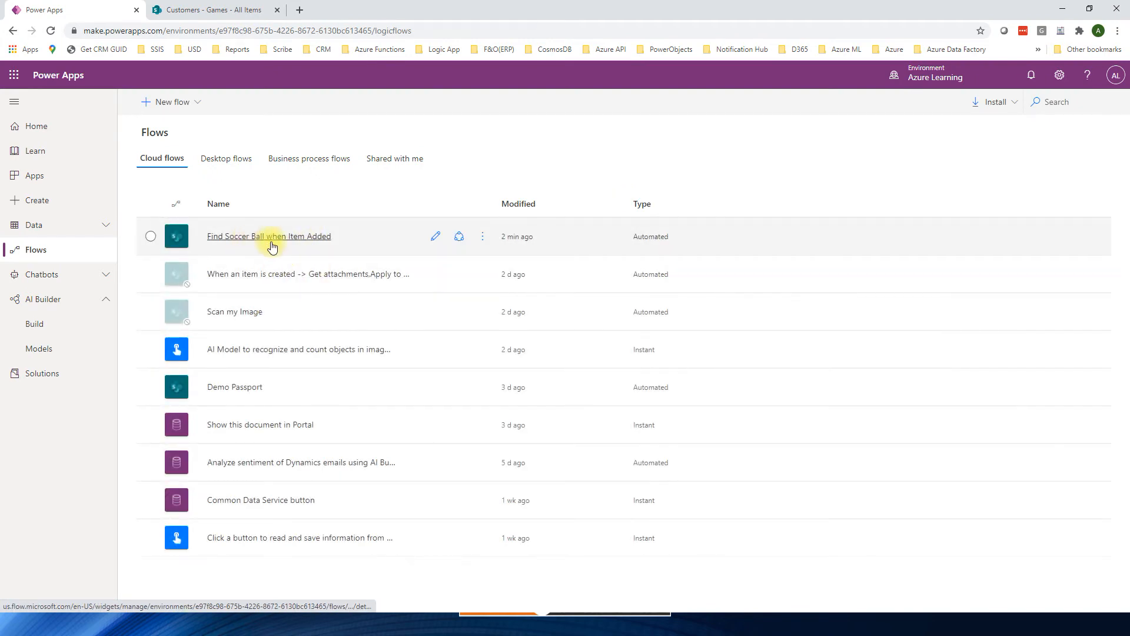
left_click(268, 235)
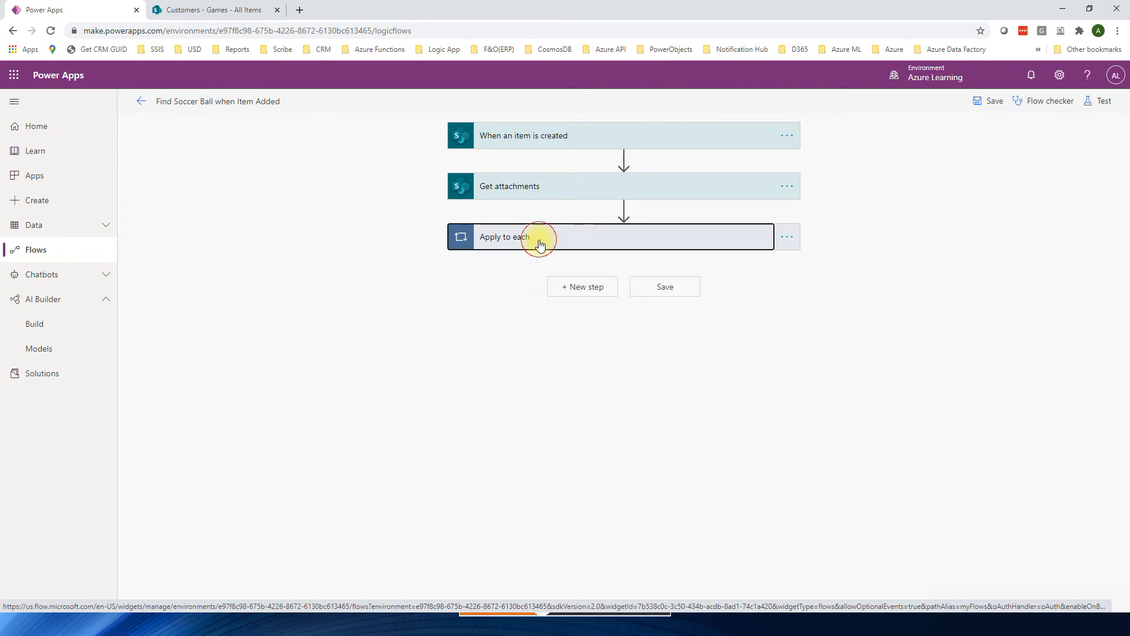
left_click(541, 238)
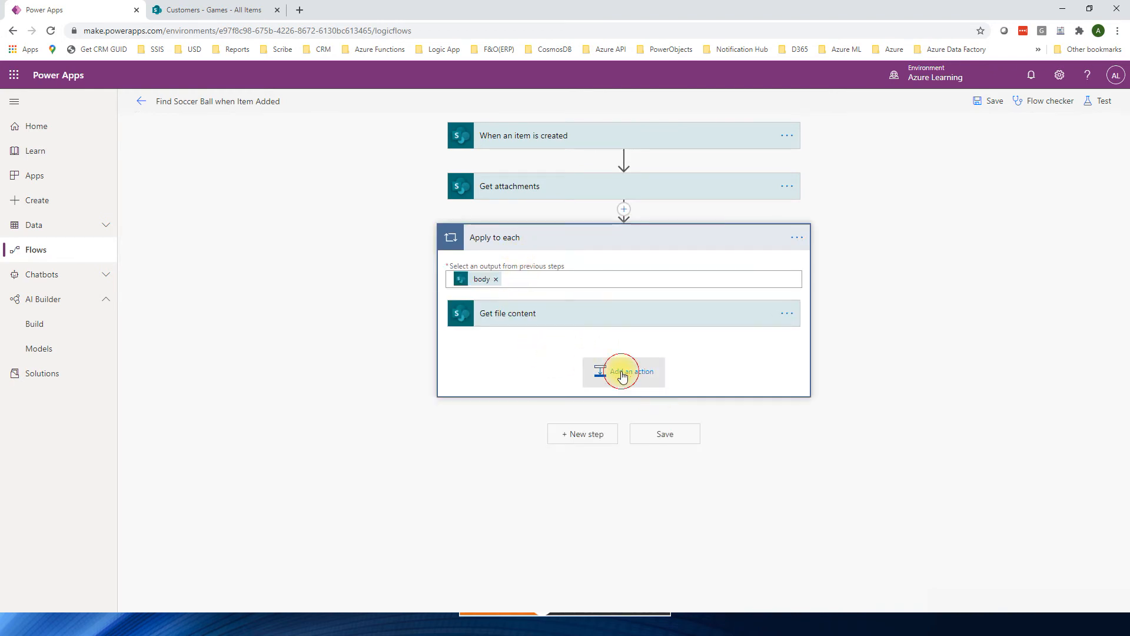
left_click(623, 371)
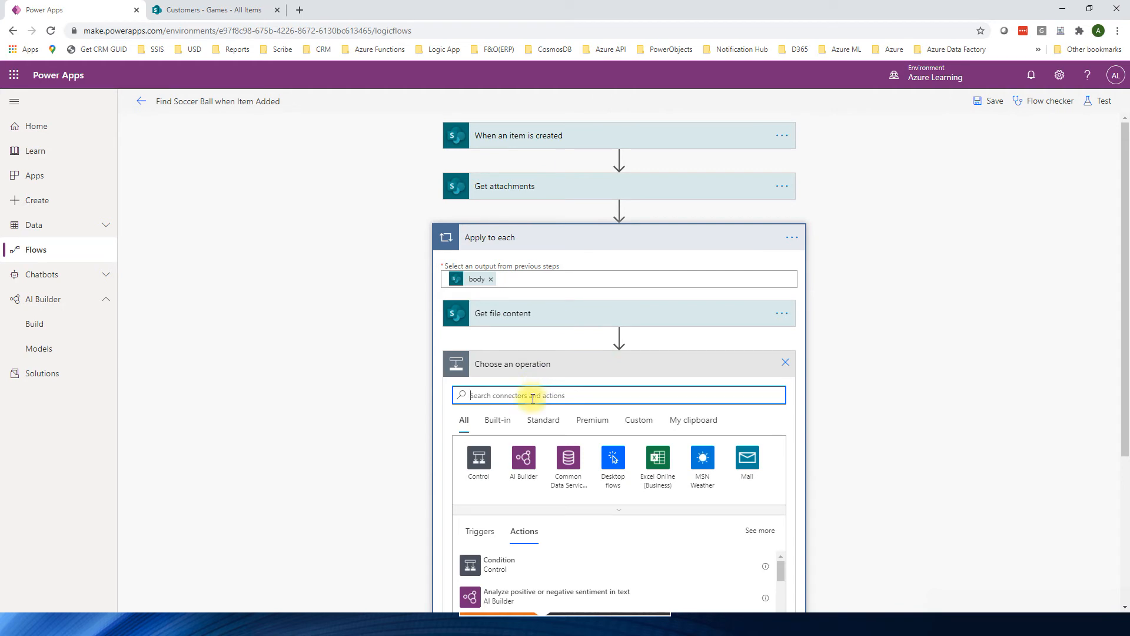
Add the AI Builder Predict action and select the Scan Images model
left_click(523, 461)
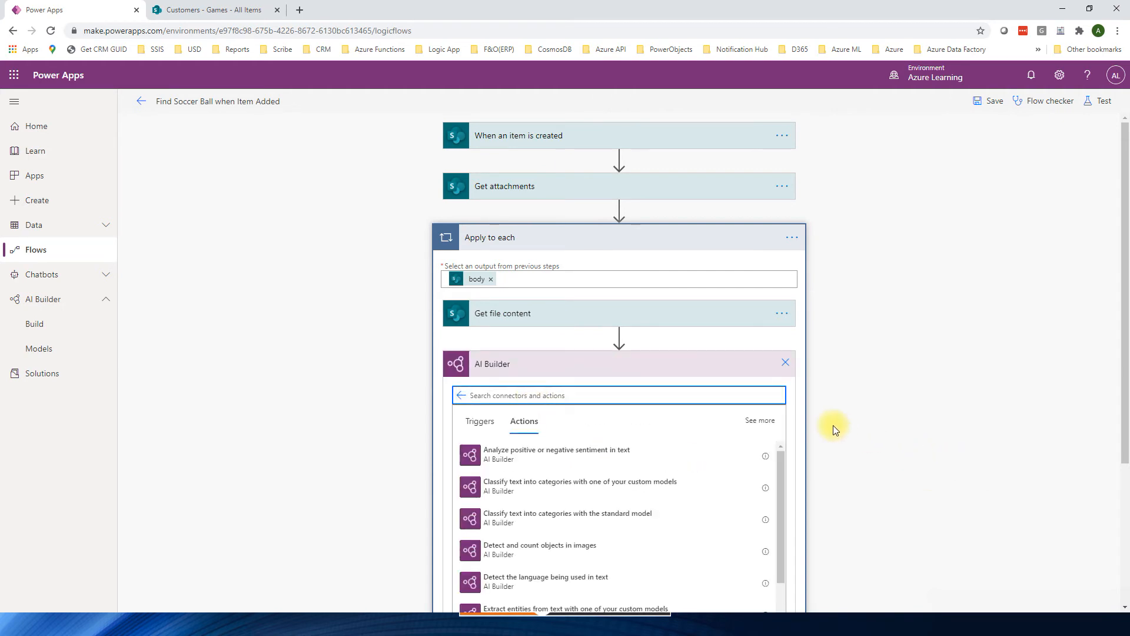
scroll("down", 3)
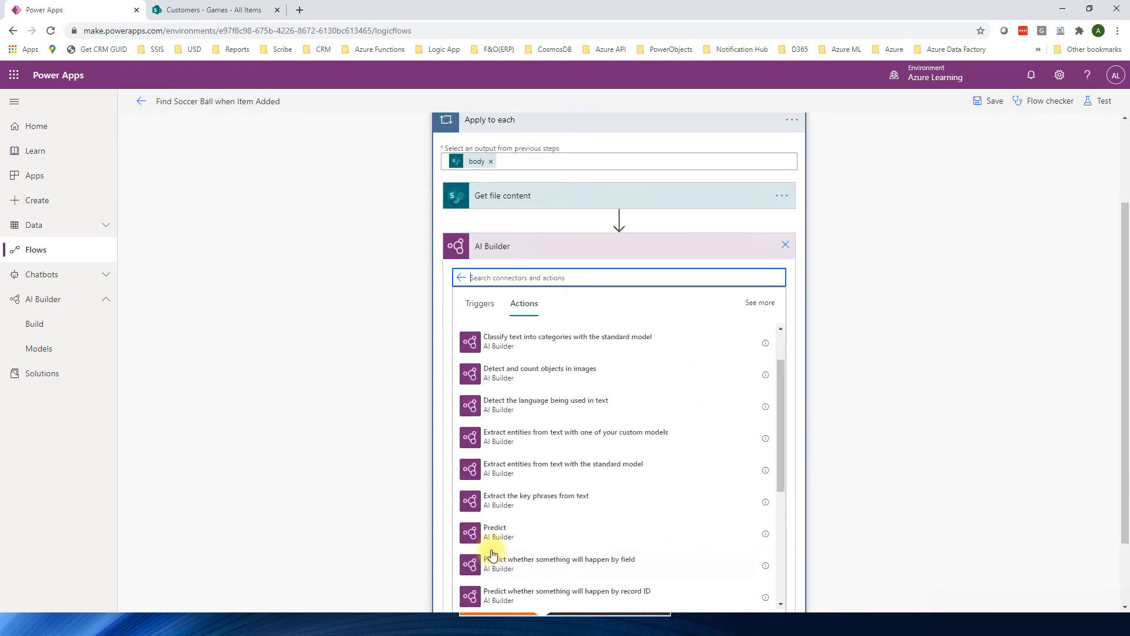
left_click(494, 531)
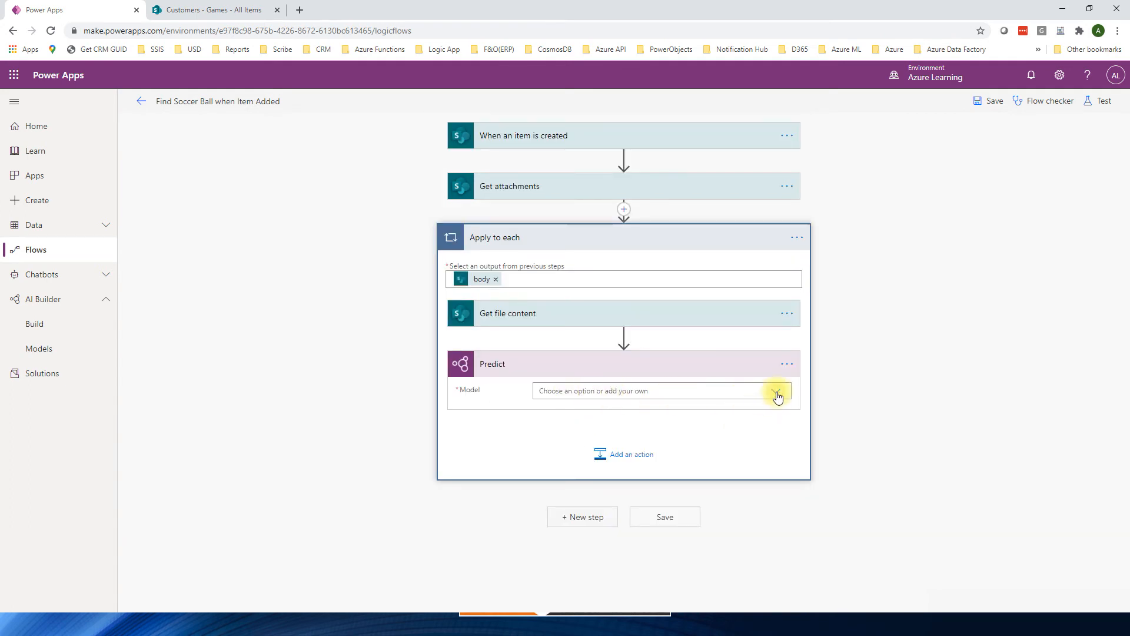
left_click(778, 391)
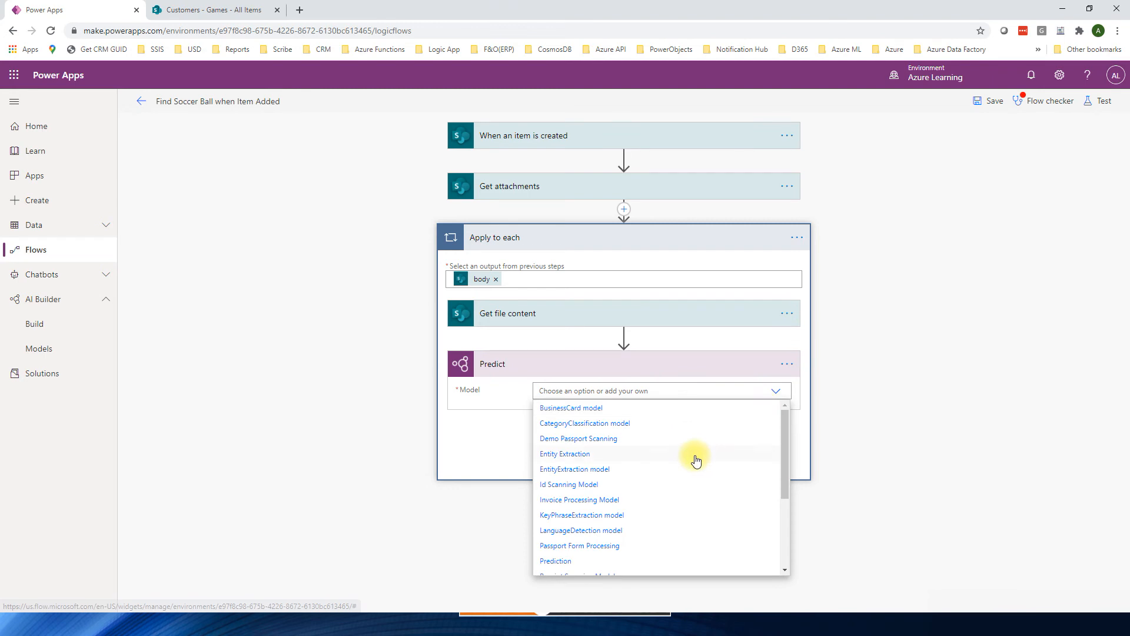
mouse_move(683, 522)
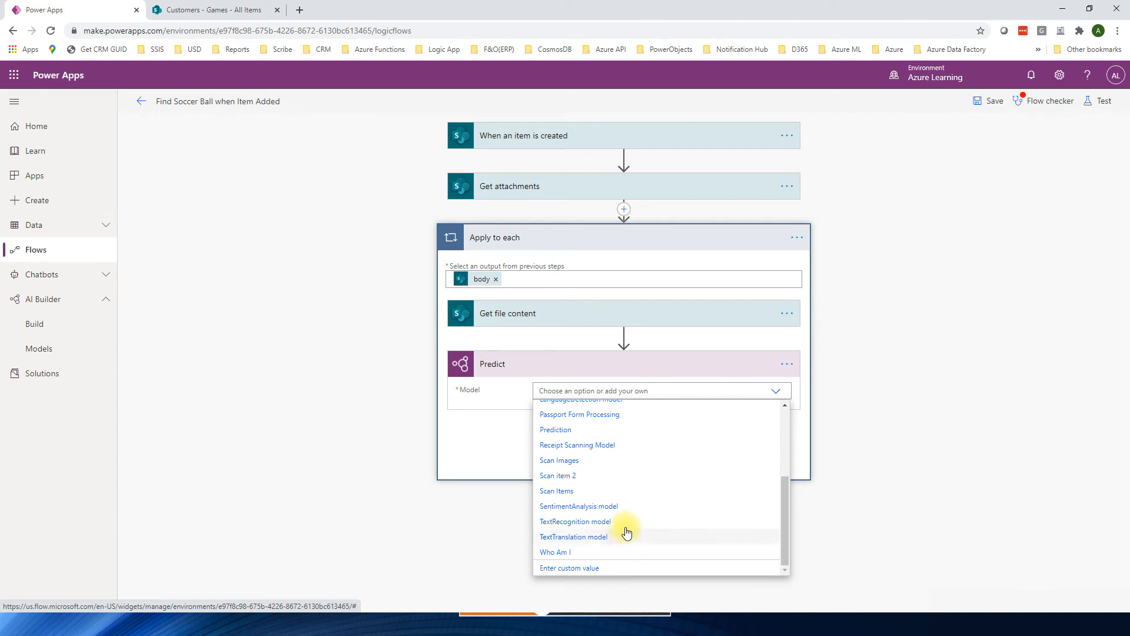
mouse_move(606, 465)
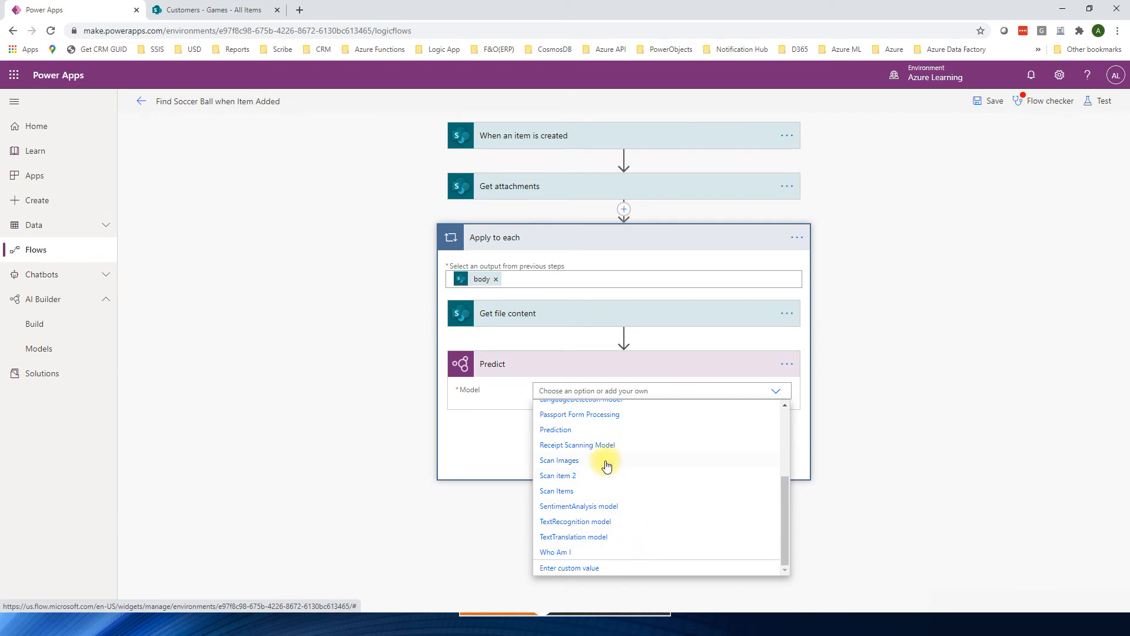
left_click(560, 461)
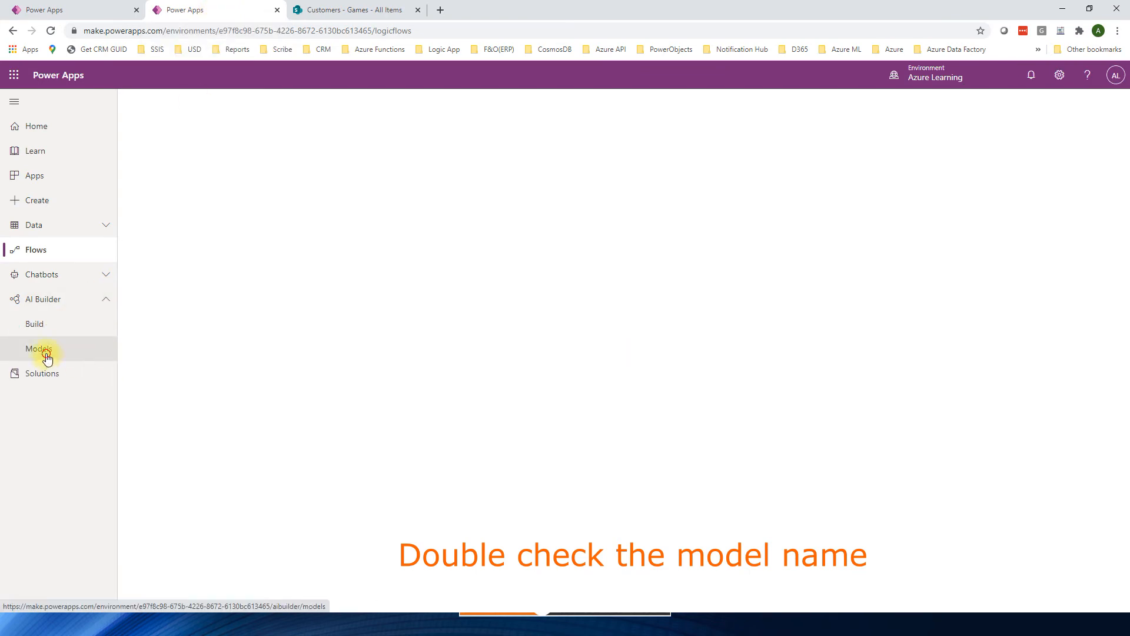
Fill Predict's Image with File Content from Get file content
left_click(39, 348)
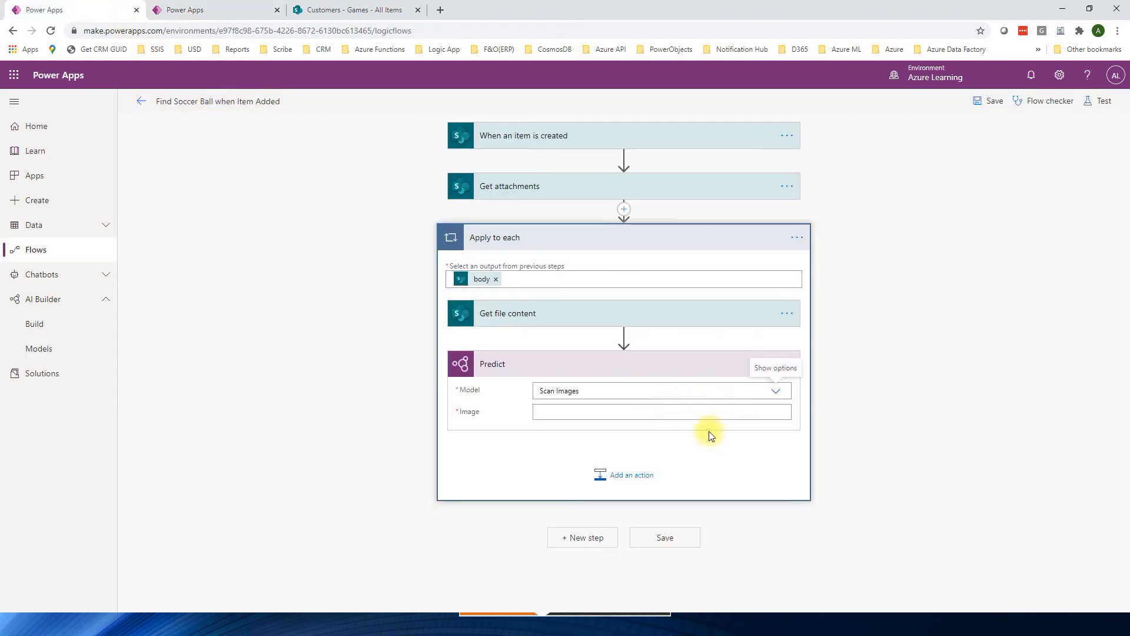
left_click(659, 412)
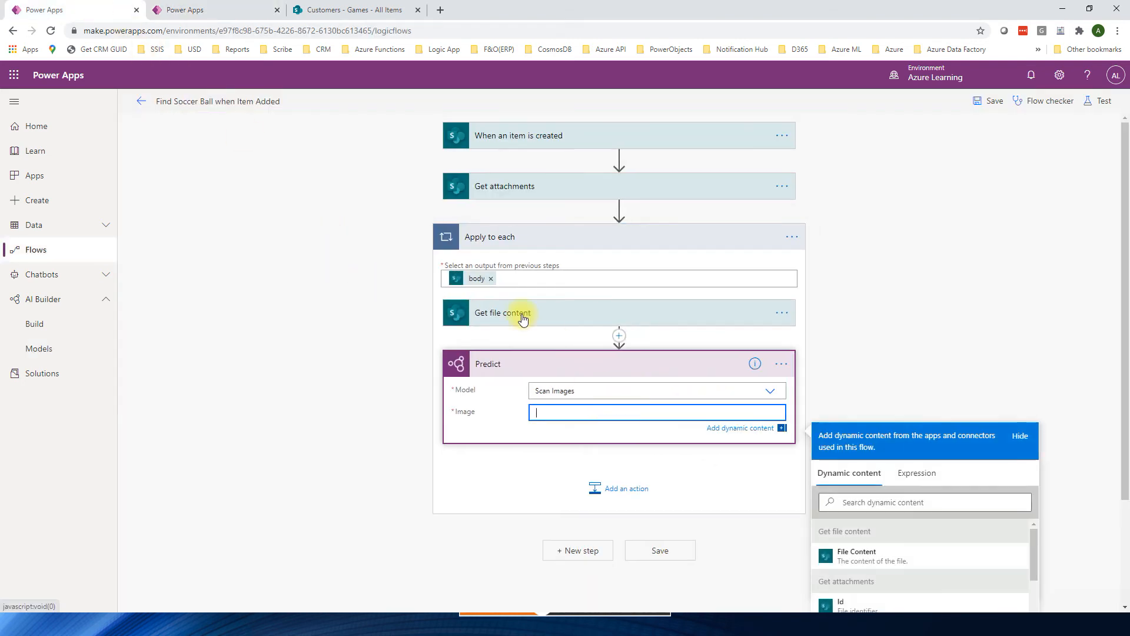
scroll("down", 3)
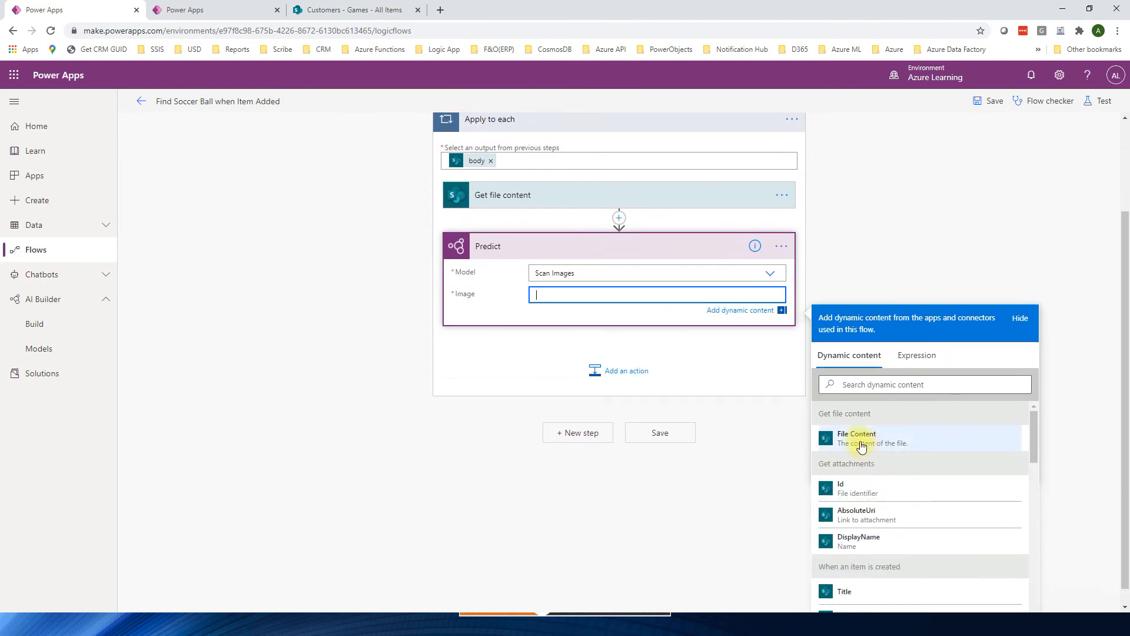
left_click(857, 438)
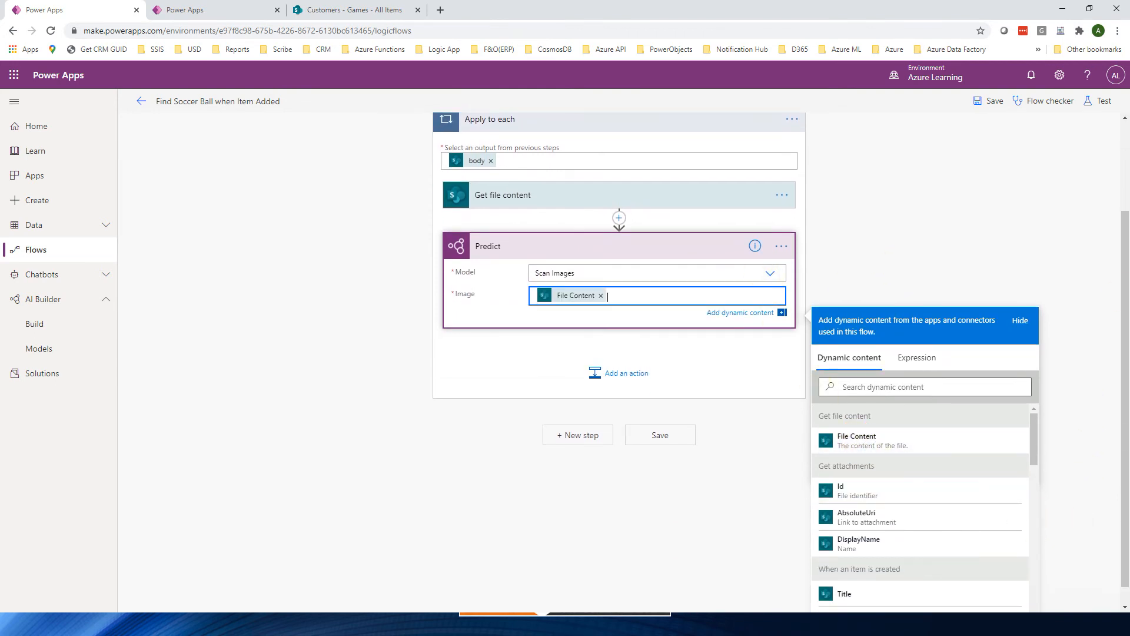
mouse_move(728, 391)
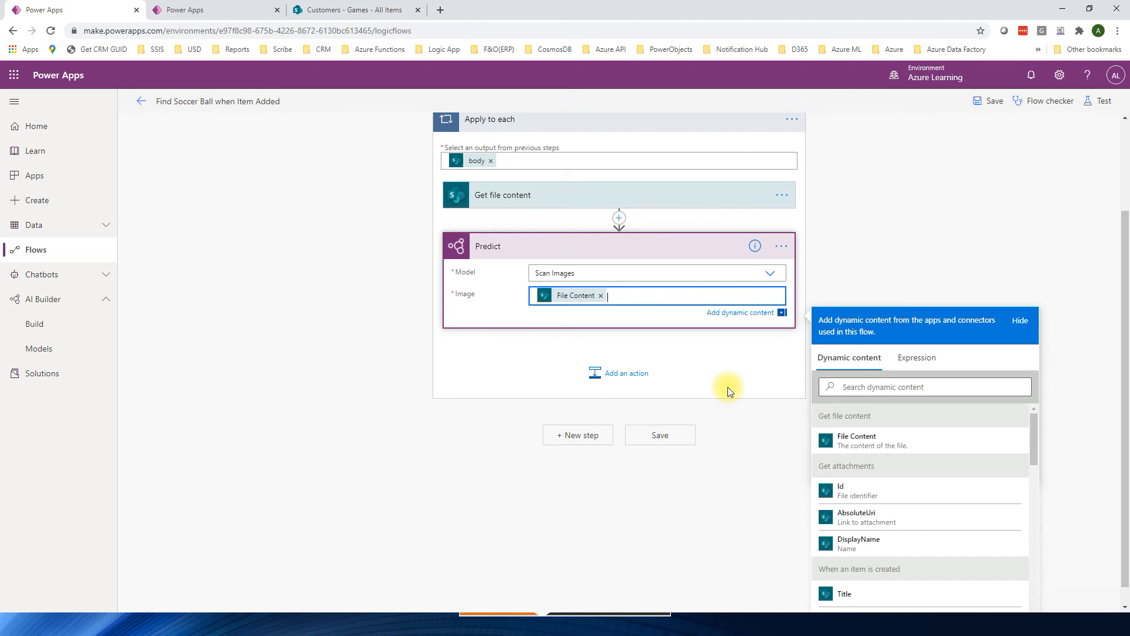
mouse_move(656, 334)
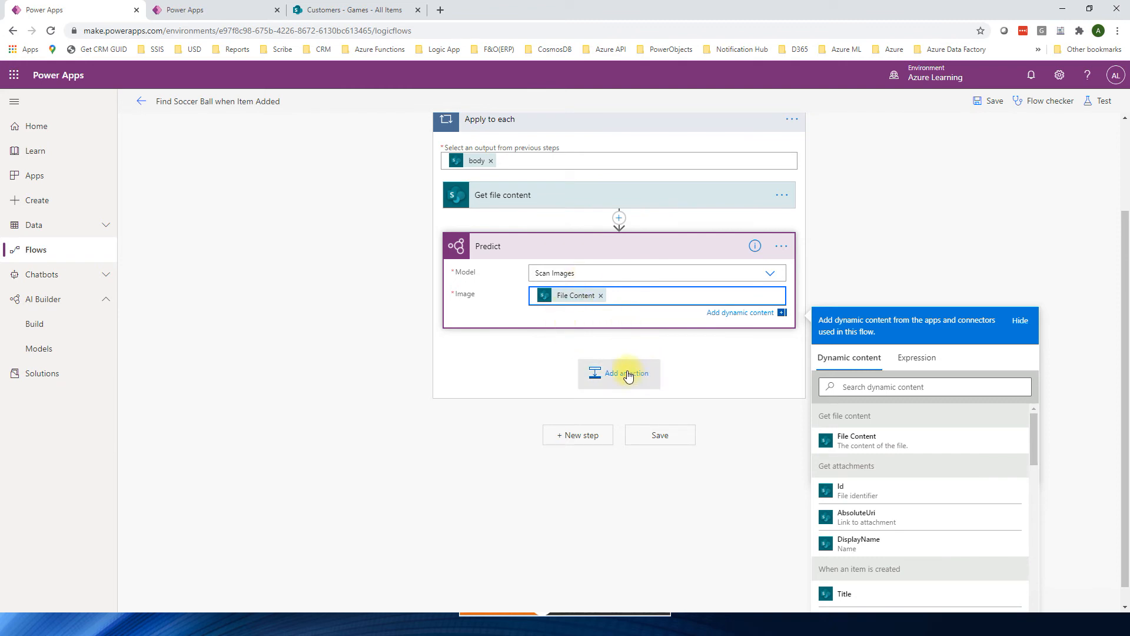
Add a SharePoint Update item action targeting the Customers site's Games list
left_click(618, 374)
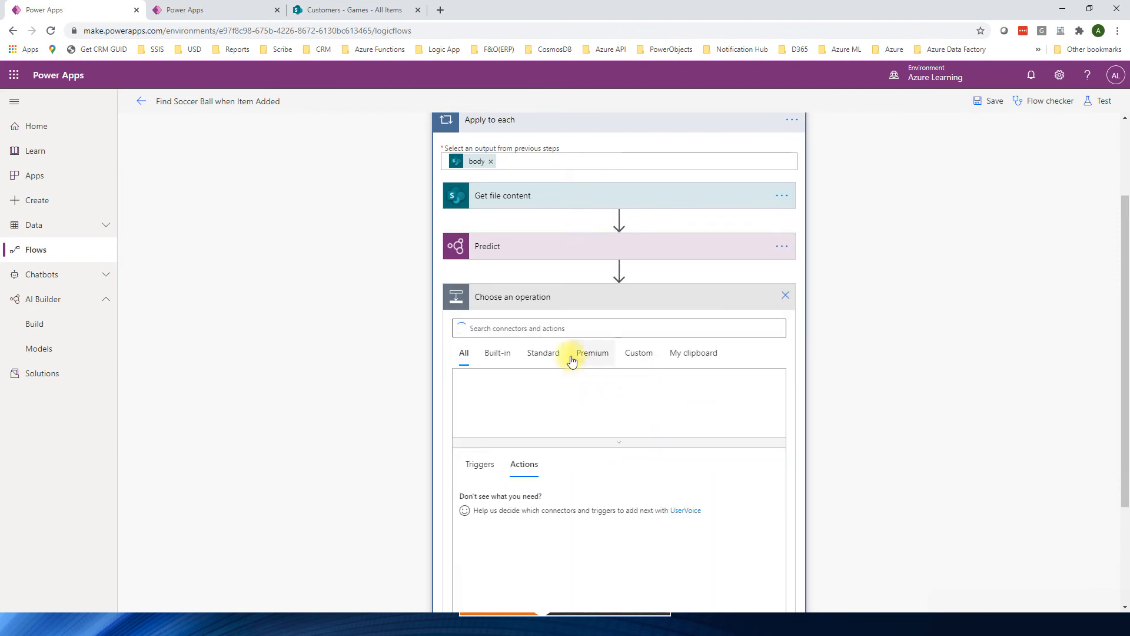
left_click(618, 328)
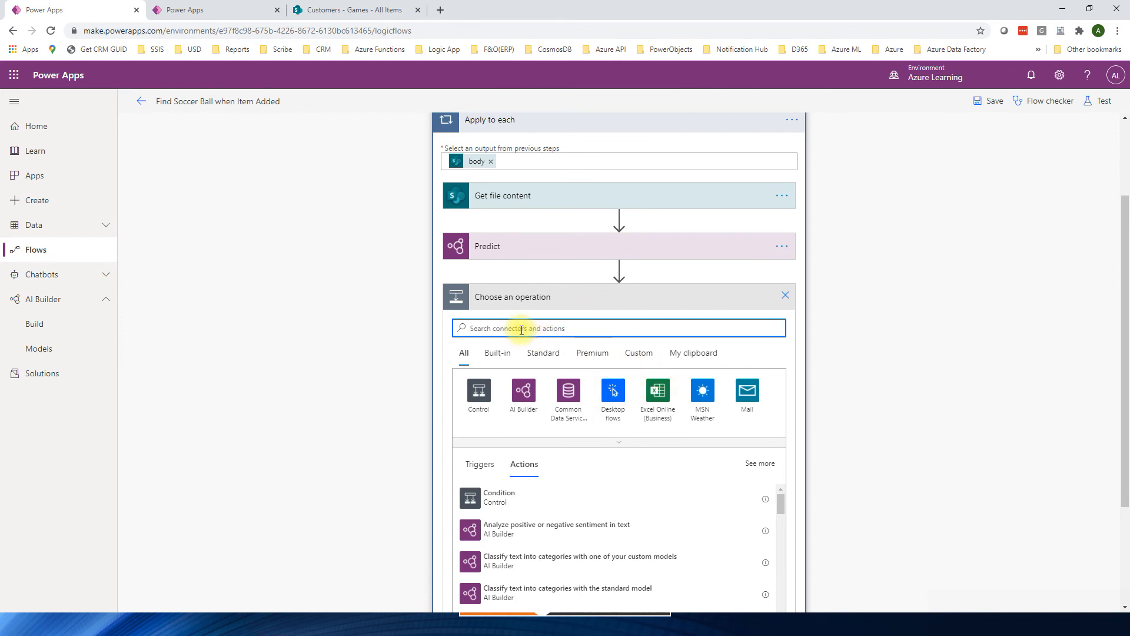
type("update item")
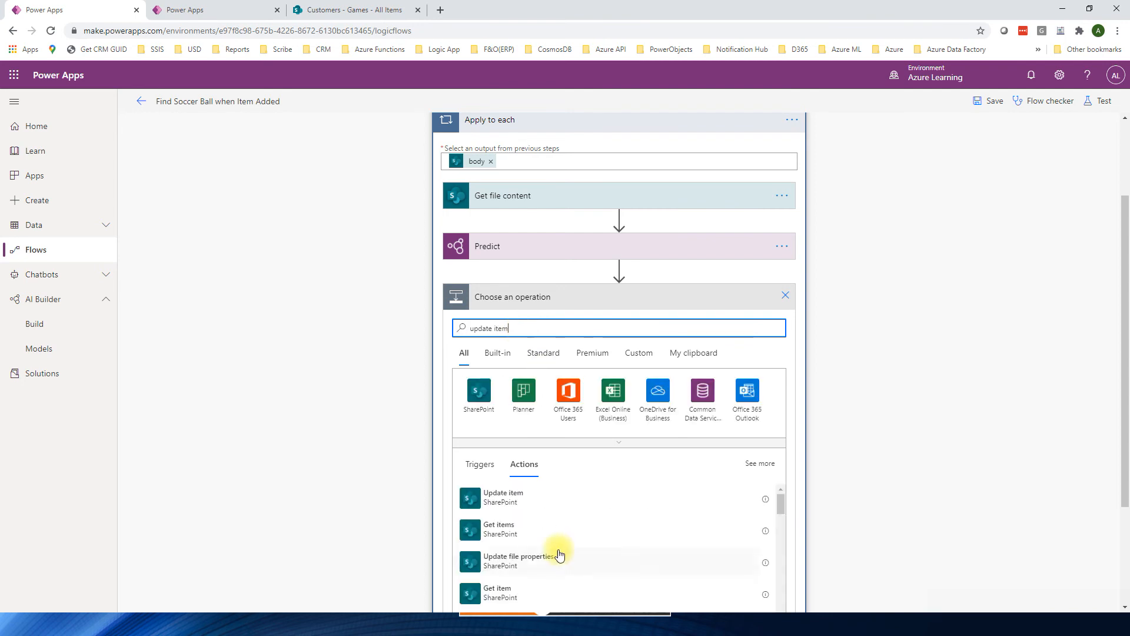
left_click(503, 497)
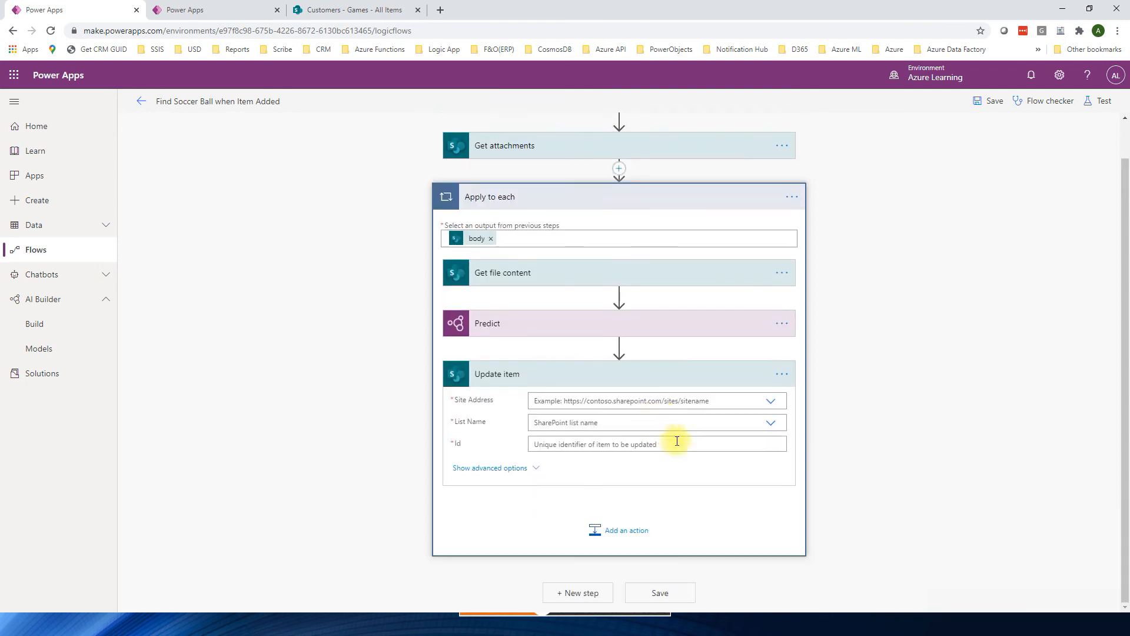
left_click(769, 400)
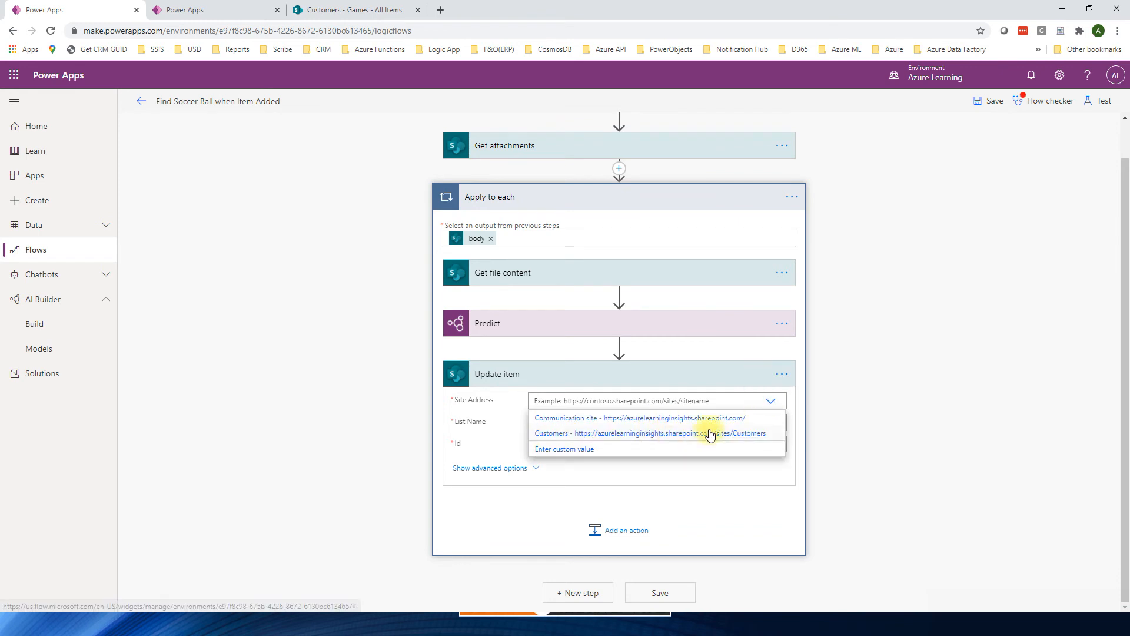
left_click(617, 434)
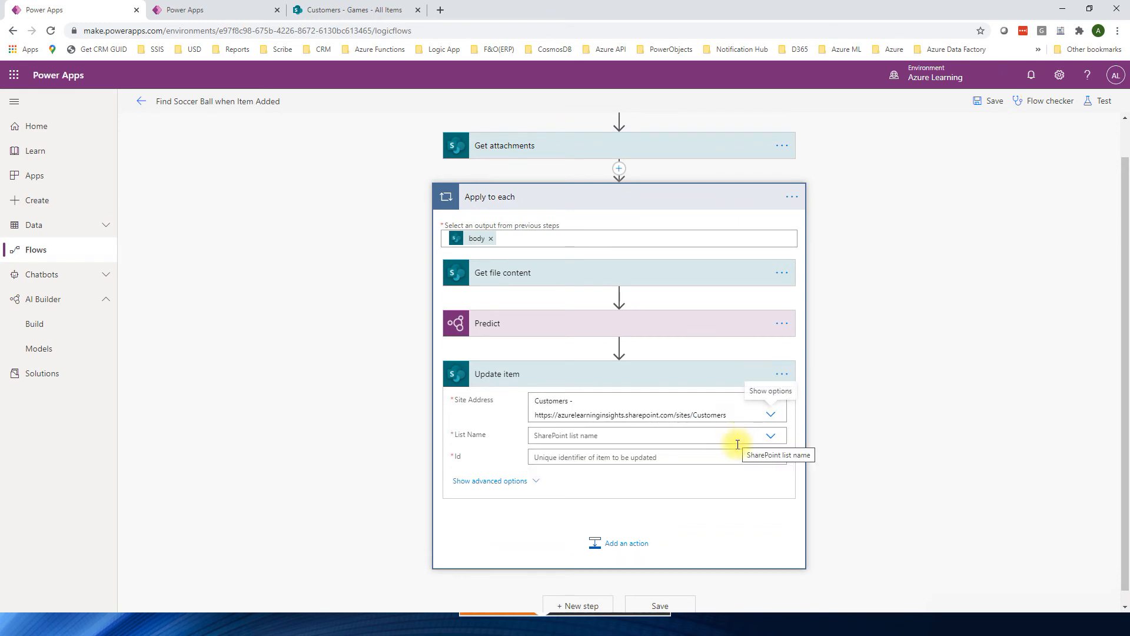
left_click(770, 436)
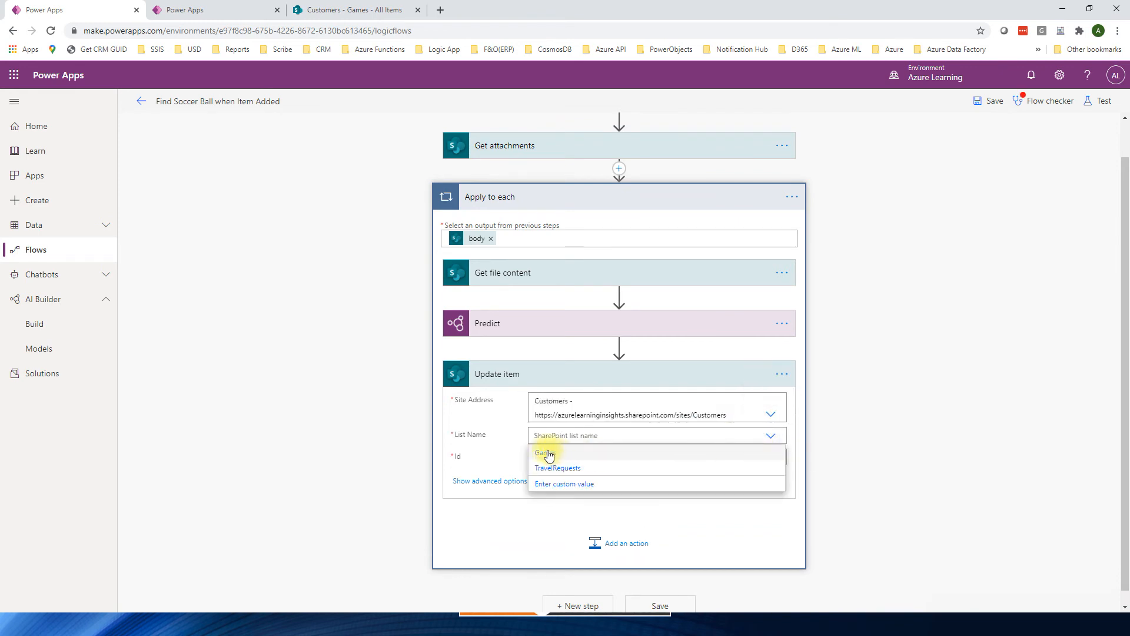
left_click(545, 452)
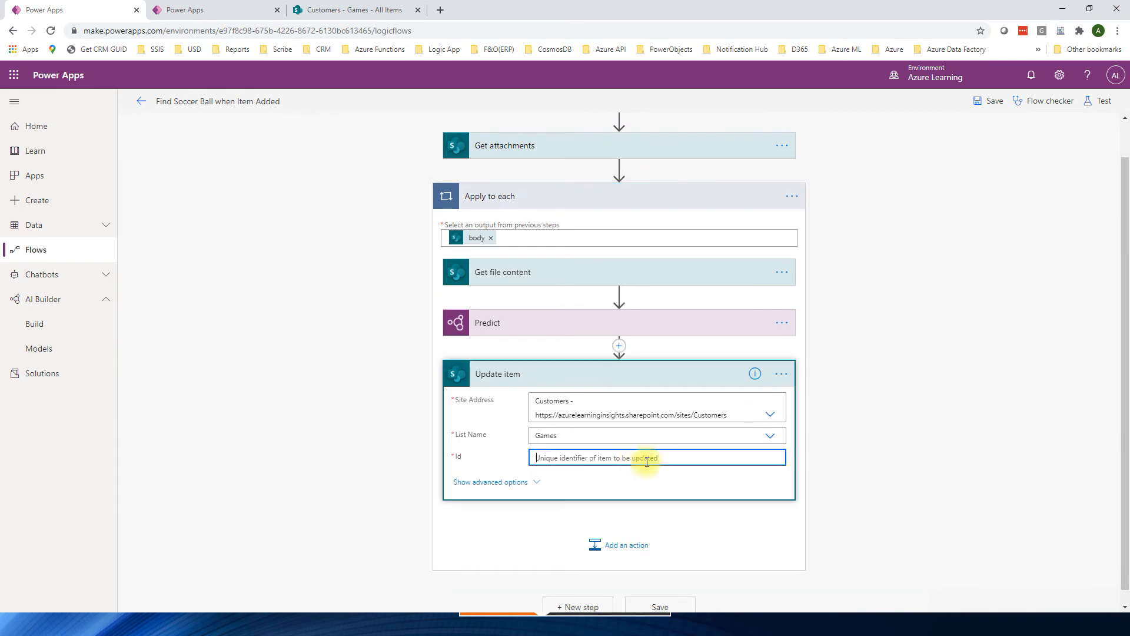
Fill Update item's Id and Title with the new item's ID and Title
left_click(654, 457)
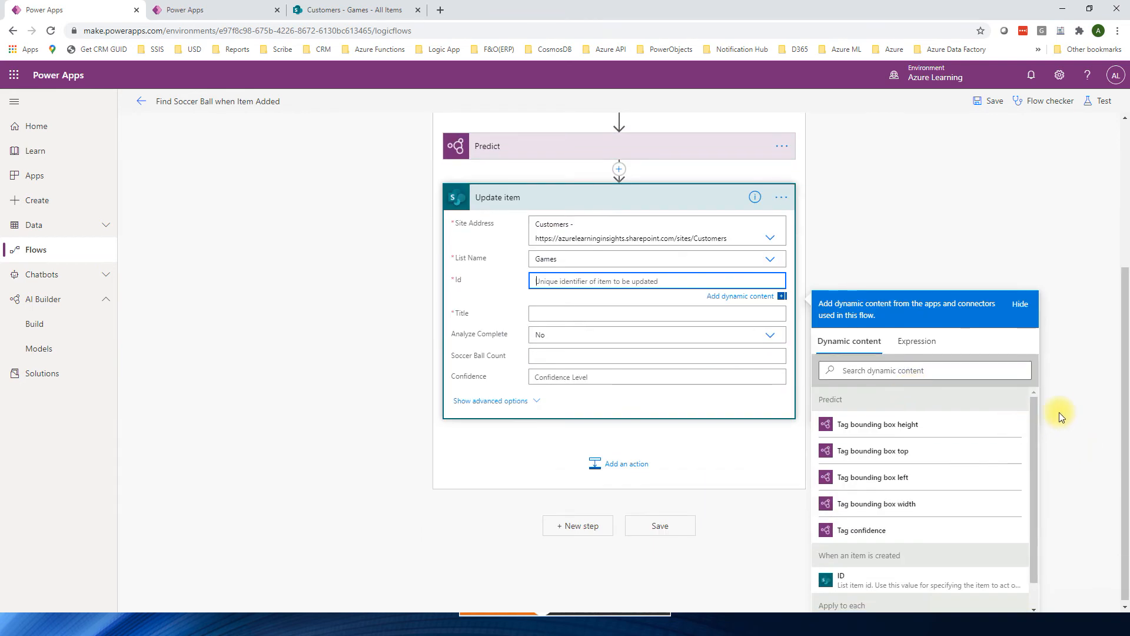
left_click(841, 579)
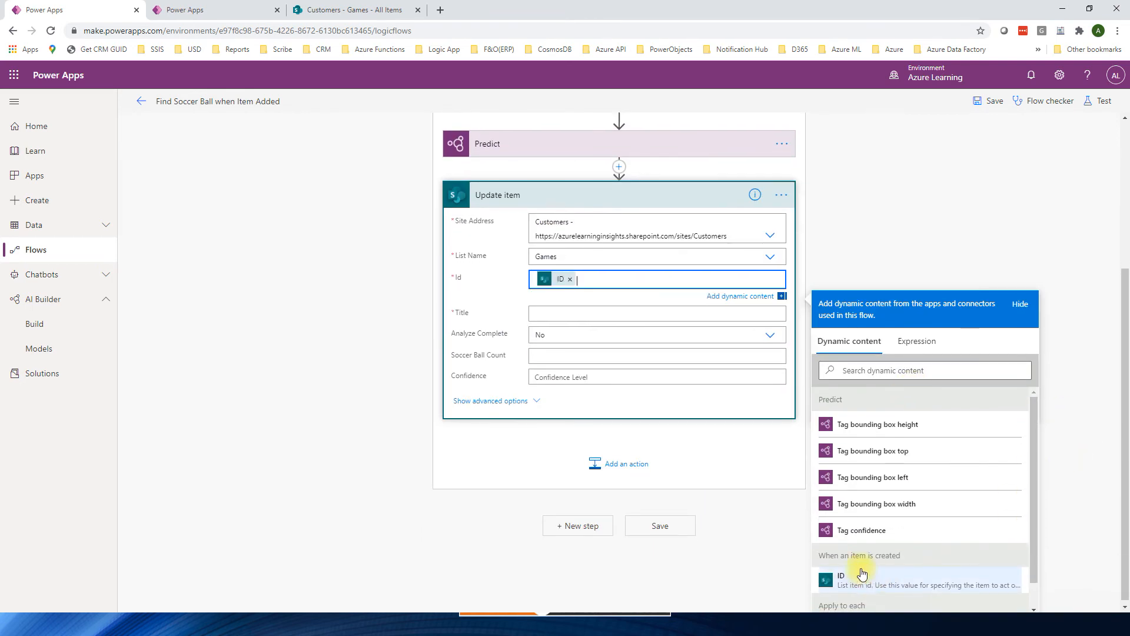
left_click(841, 580)
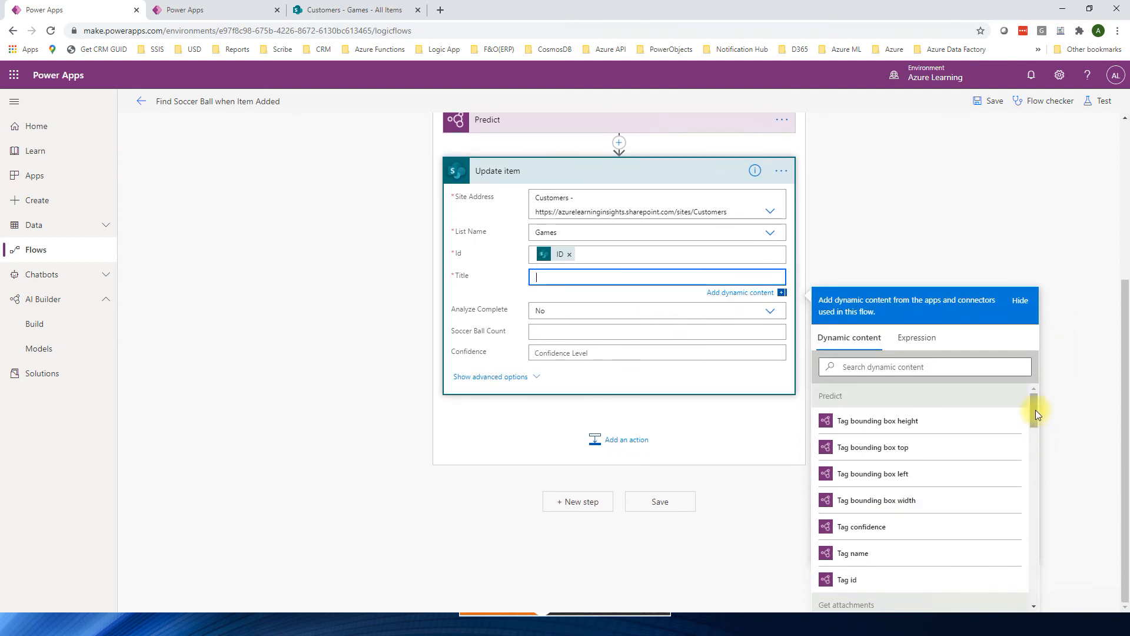
scroll("down", 3)
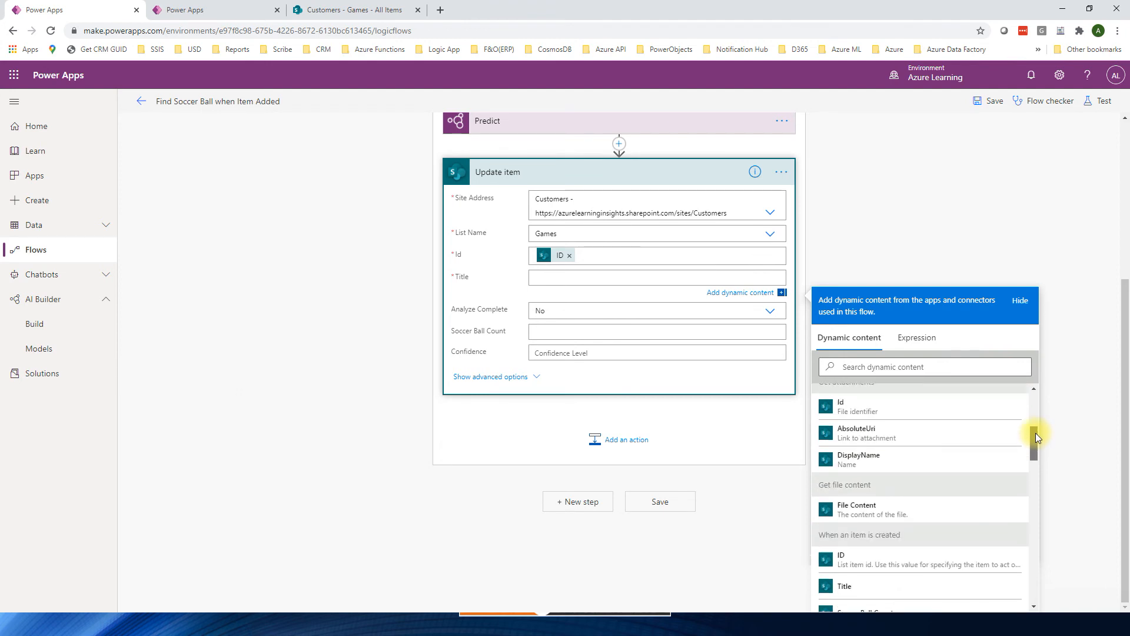
scroll("down", 3)
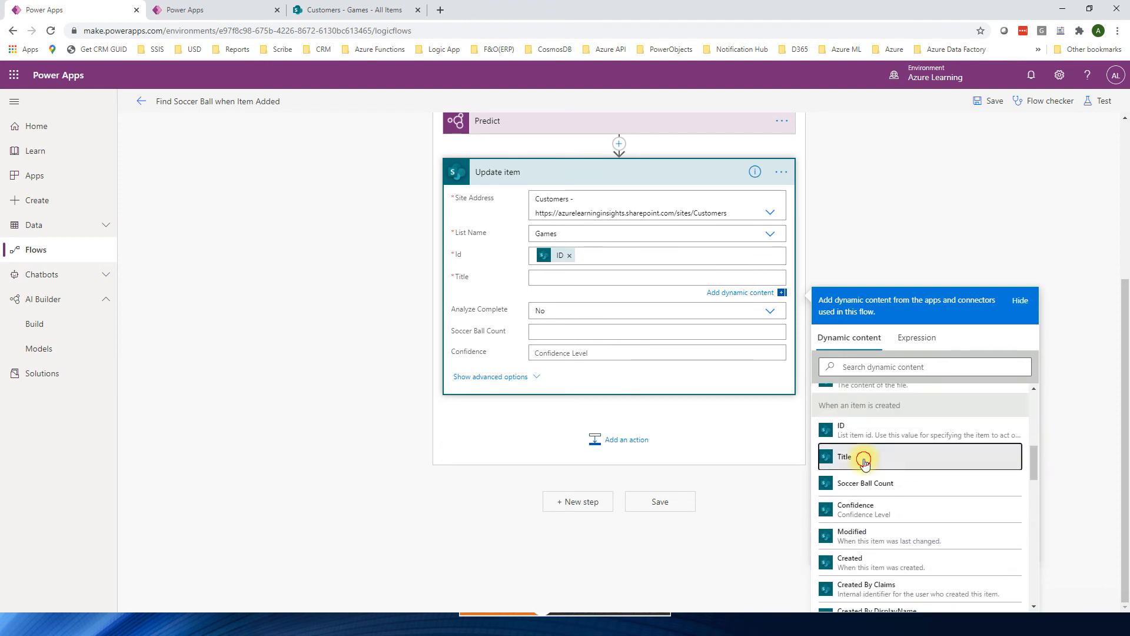
left_click(845, 457)
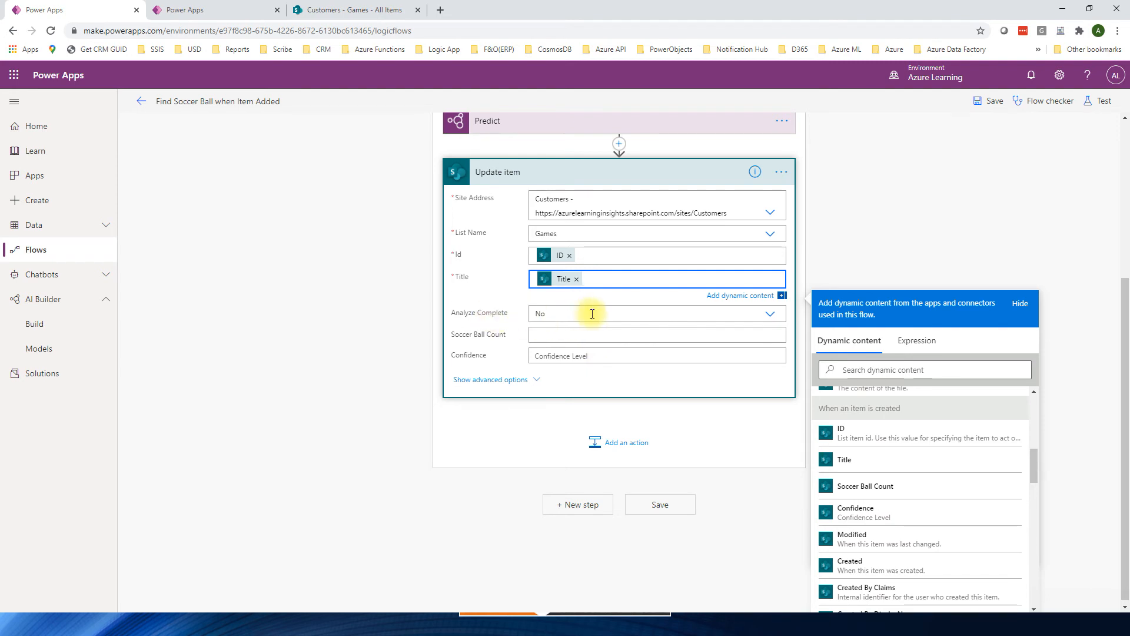
Set Analyze Complete to Yes and draft length(outputs('Predict')?[...results]) for Soccer Ball Count
left_click(656, 314)
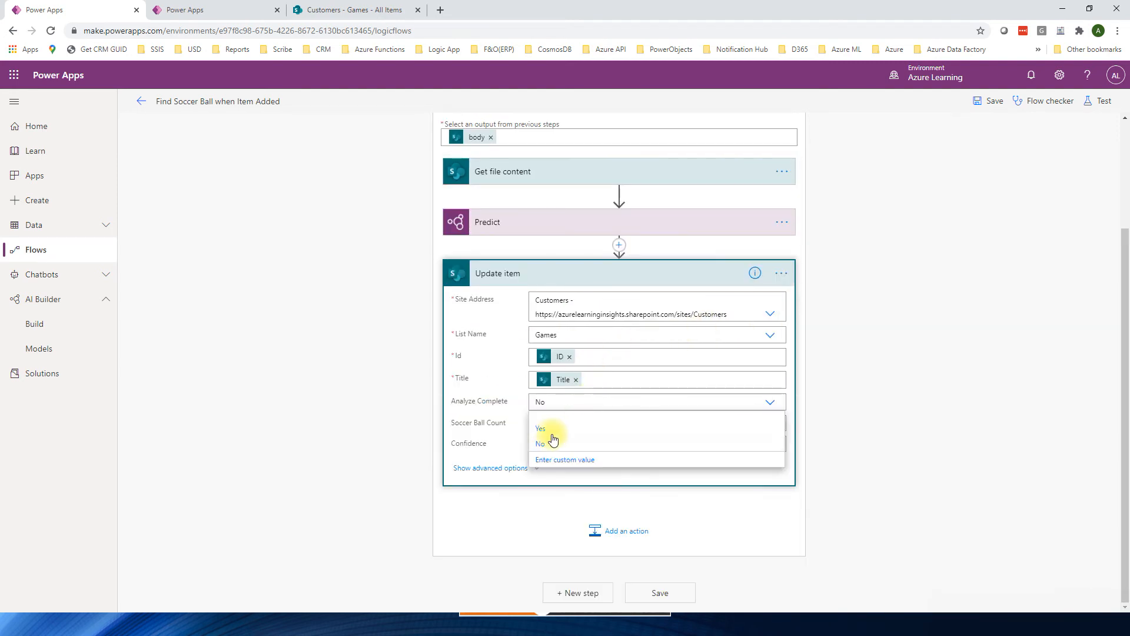
left_click(540, 429)
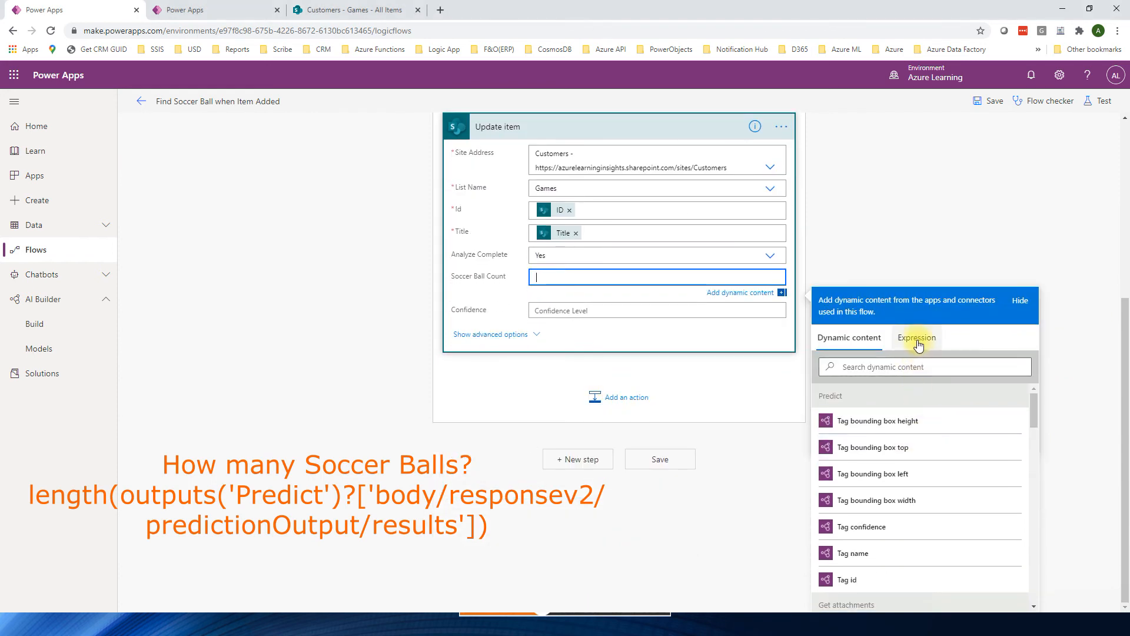
left_click(916, 338)
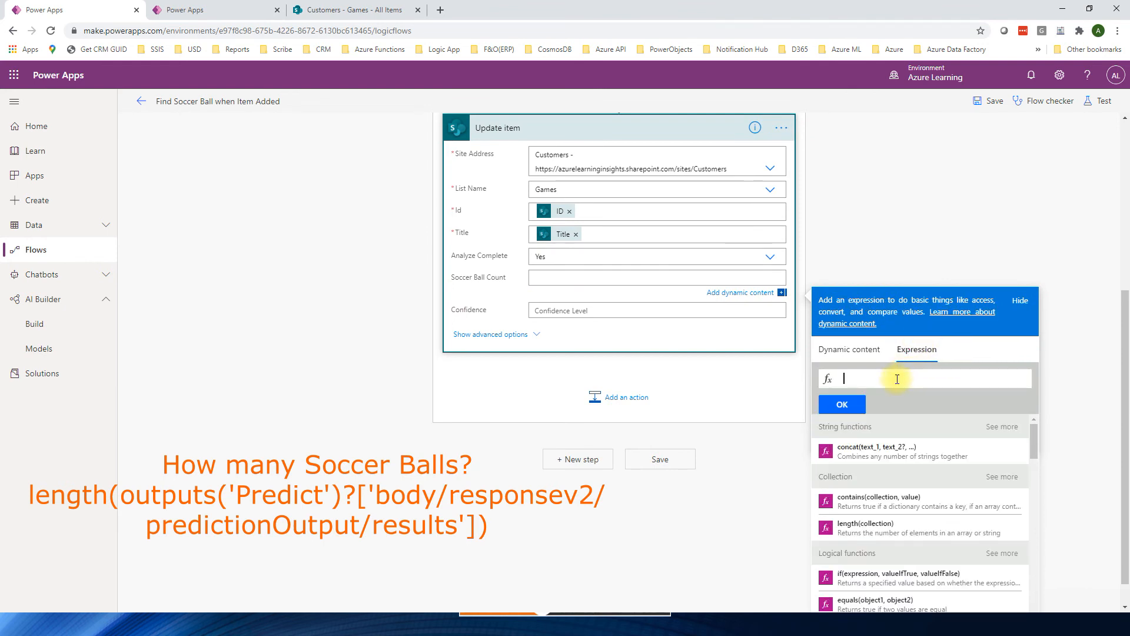
type("length(outputs('Predict')?['body/responsev2/predictionOutput/results'])")
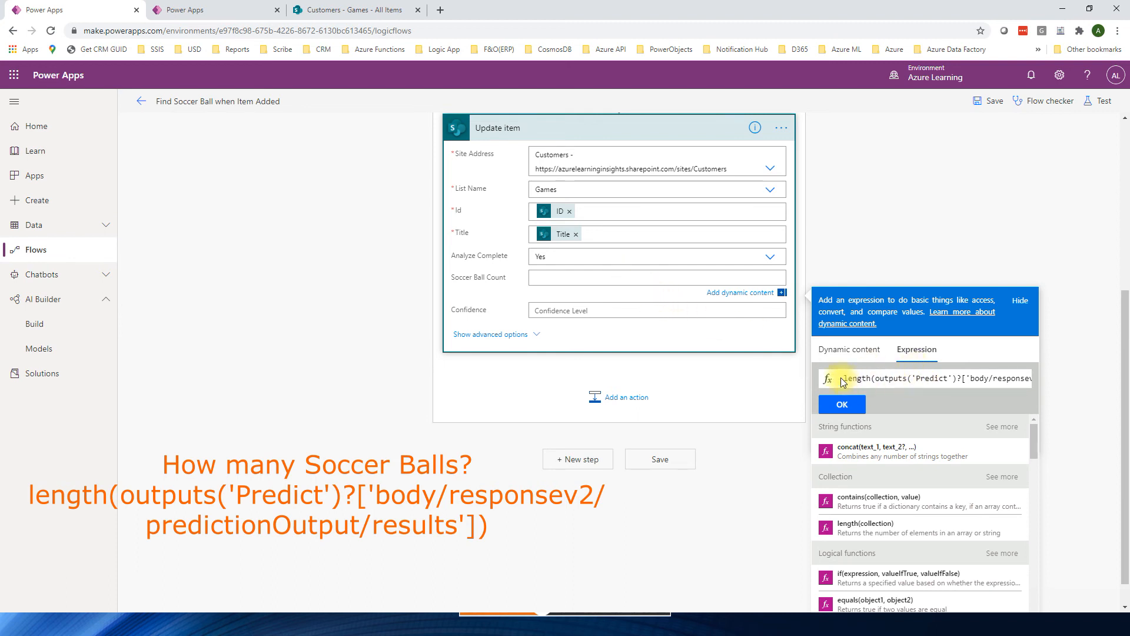
left_click(655, 279)
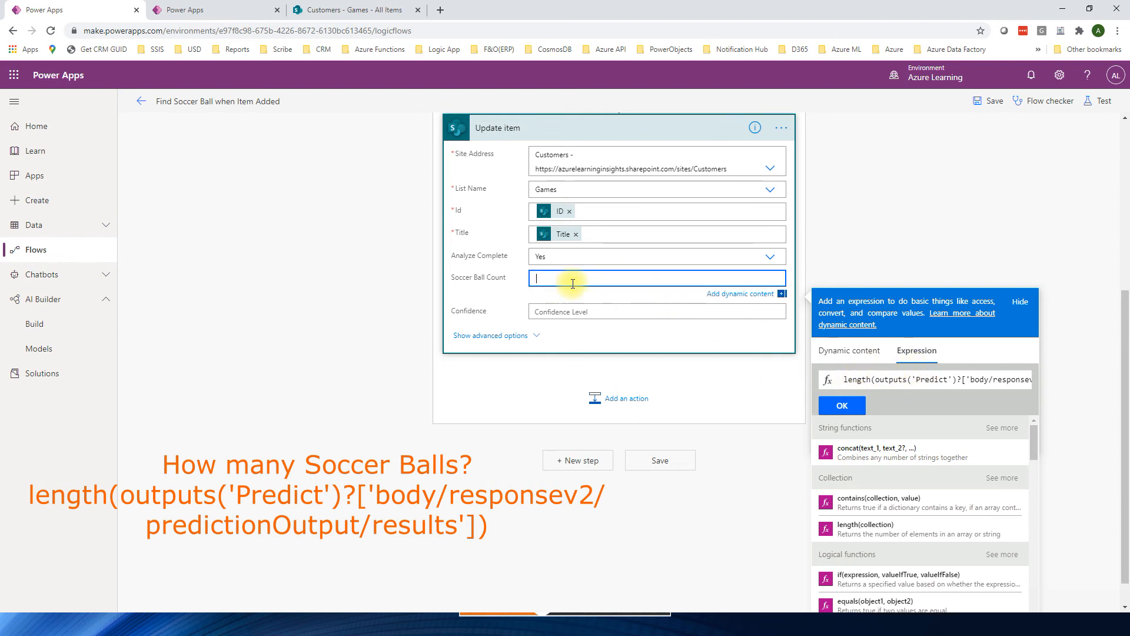
Insert the count expression into Soccer Ball Count; Update item becomes wrapped in Apply to each 2
left_click(841, 405)
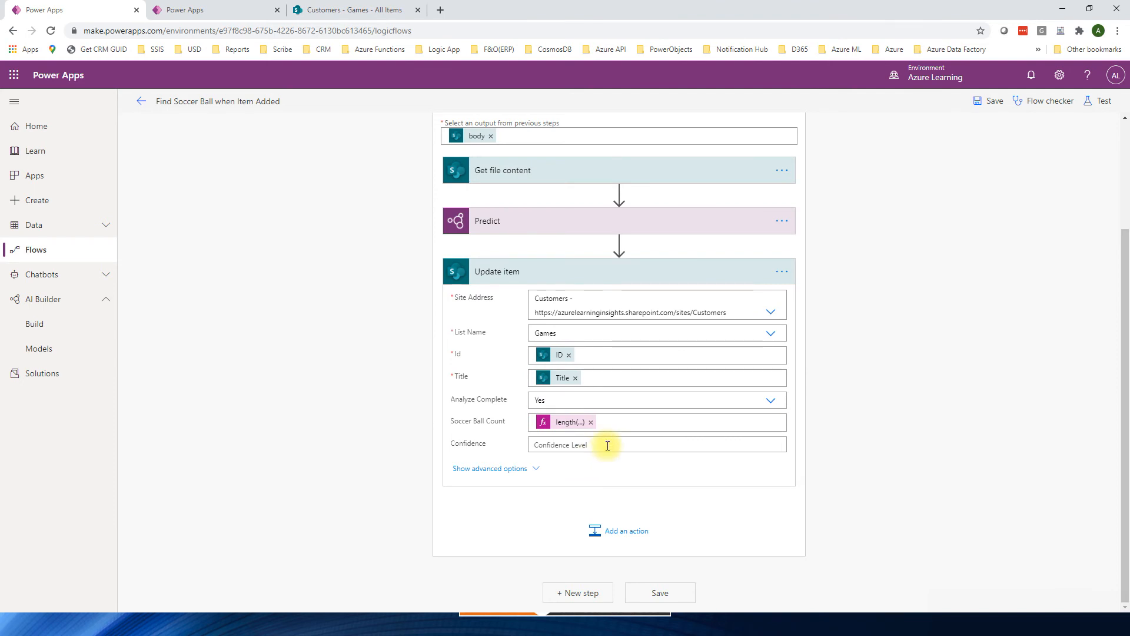
left_click(607, 445)
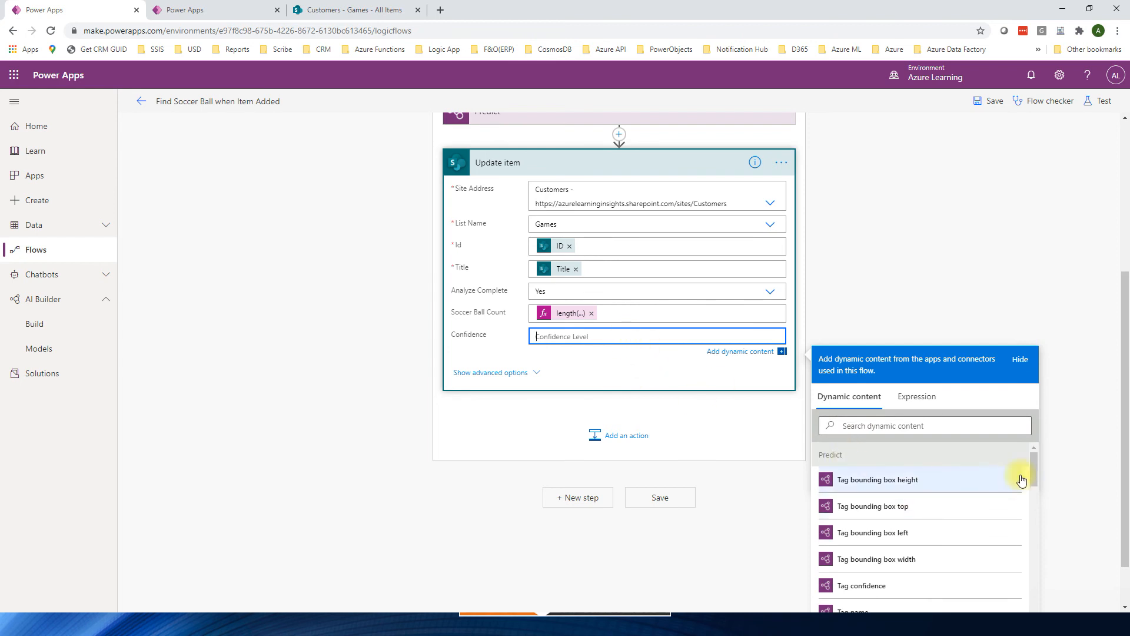
scroll("down", 3)
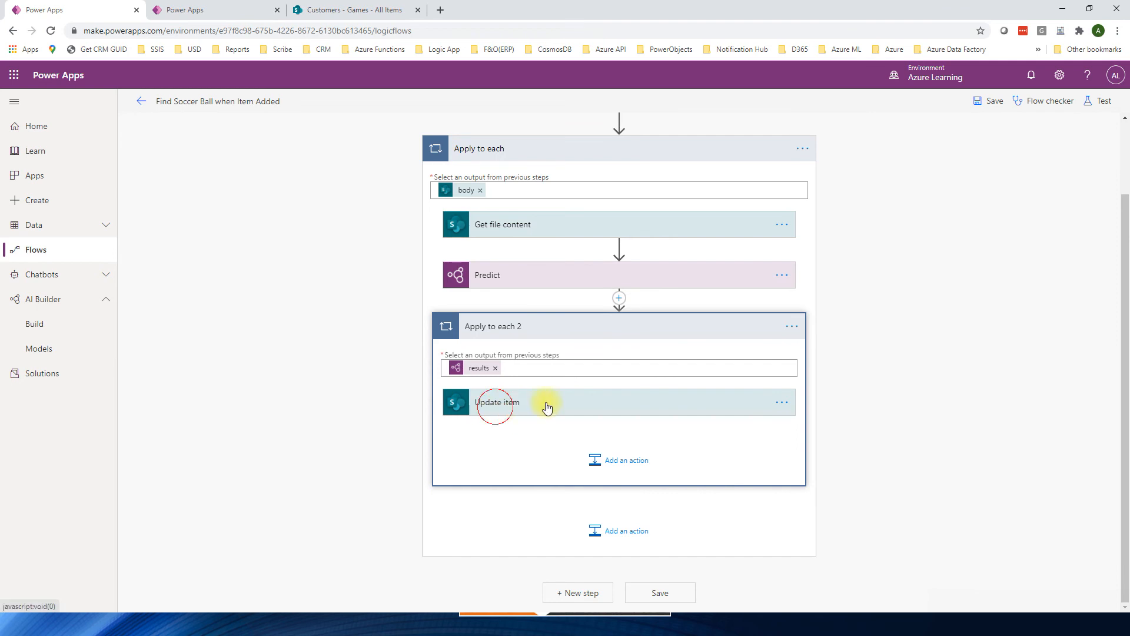
left_click(497, 401)
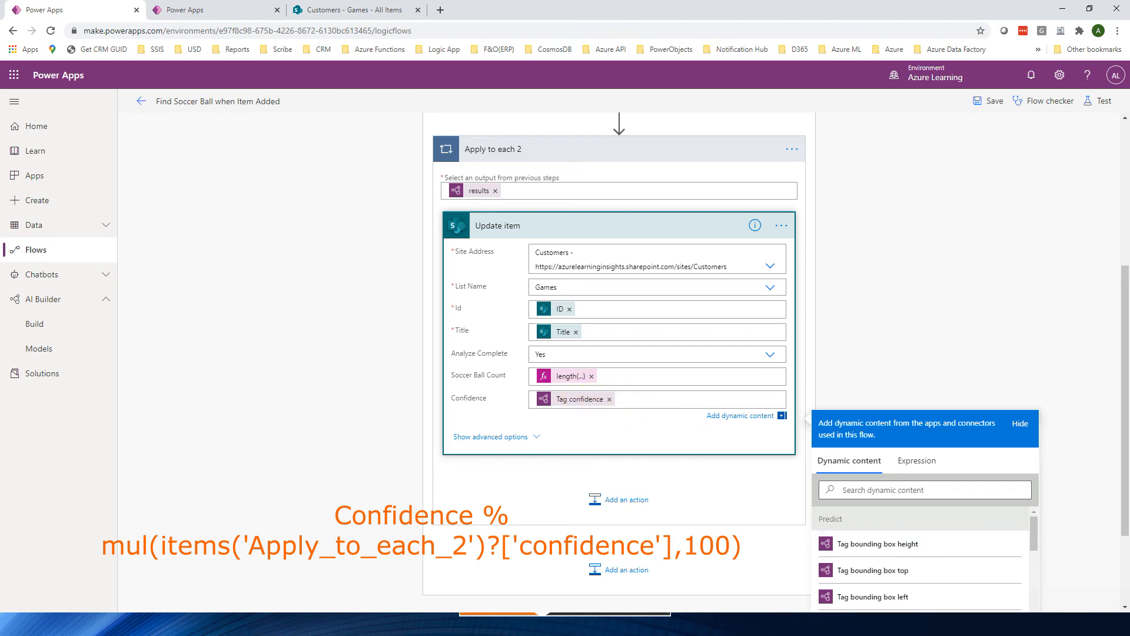
mouse_move(921, 521)
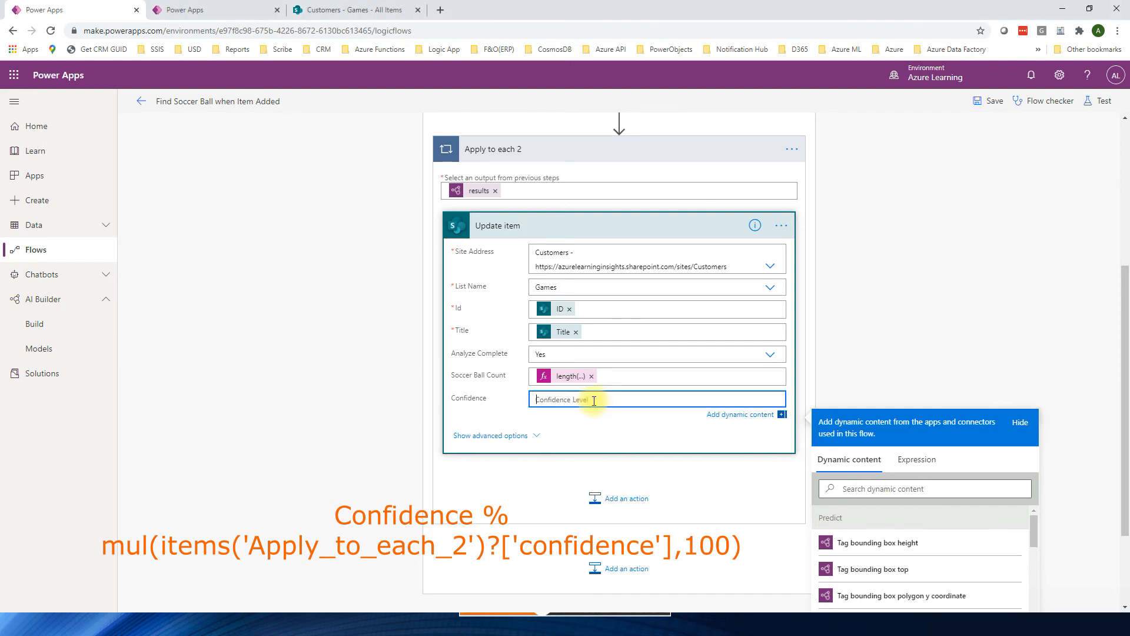
Fill Confidence with the mul expression and save the flow
left_click(916, 459)
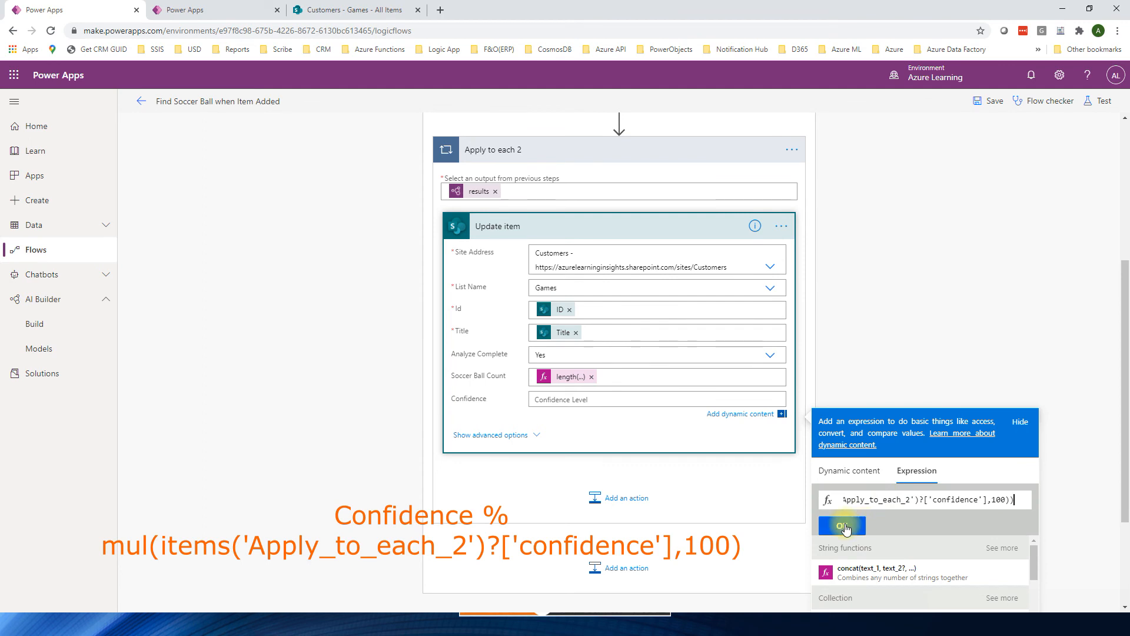
left_click(840, 524)
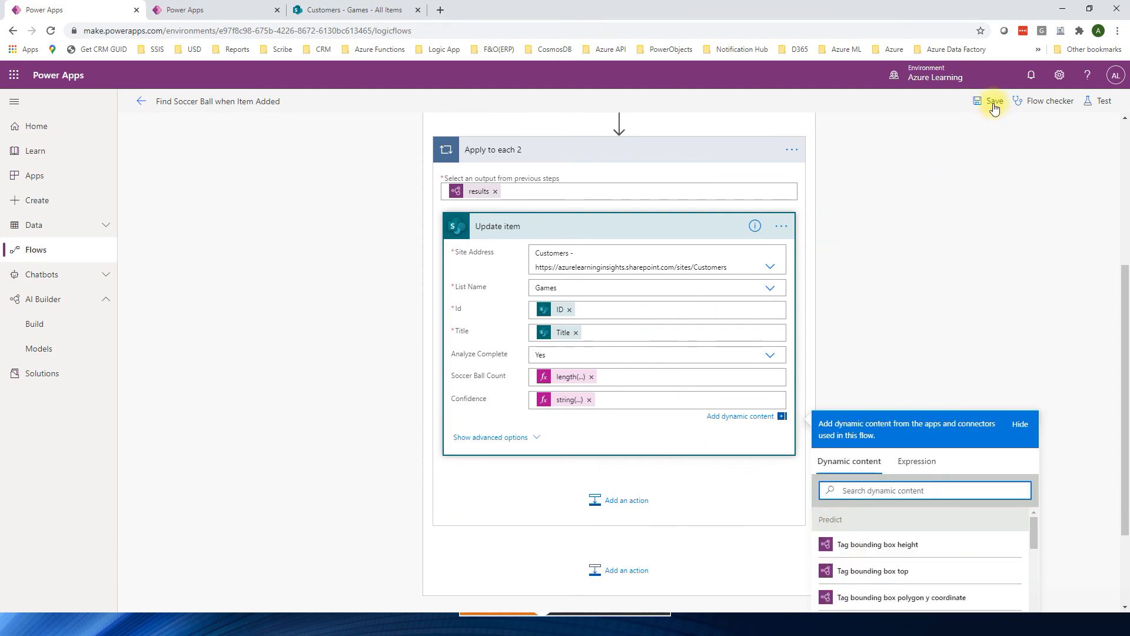
left_click(993, 100)
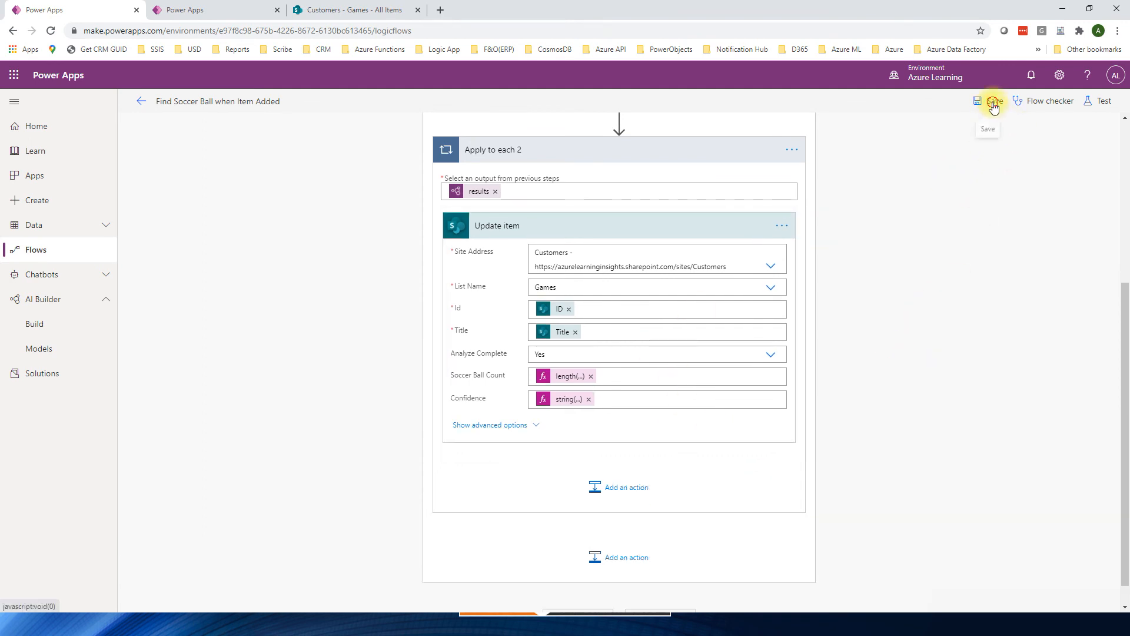
Save the Find Soccer Ball when Item Added flow, then return to the SharePoint Games list
left_click(994, 101)
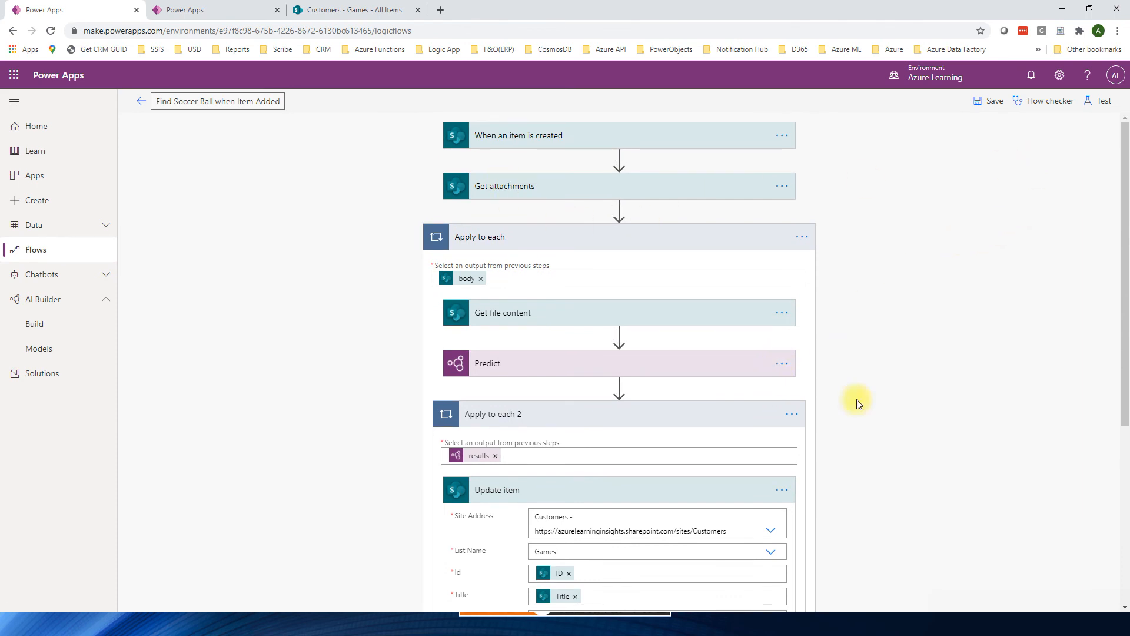
mouse_move(655, 365)
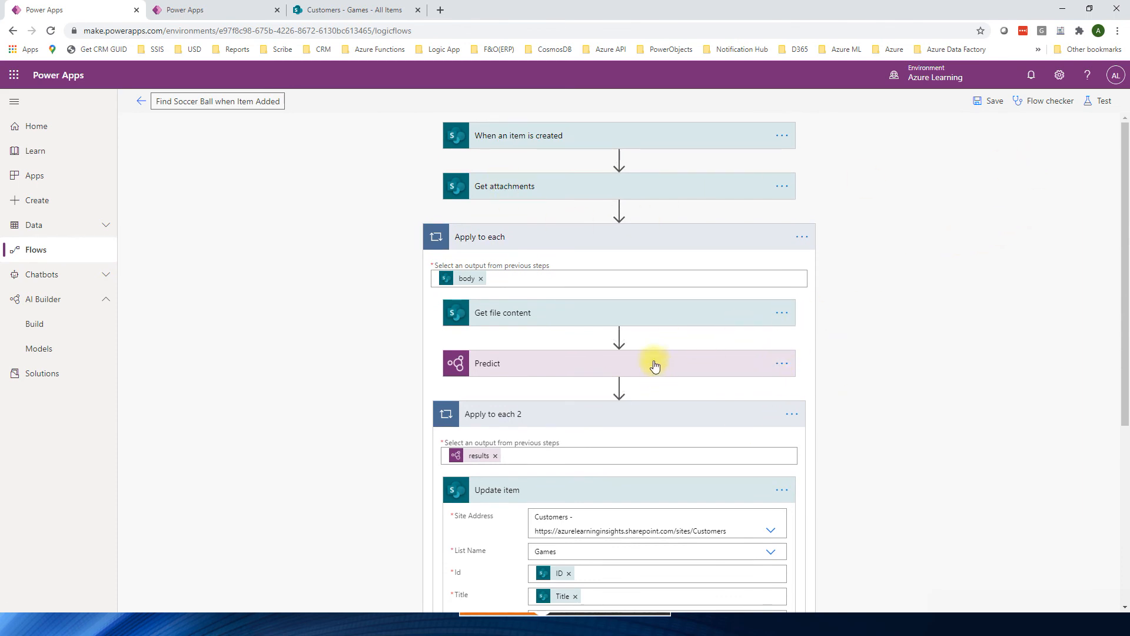
scroll("down", 3)
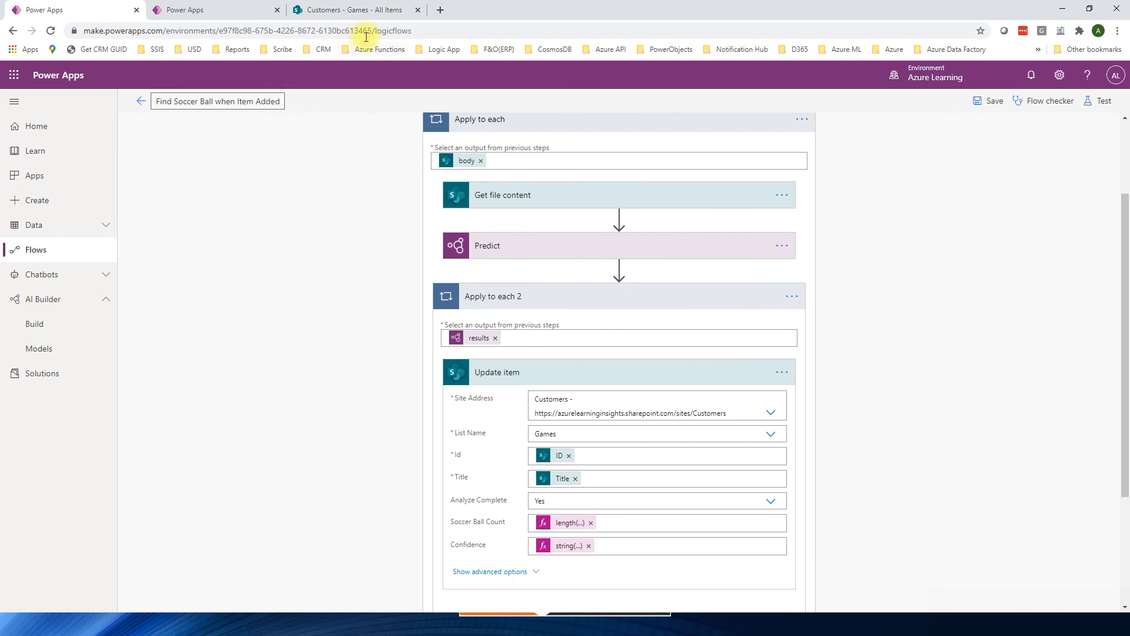
left_click(354, 9)
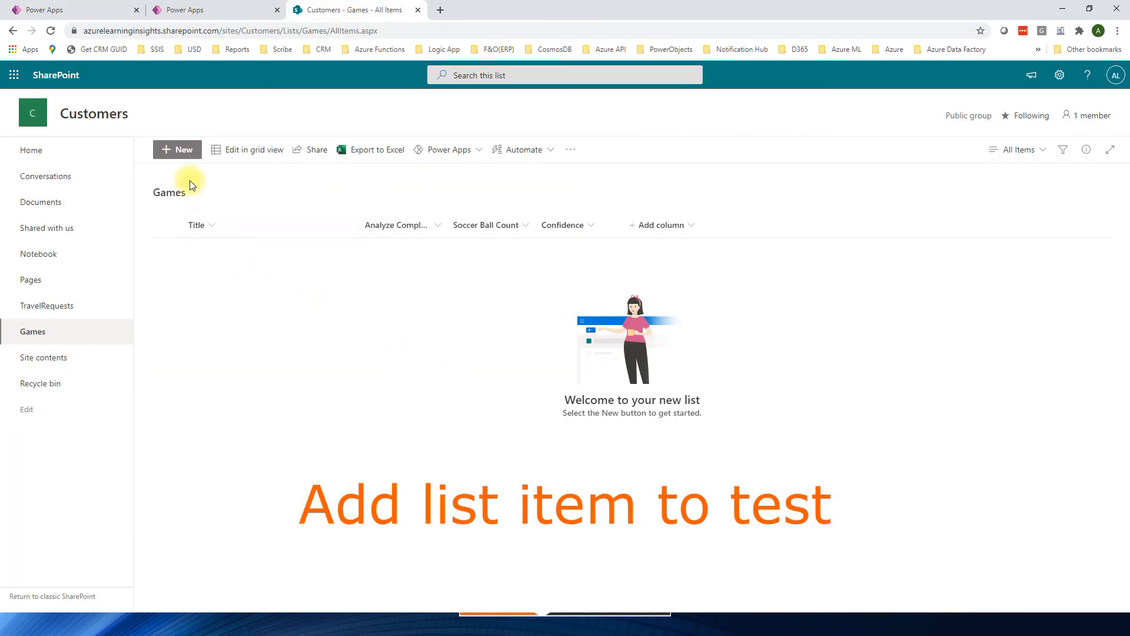
Create a new Games item titled 'Count Me', correcting the title's capitalisation
left_click(177, 150)
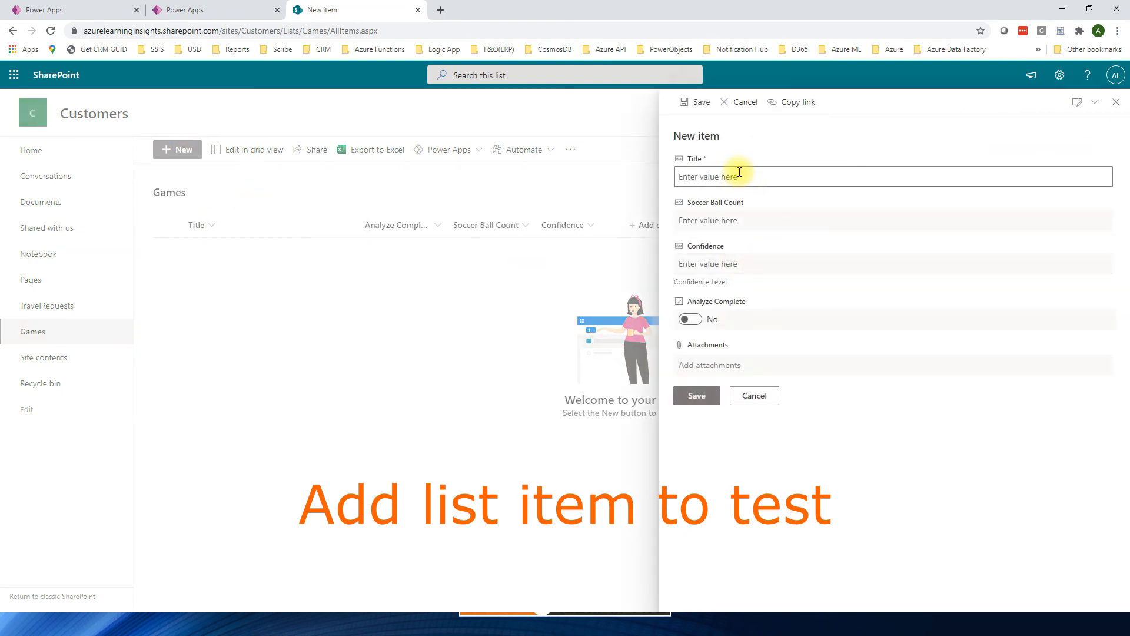
type("COunt me")
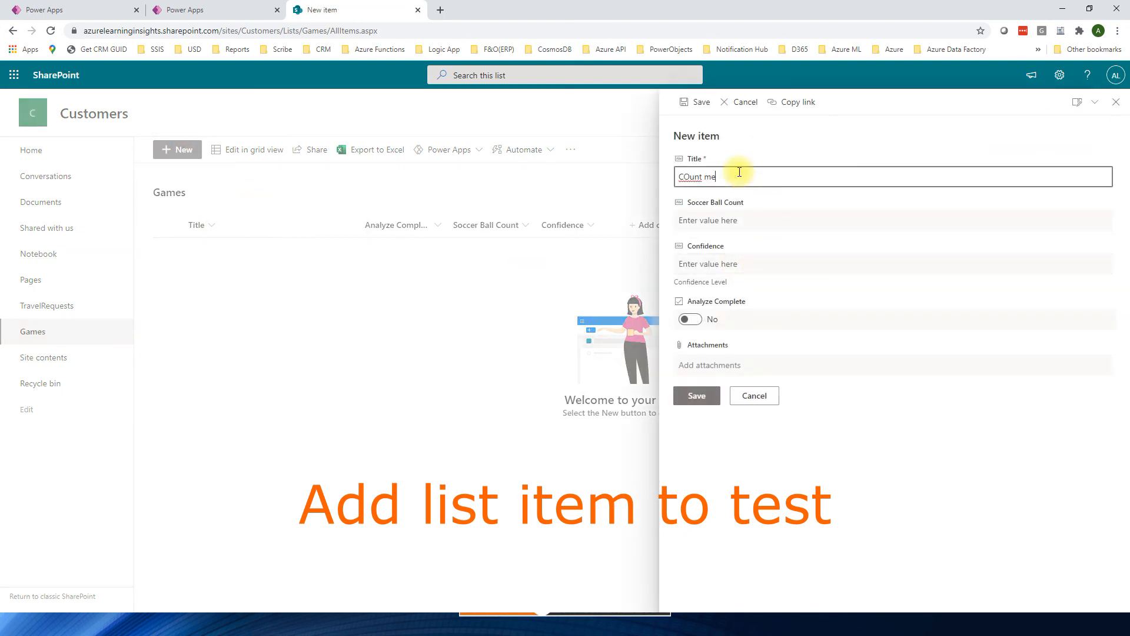
double_click(689, 176)
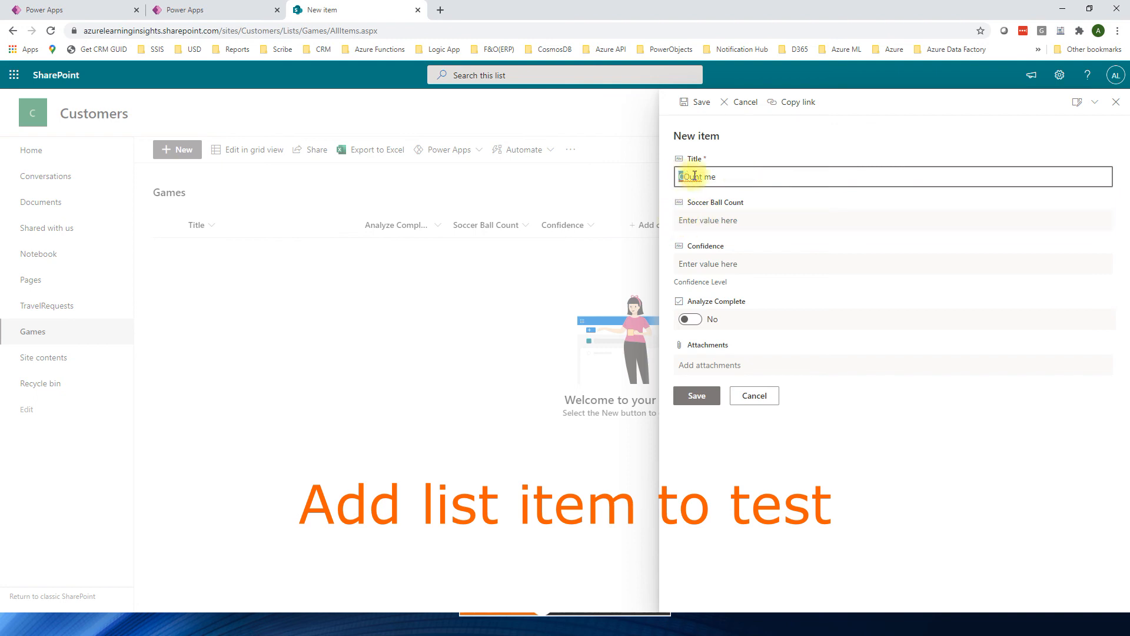
type("Count")
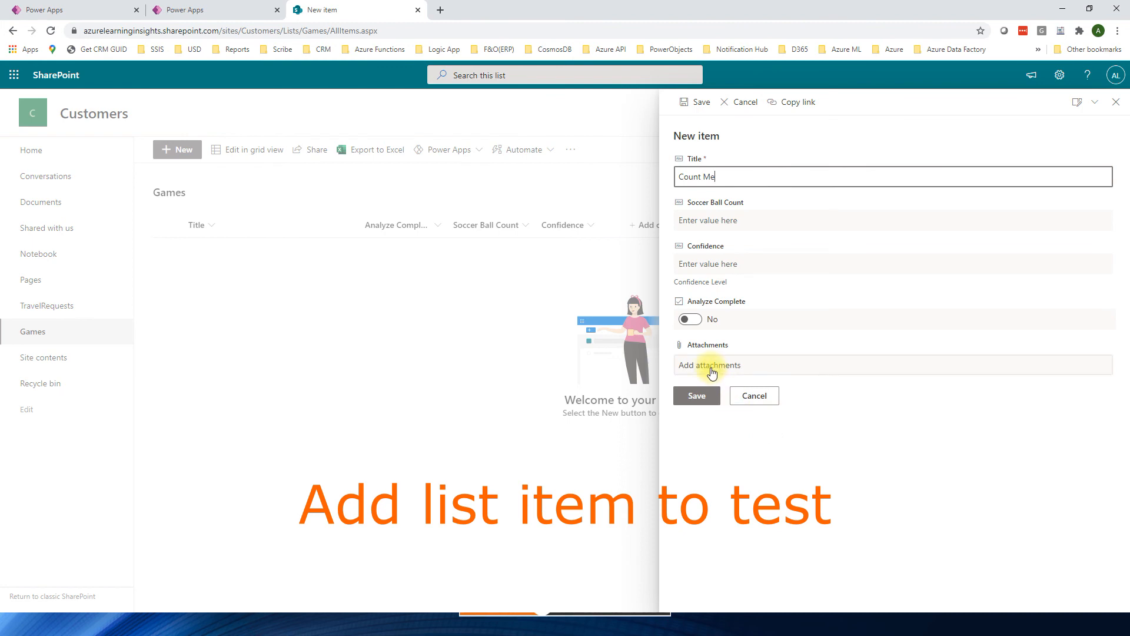
Attach IMG_3483.jpg to the item and save it to the Games list
left_click(709, 365)
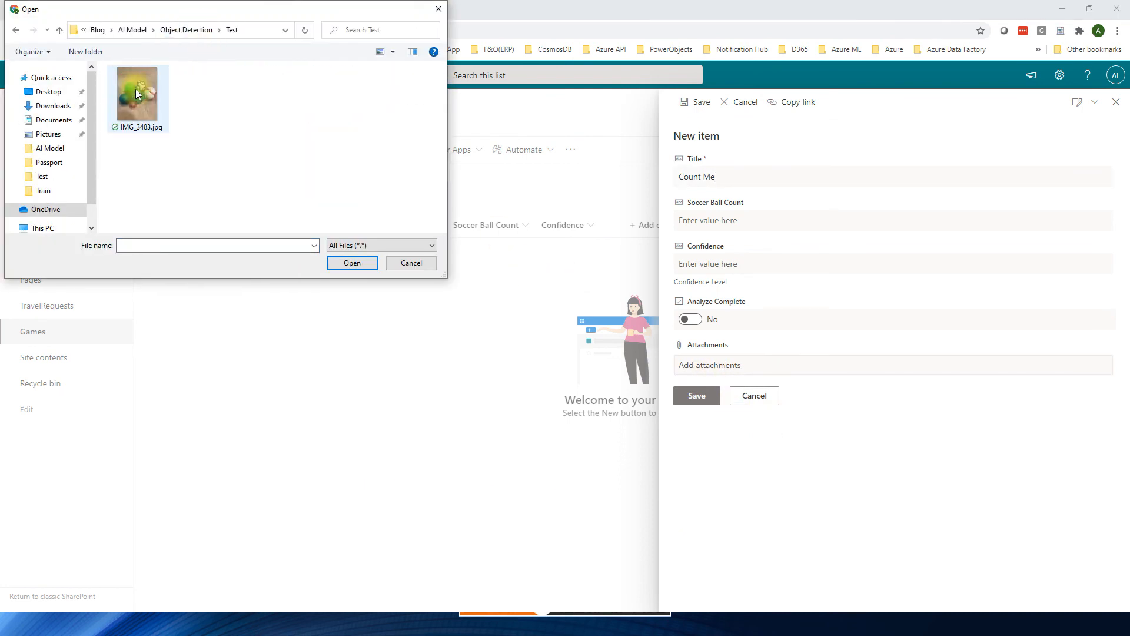
left_click(352, 262)
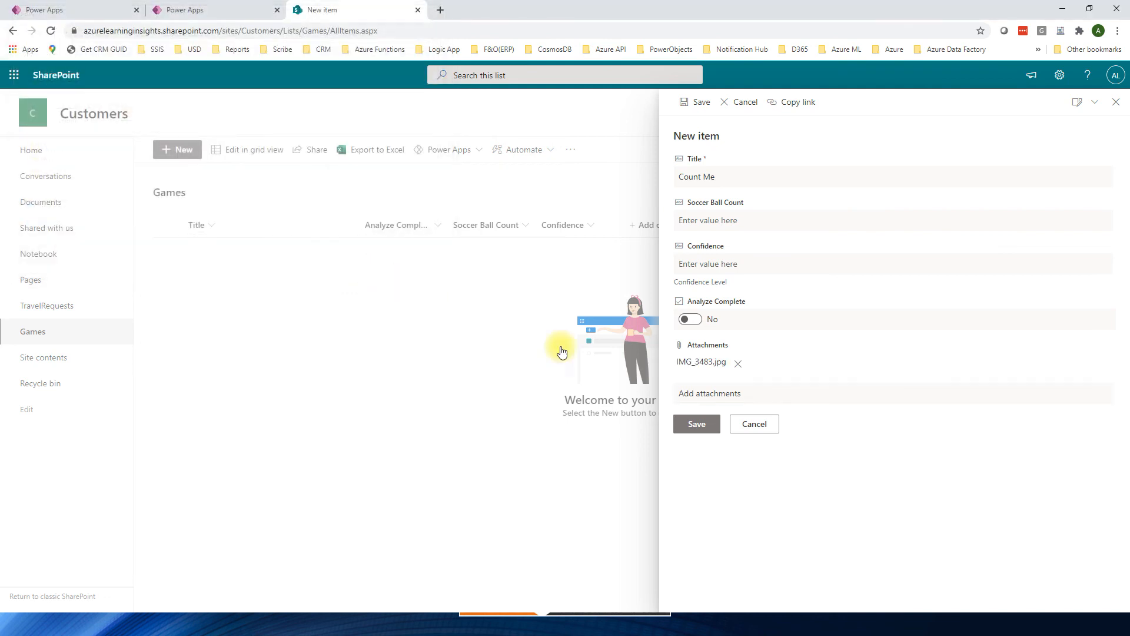
left_click(694, 422)
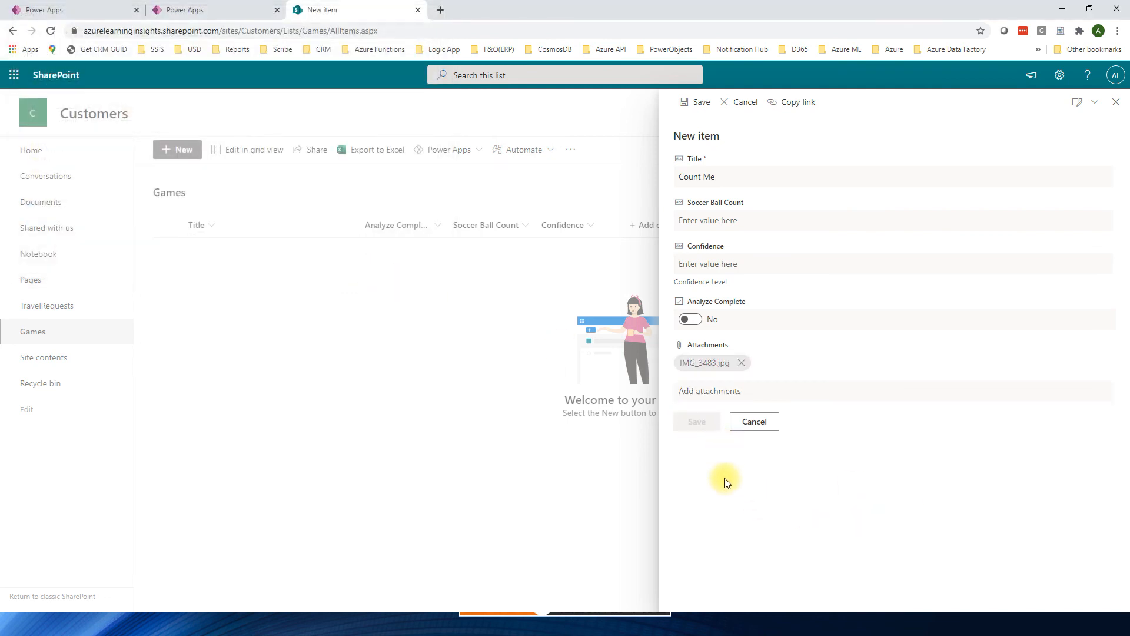
left_click(694, 101)
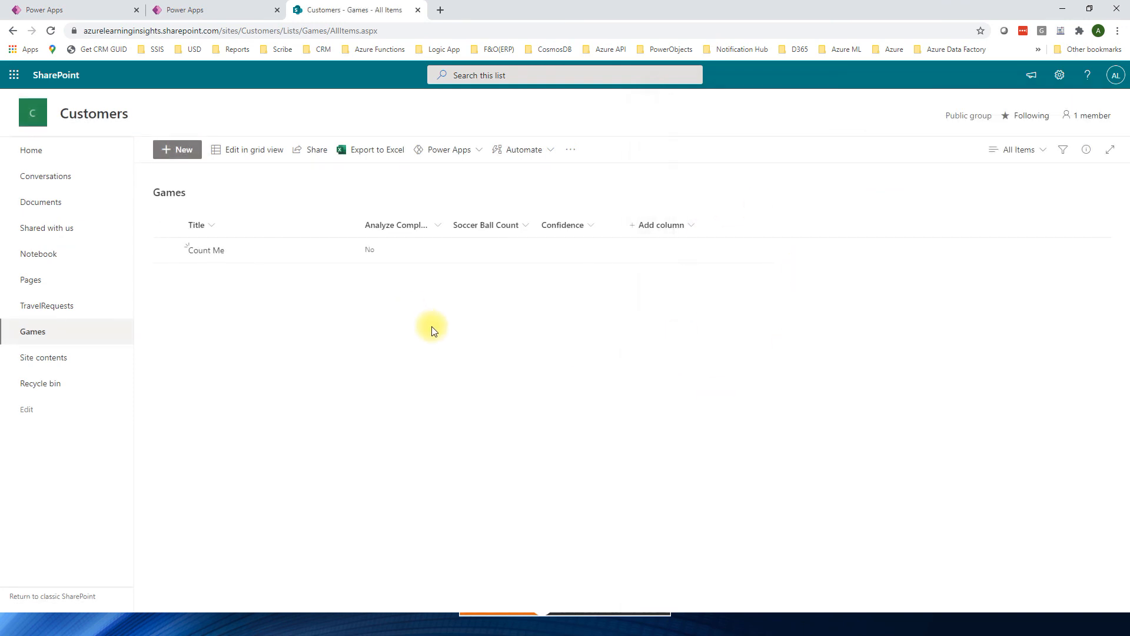
mouse_move(227, 31)
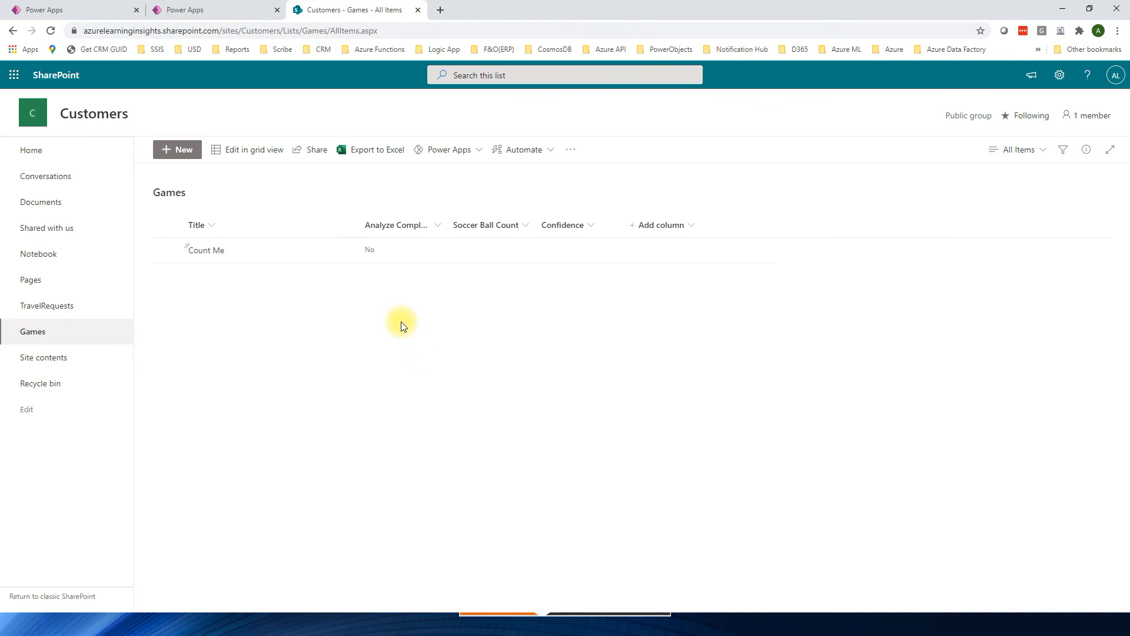
mouse_move(383, 410)
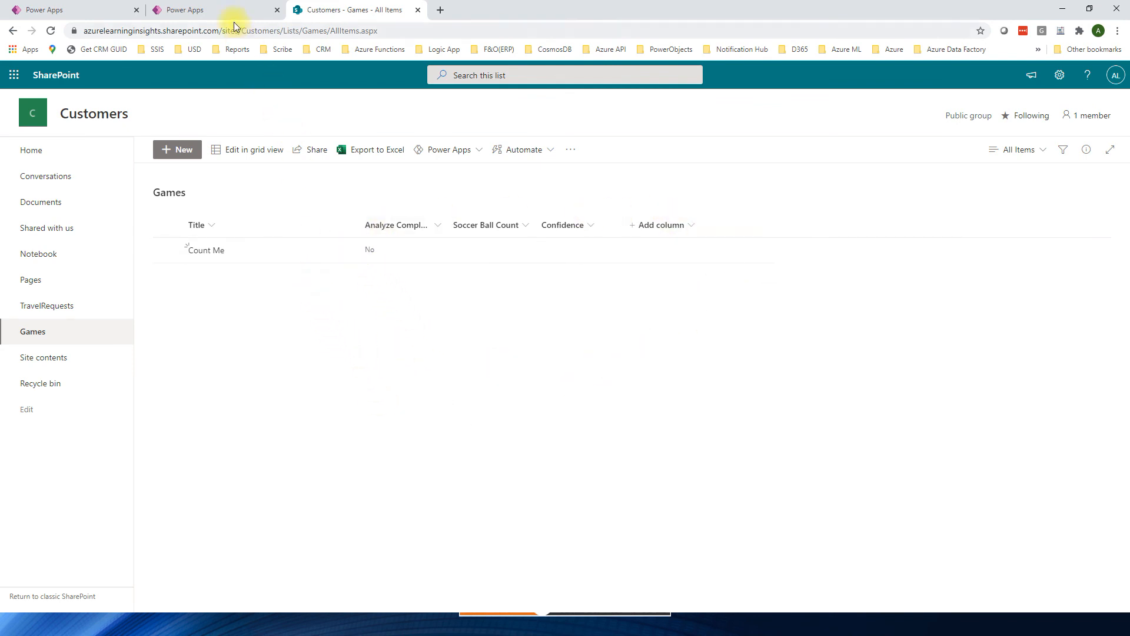
Leave the flow editor and view the soccer ball flow's run history on its details page
left_click(214, 10)
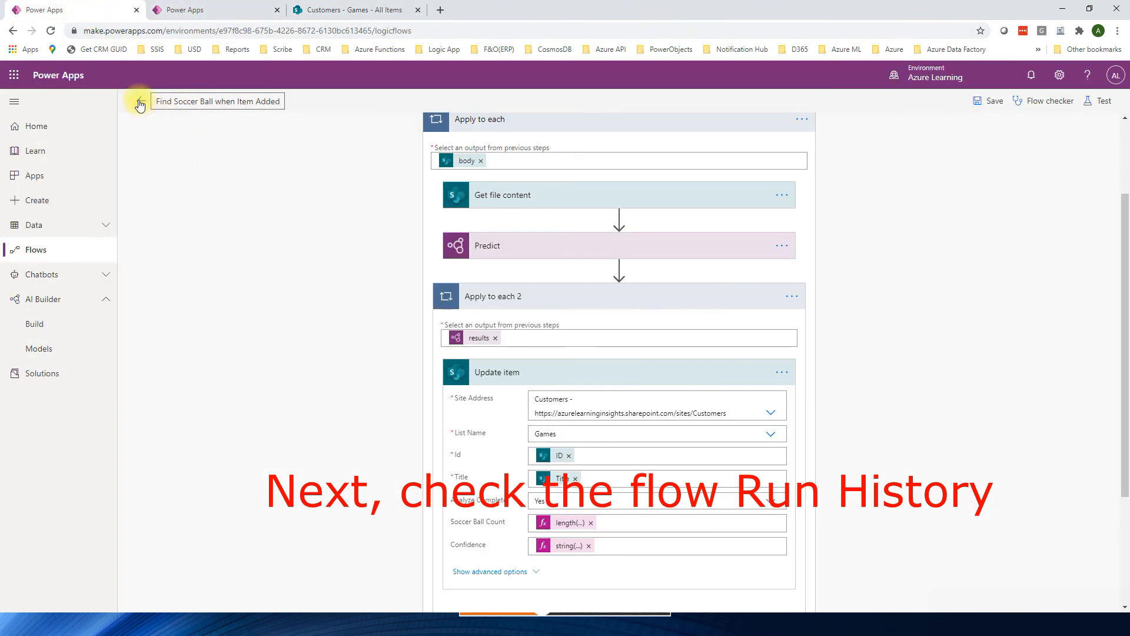
left_click(140, 101)
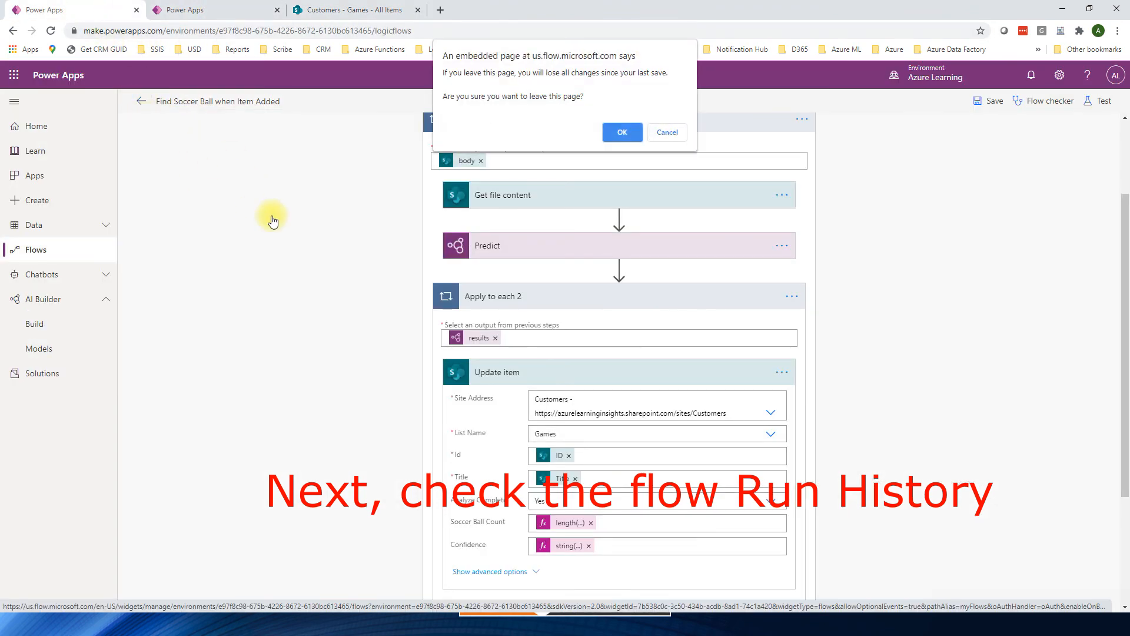
left_click(622, 132)
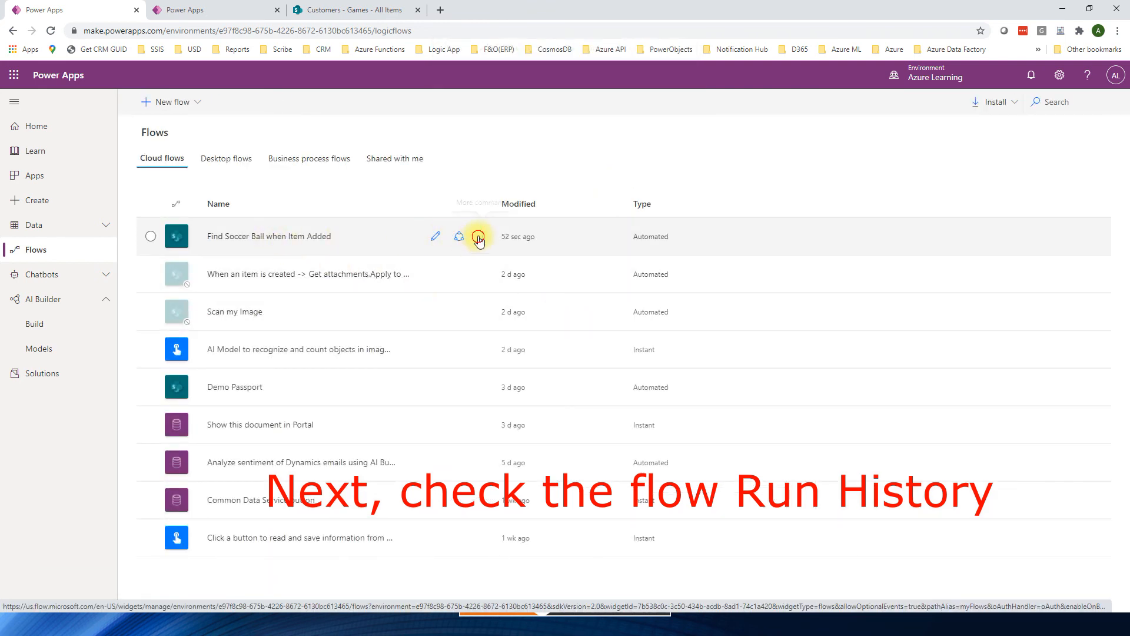
left_click(479, 237)
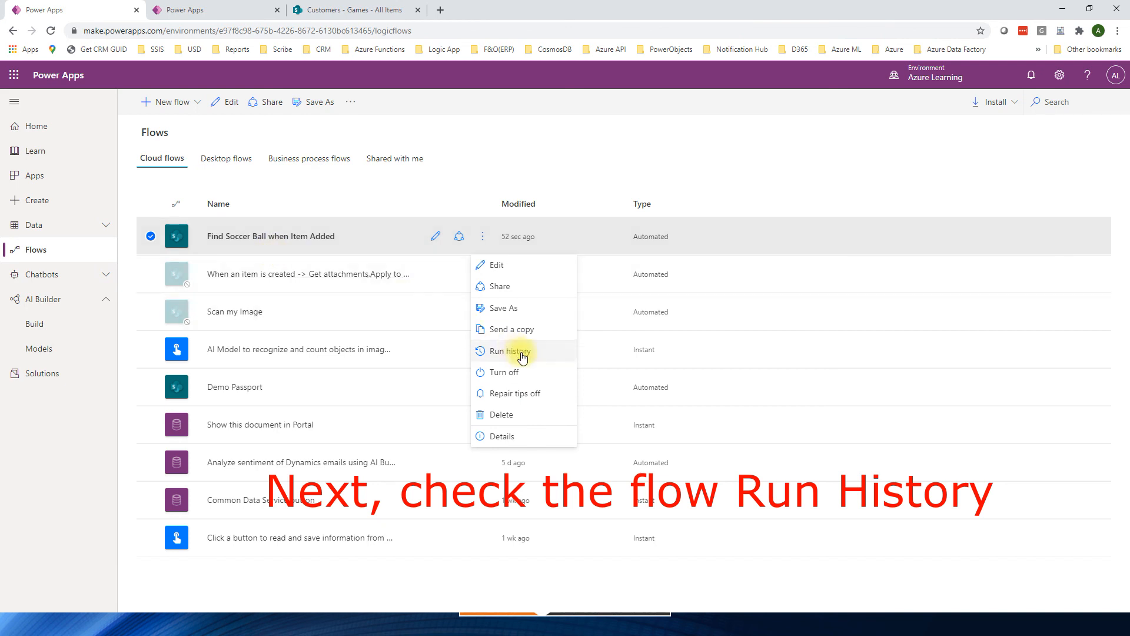
left_click(512, 351)
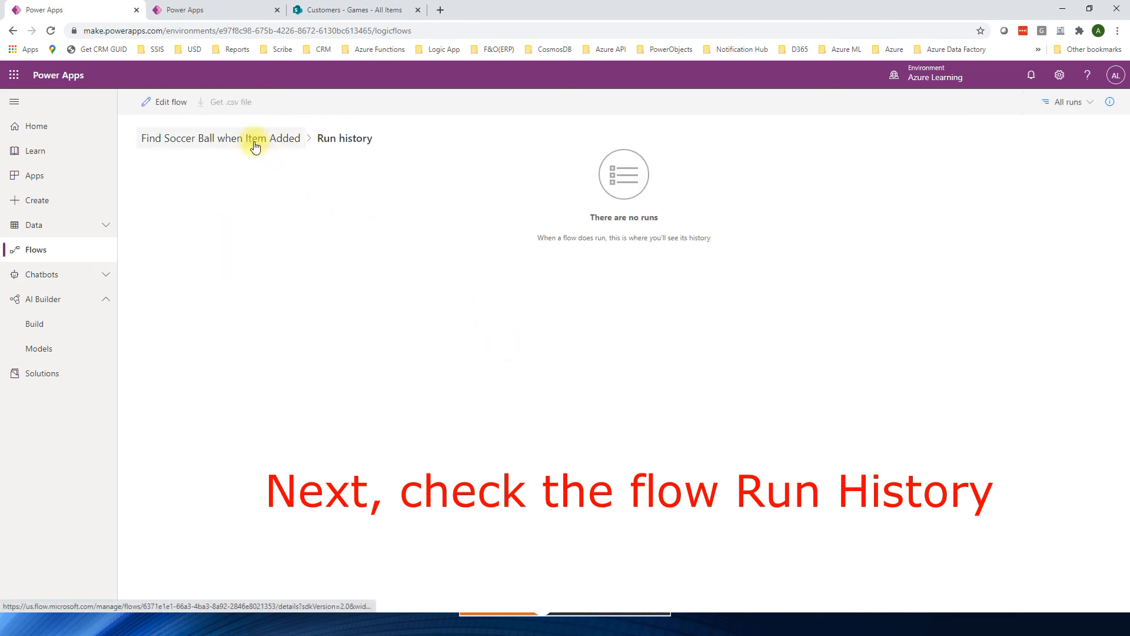
left_click(217, 137)
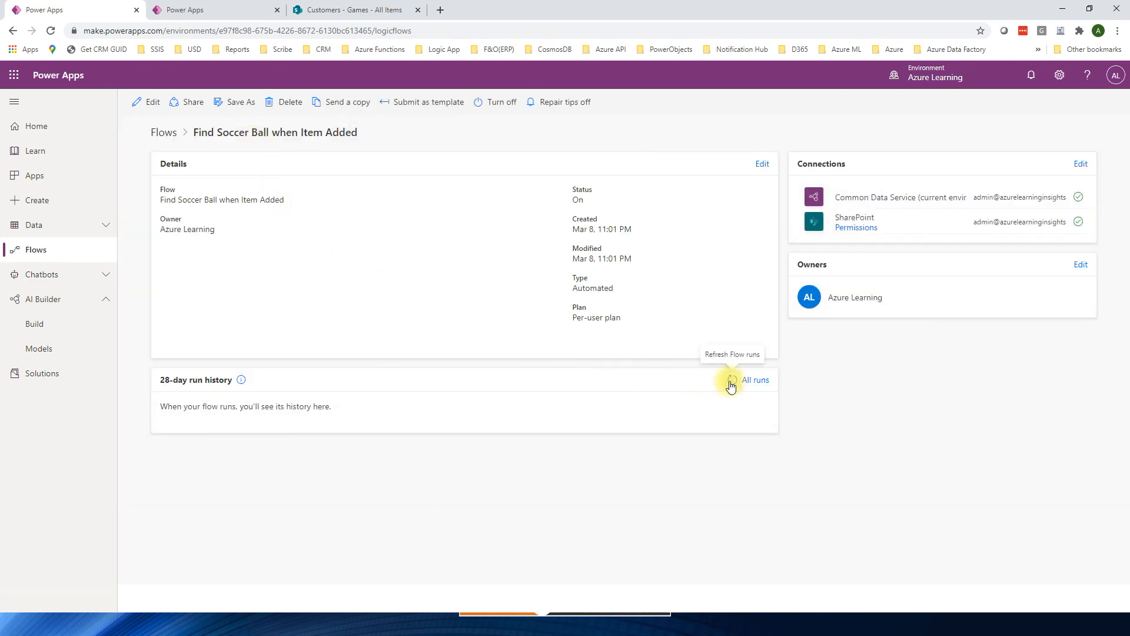
Refresh the flow runs until the Count Me run shows Succeeded, then return to SharePoint
left_click(730, 383)
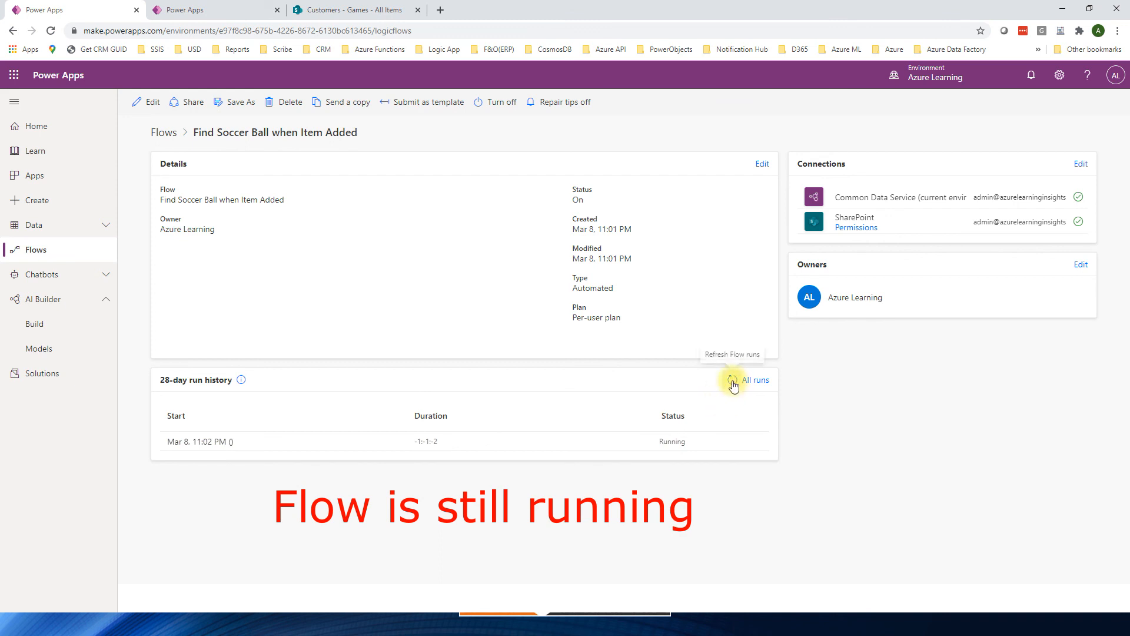
mouse_move(927, 470)
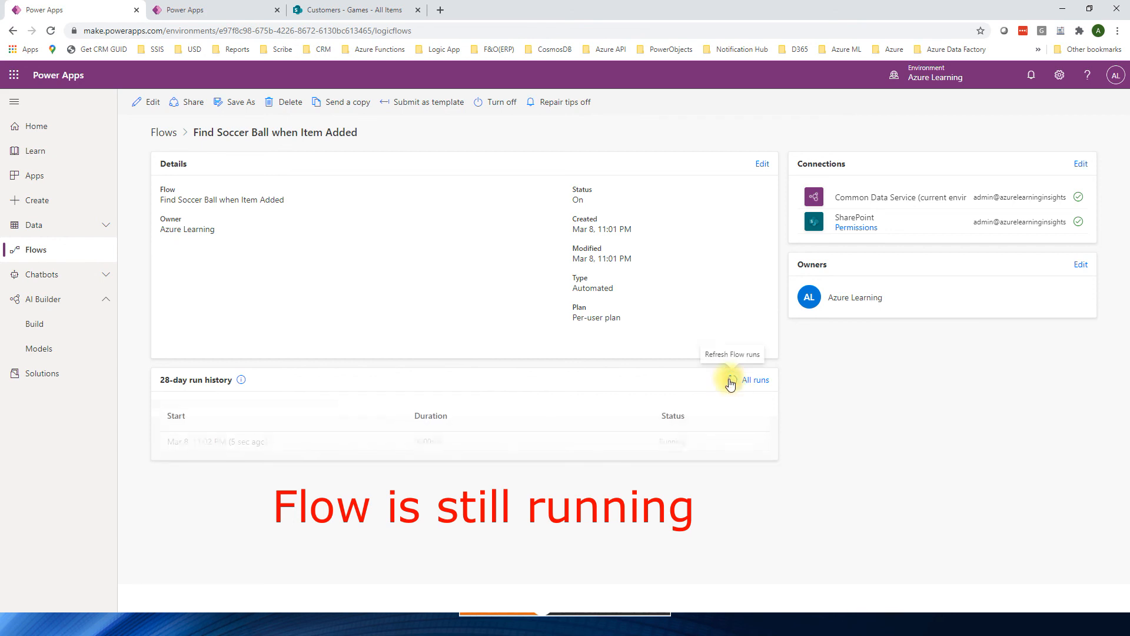
left_click(730, 380)
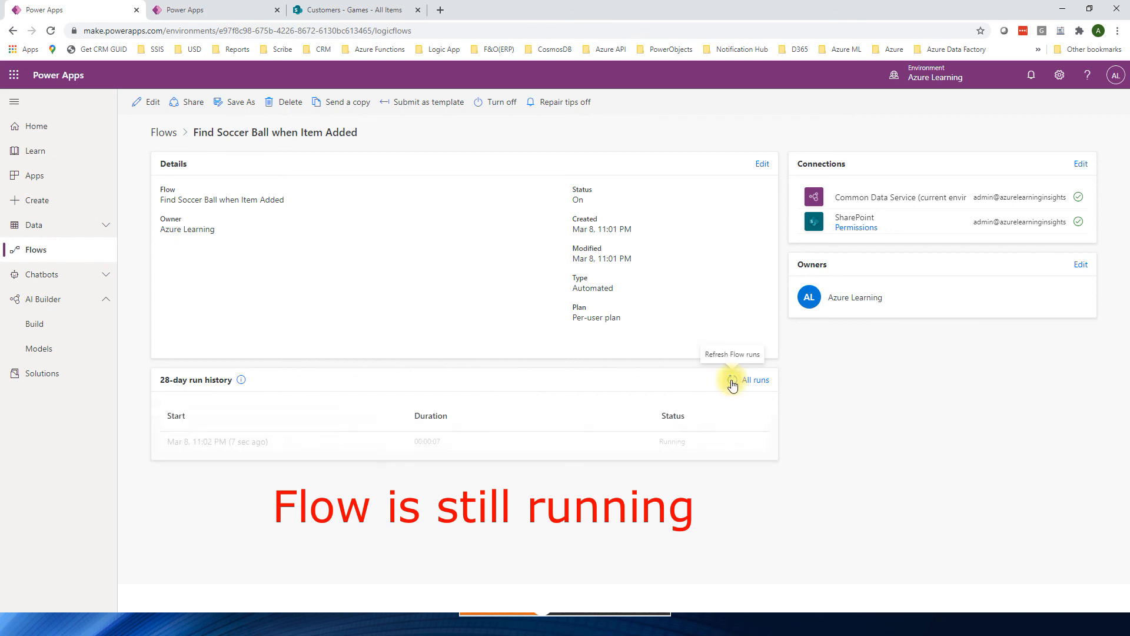
left_click(731, 381)
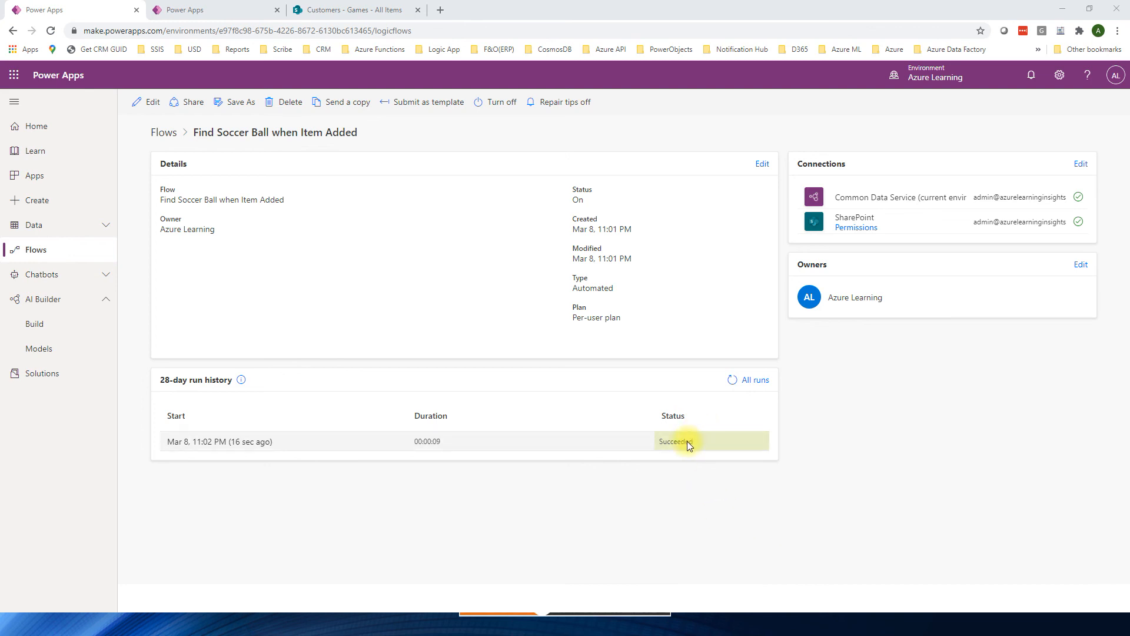
mouse_move(286, 148)
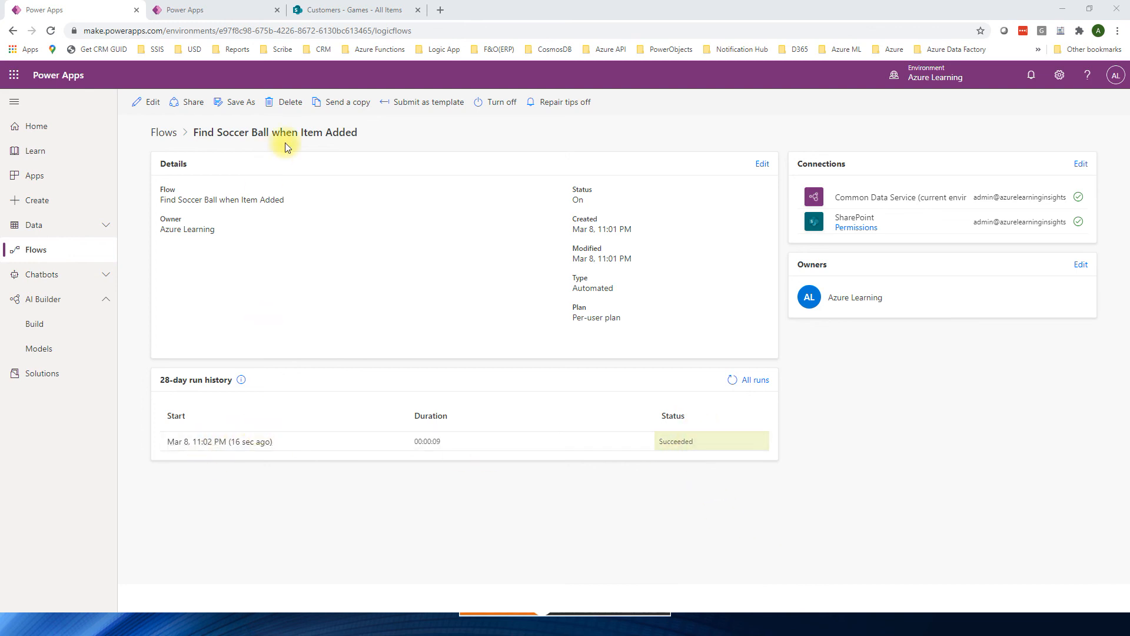
left_click(353, 10)
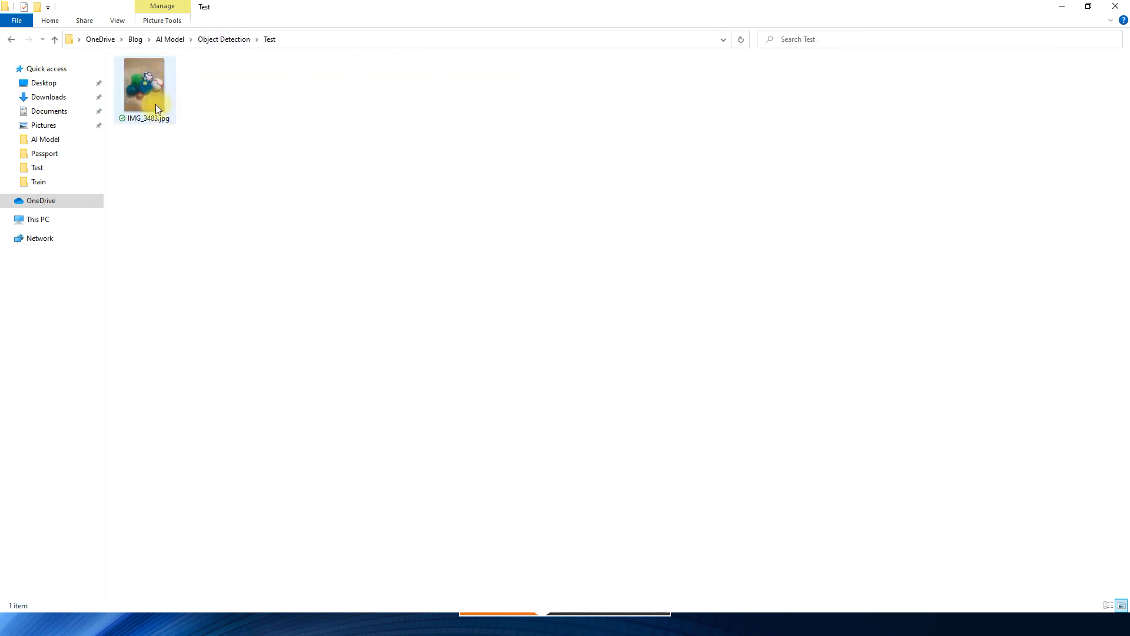
View IMG_3483.jpg in Photos and close it, revealing Count Me with Yes, 2 and 34.83932
left_click(144, 81)
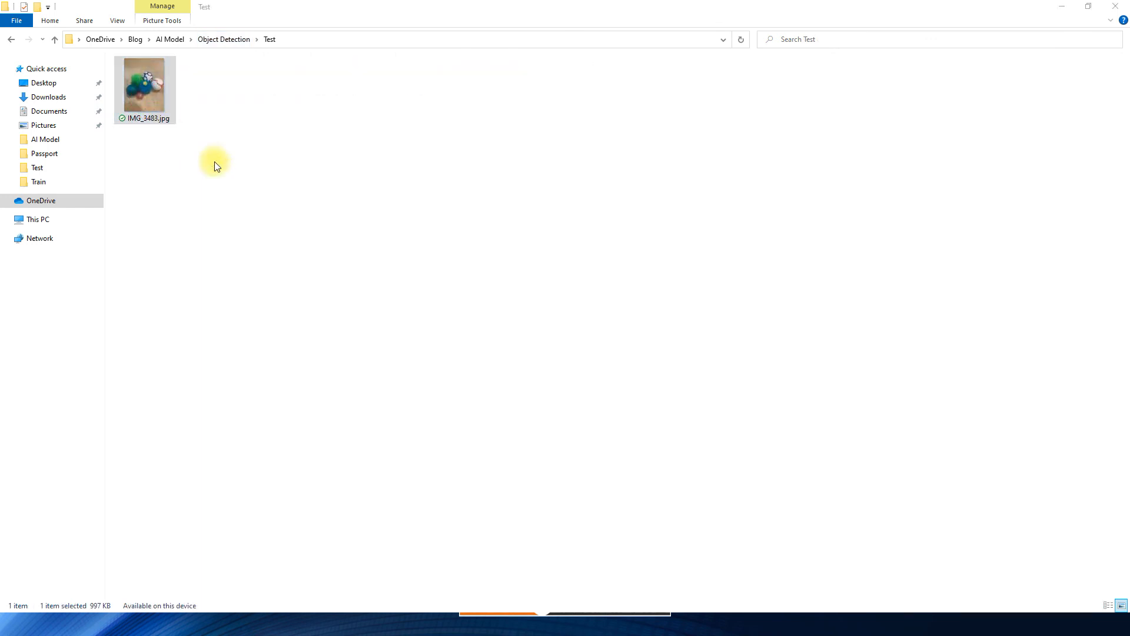
double_click(144, 81)
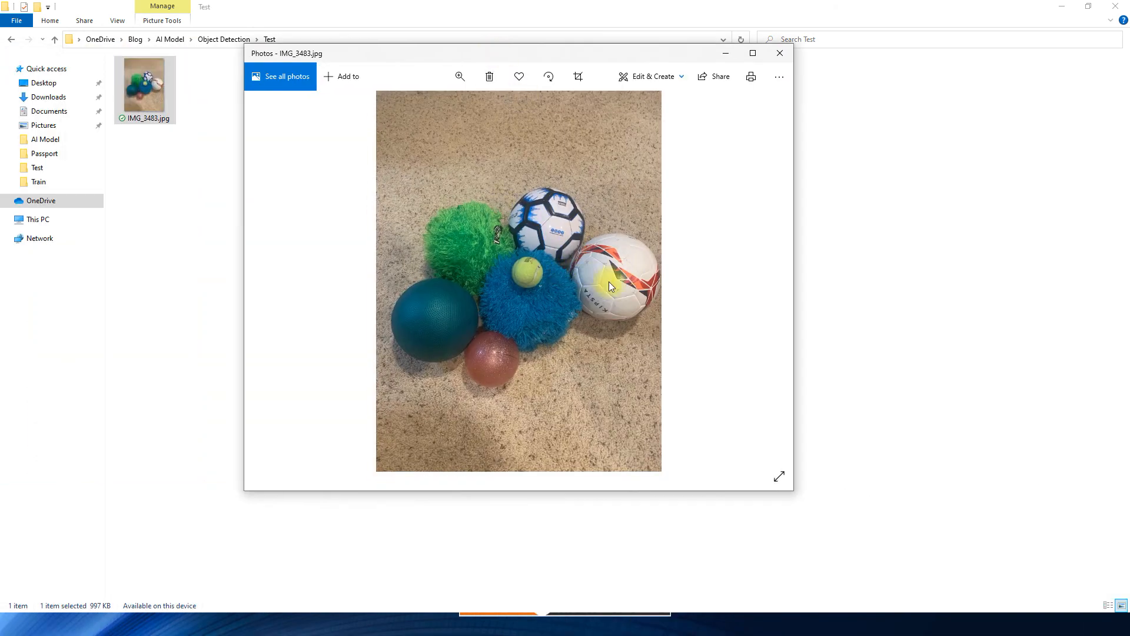
mouse_move(483, 285)
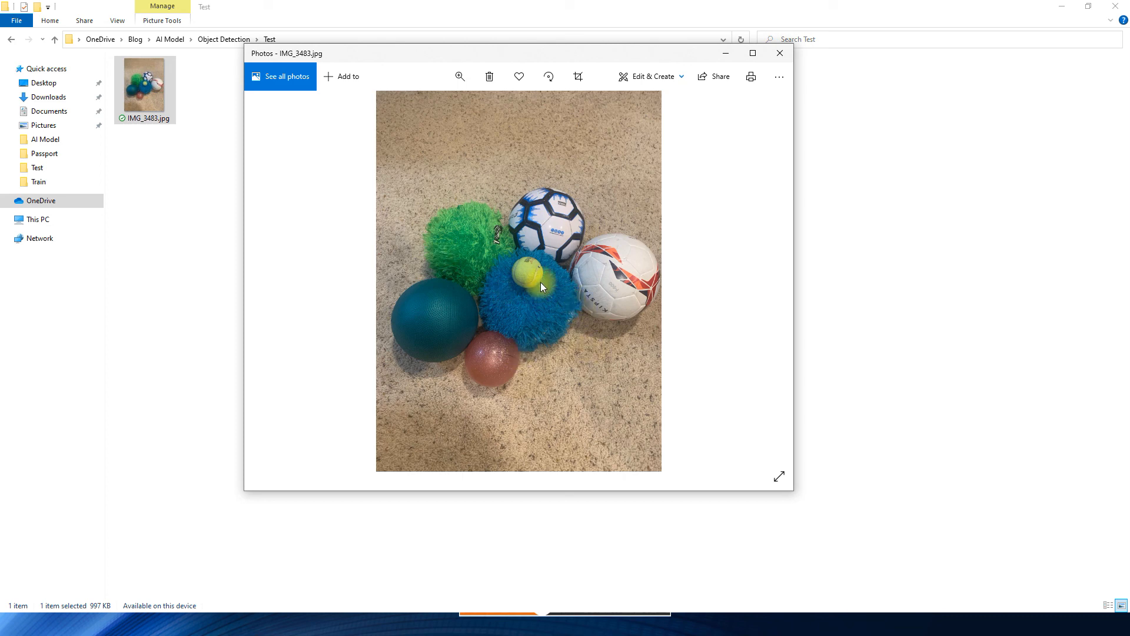
mouse_move(779, 53)
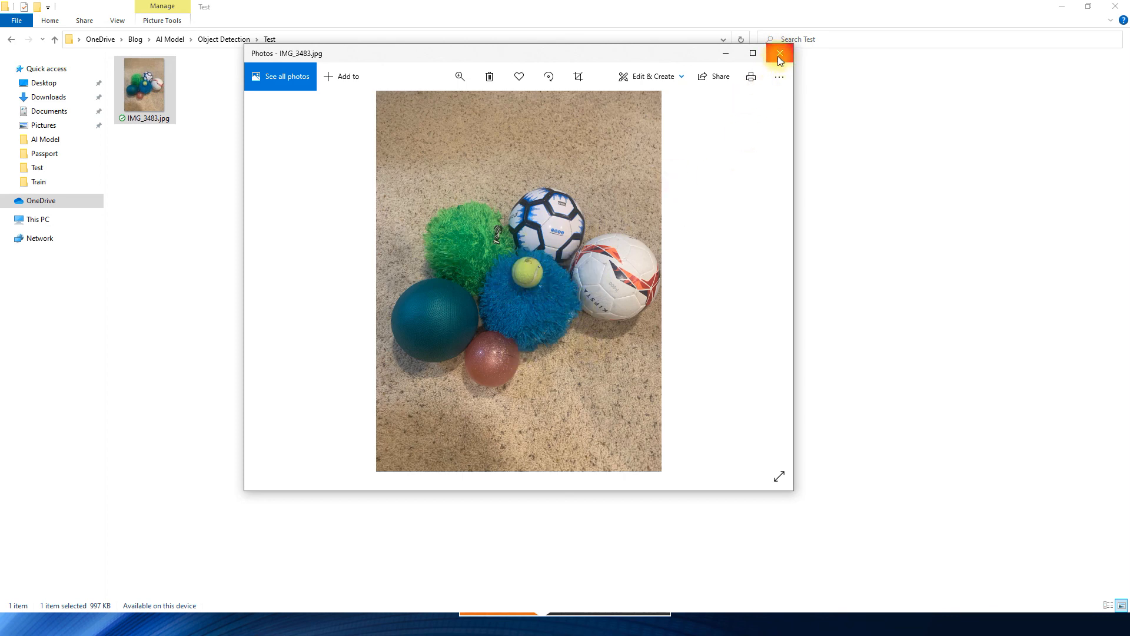
left_click(779, 53)
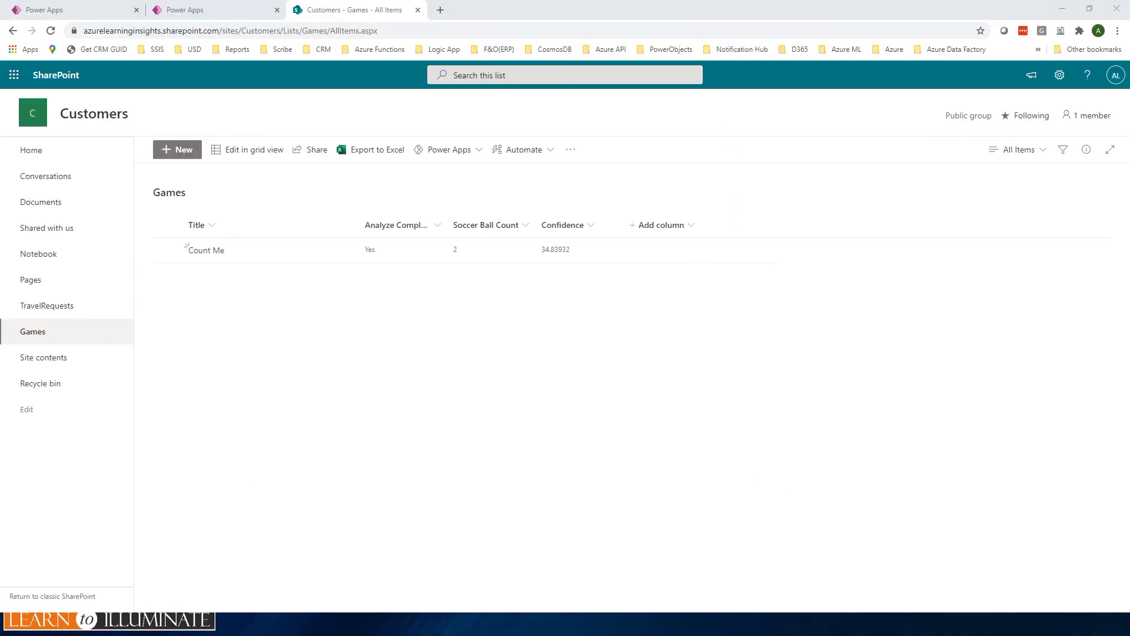